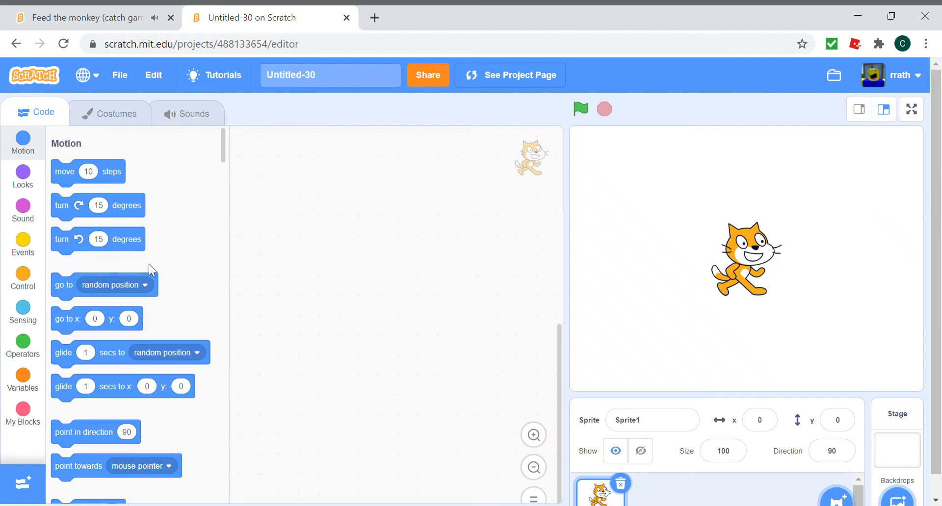
mouse_move(41, 304)
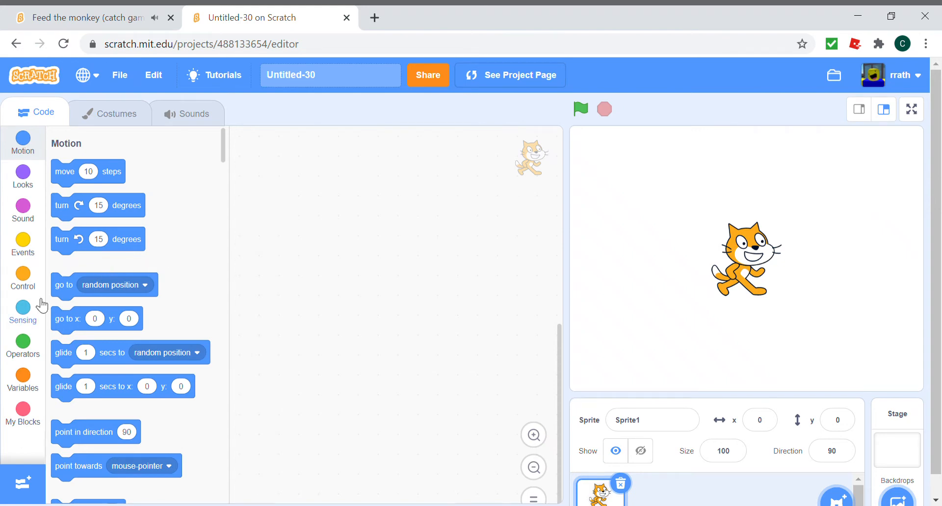
mouse_move(262, 202)
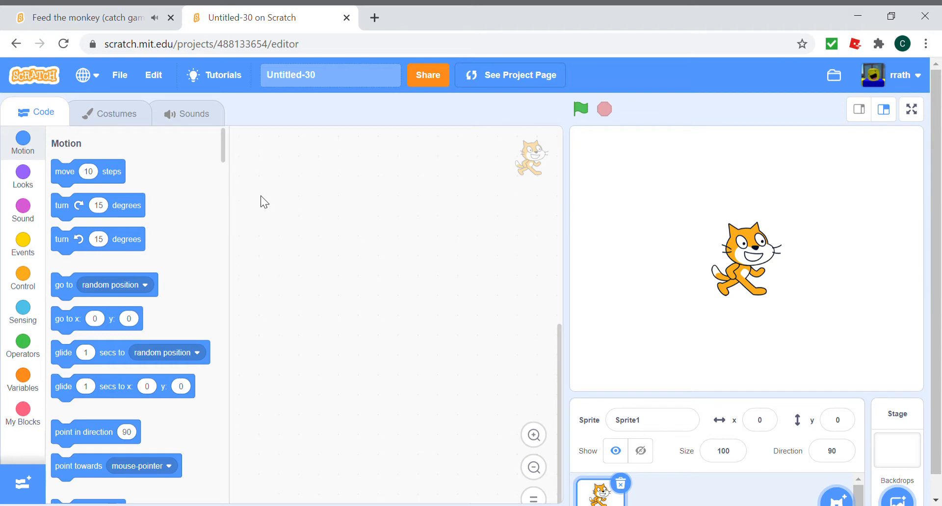
Step: Play the Feed the monkey example game full screen until it wins at 50, then stop it
click(105, 18)
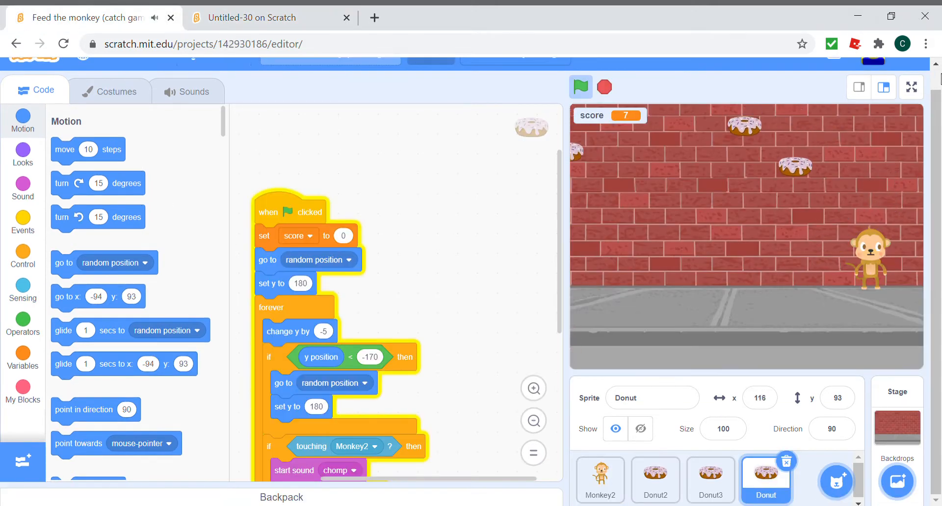
click(912, 87)
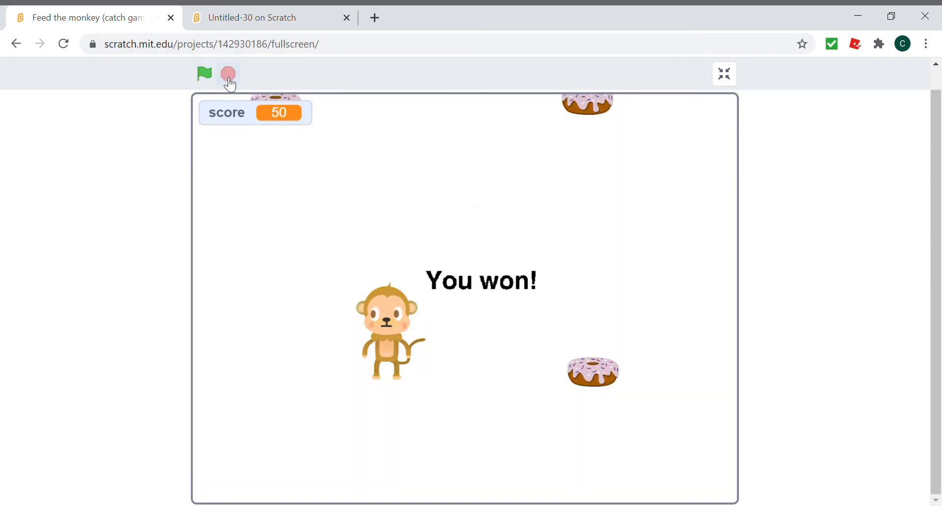
click(724, 74)
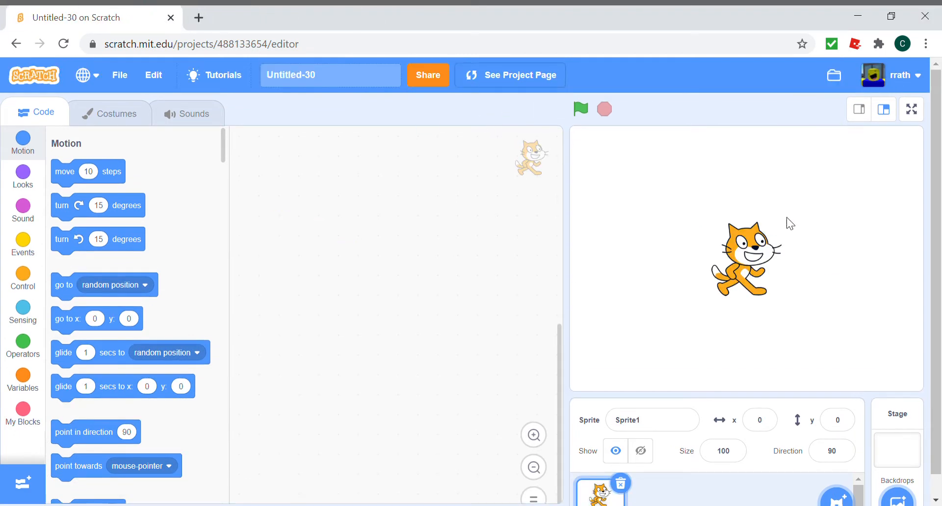
mouse_move(710, 264)
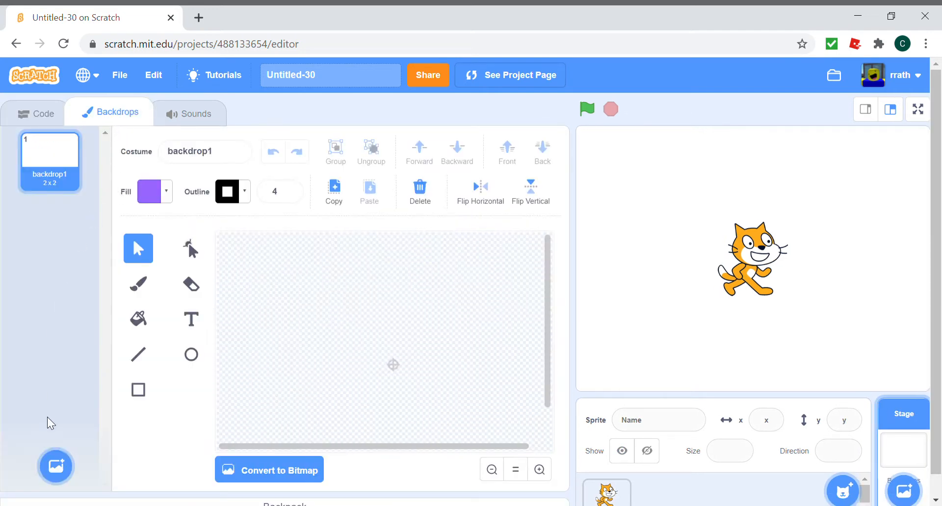
Step: Replace the blank backdrops with the ready-made blue-sky, green-hills backdrop
click(55, 466)
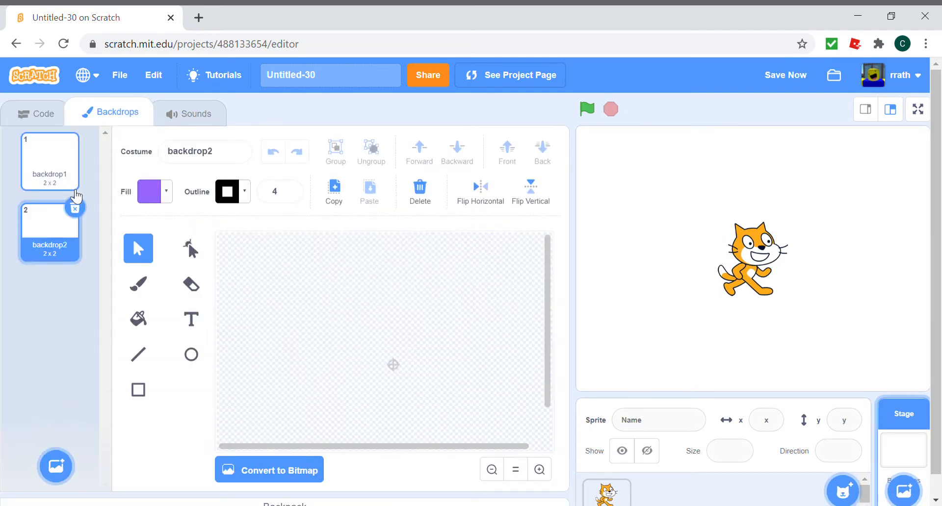
click(56, 466)
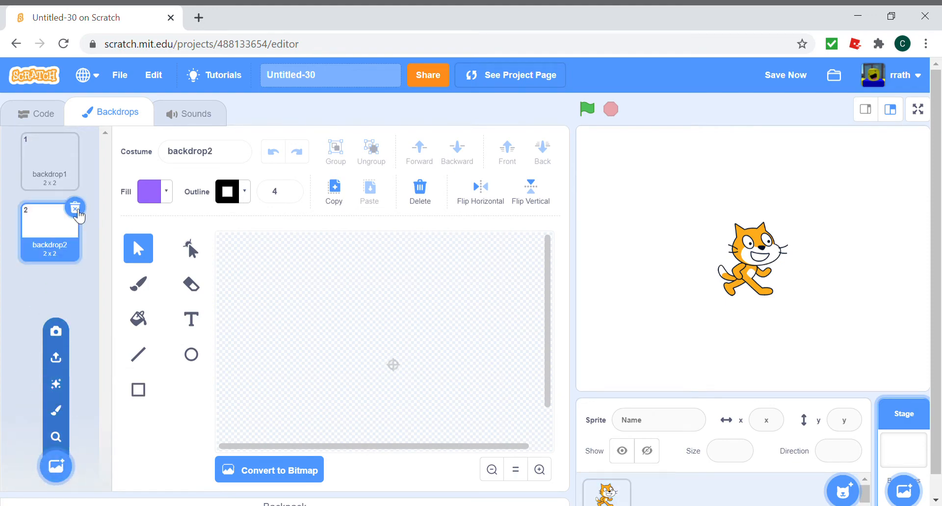
click(55, 466)
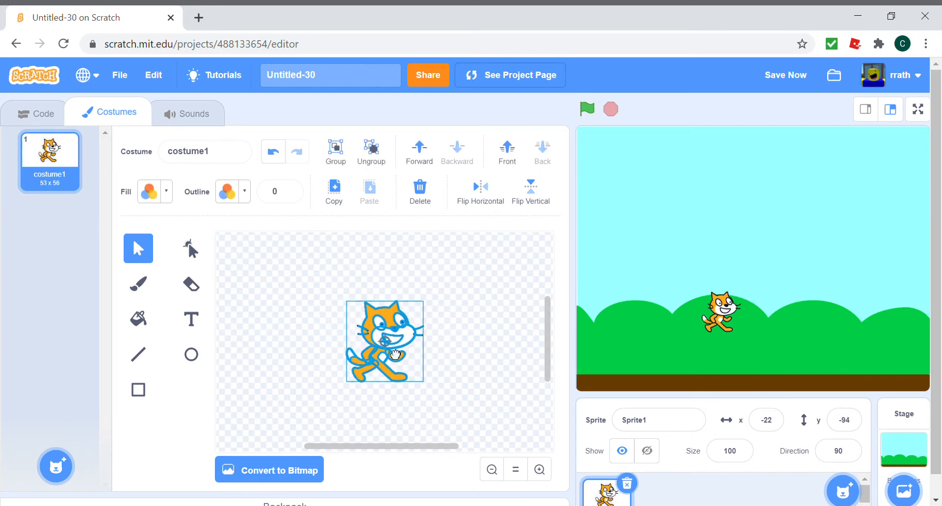
Step: Build a forever loop where left arrow changes x by -6 and right arrow by 6
click(43, 112)
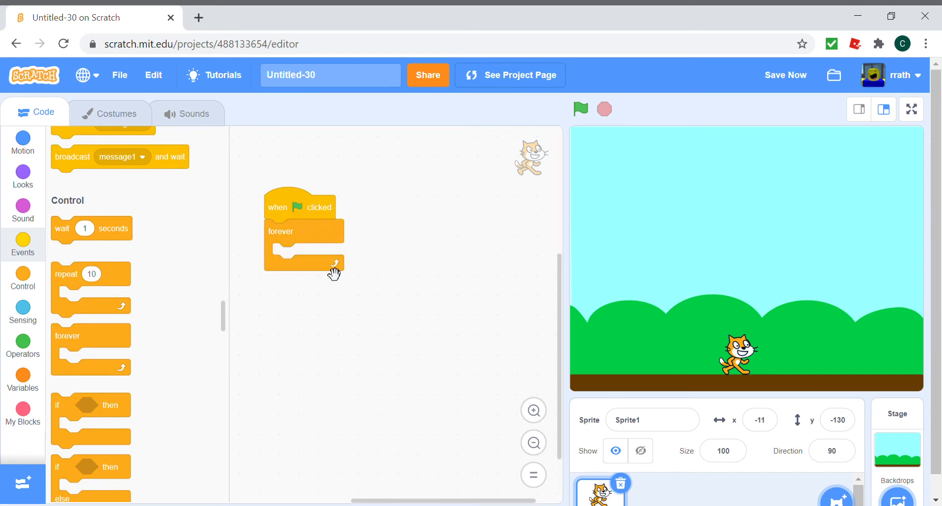
mouse_move(375, 213)
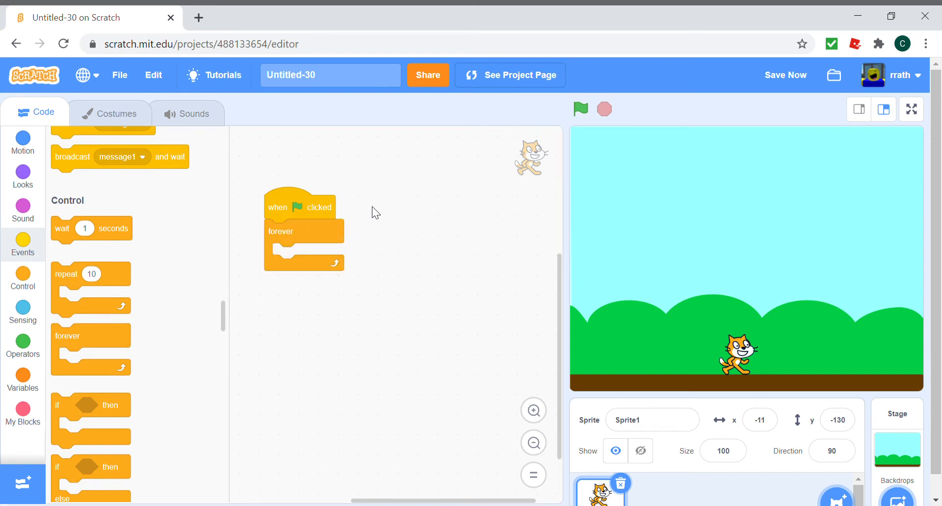
mouse_move(353, 239)
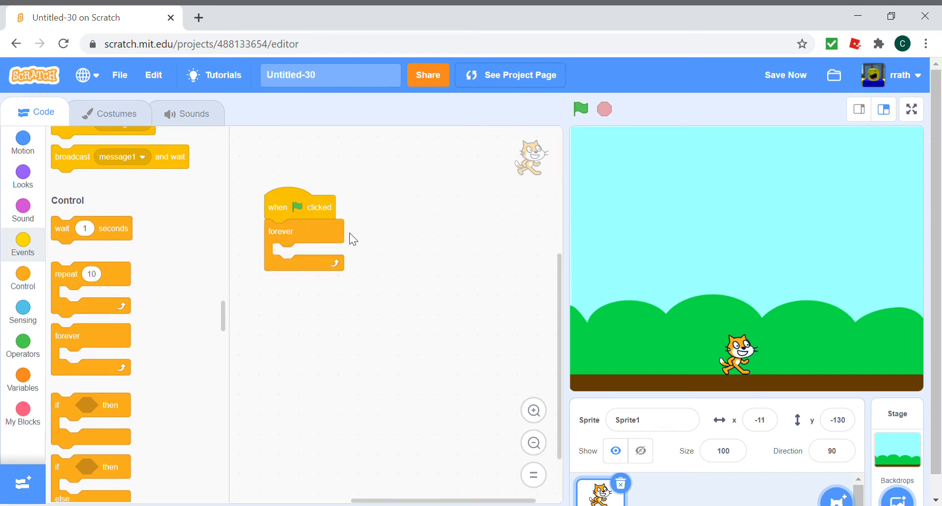
mouse_move(612, 324)
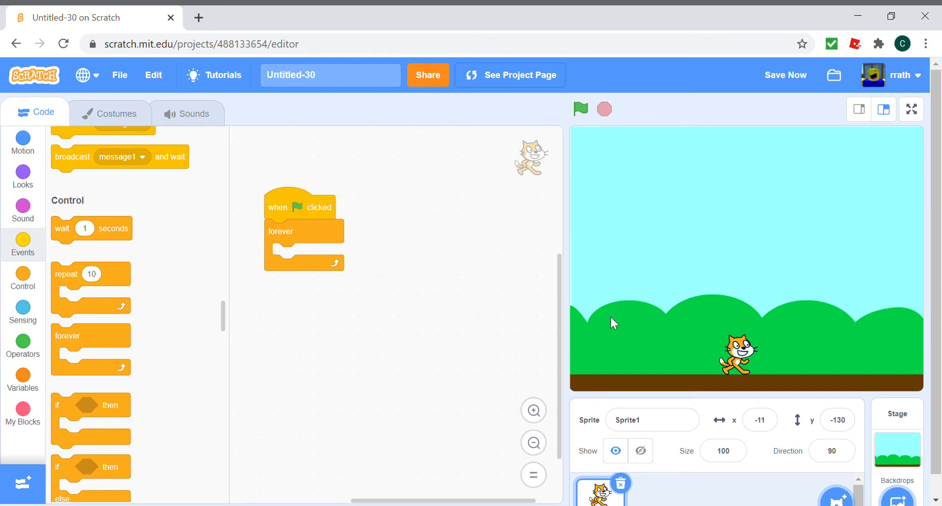
mouse_move(228, 337)
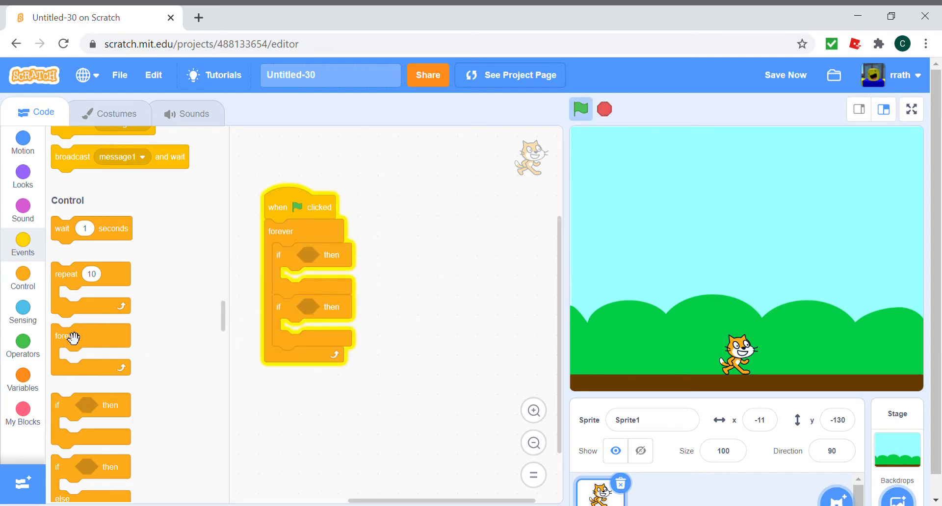
click(23, 313)
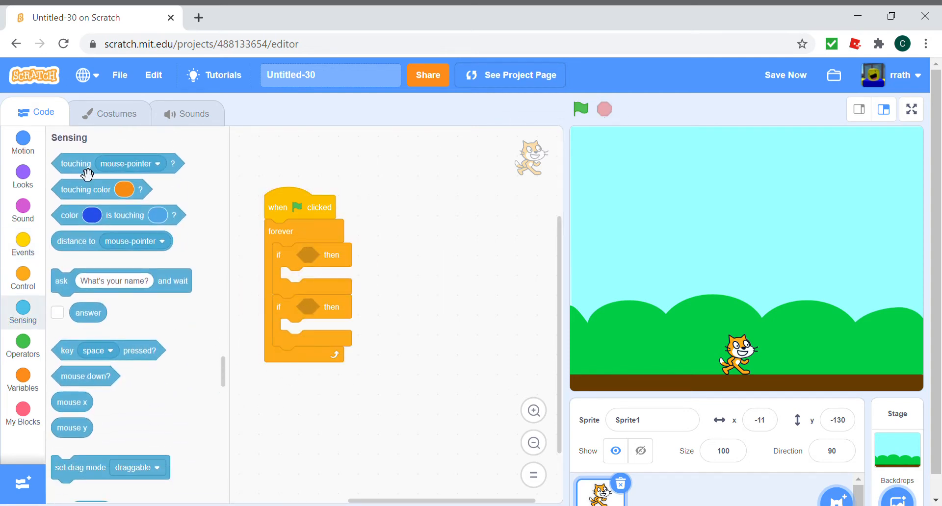
mouse_move(161, 354)
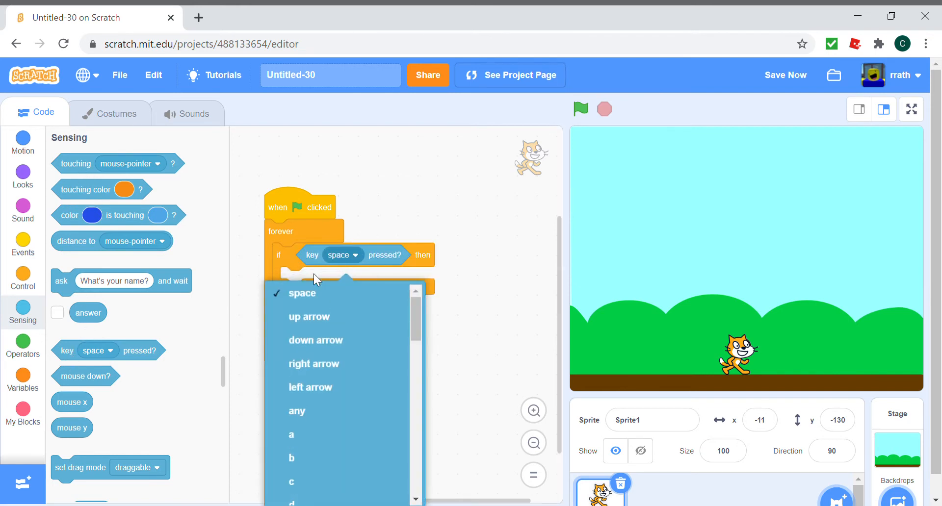
click(310, 387)
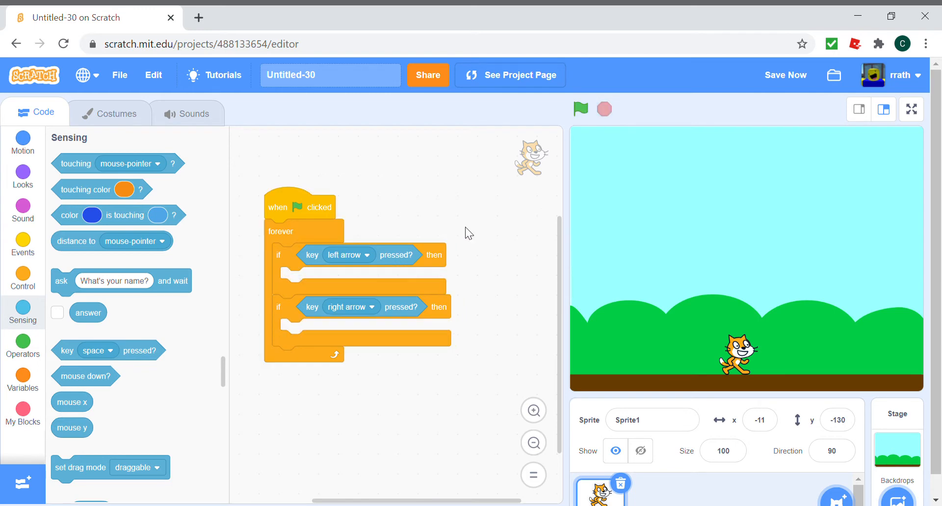
mouse_move(212, 110)
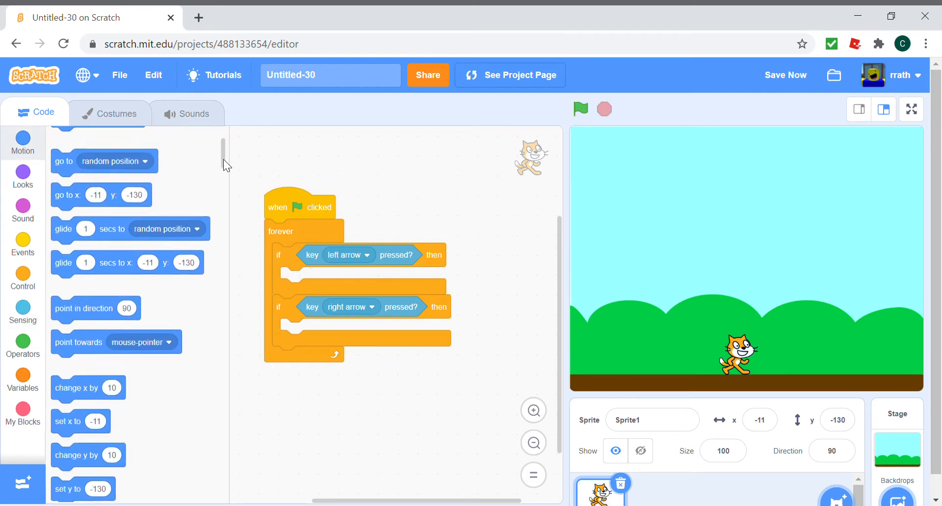
scroll(down, 3)
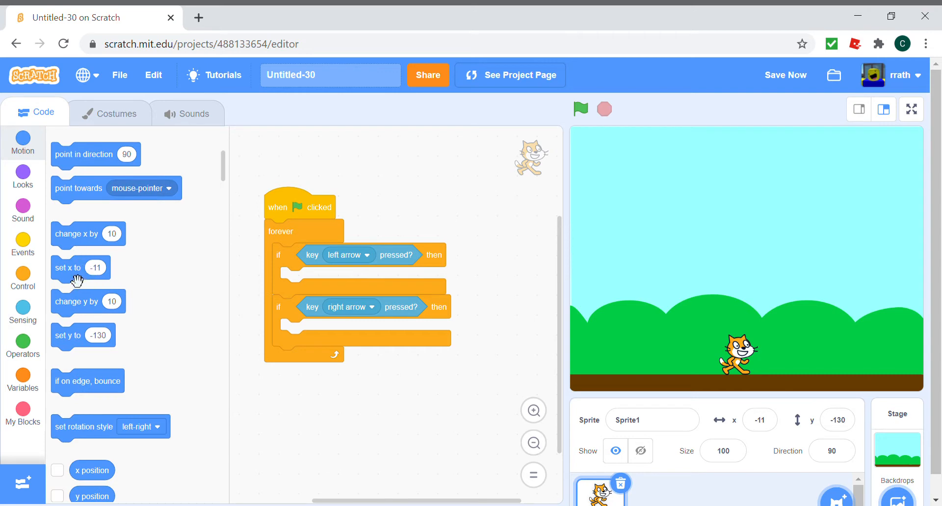
drag(77, 234, 310, 279)
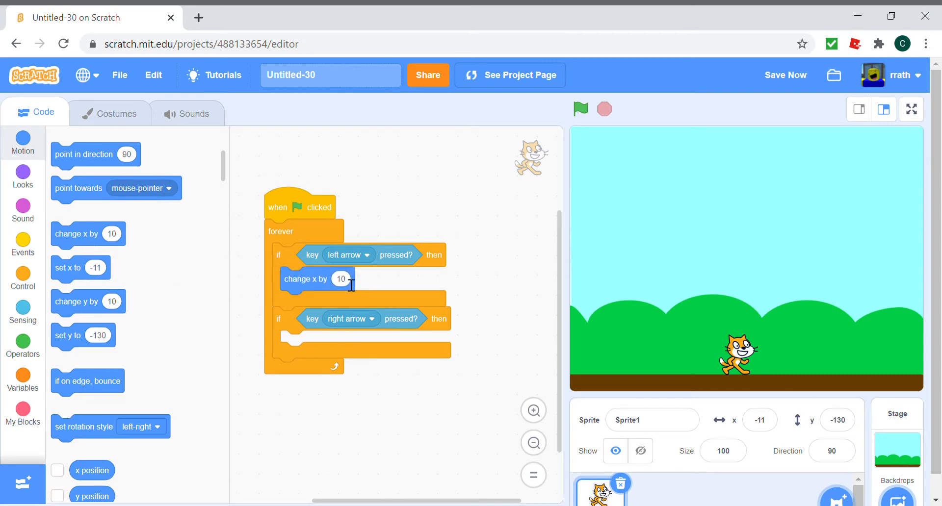
text(-6)
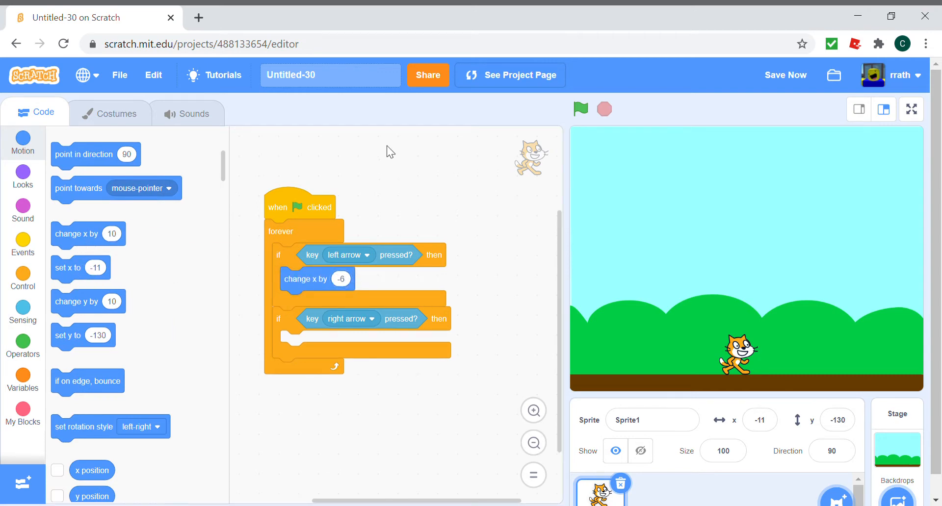
drag(87, 234, 316, 350)
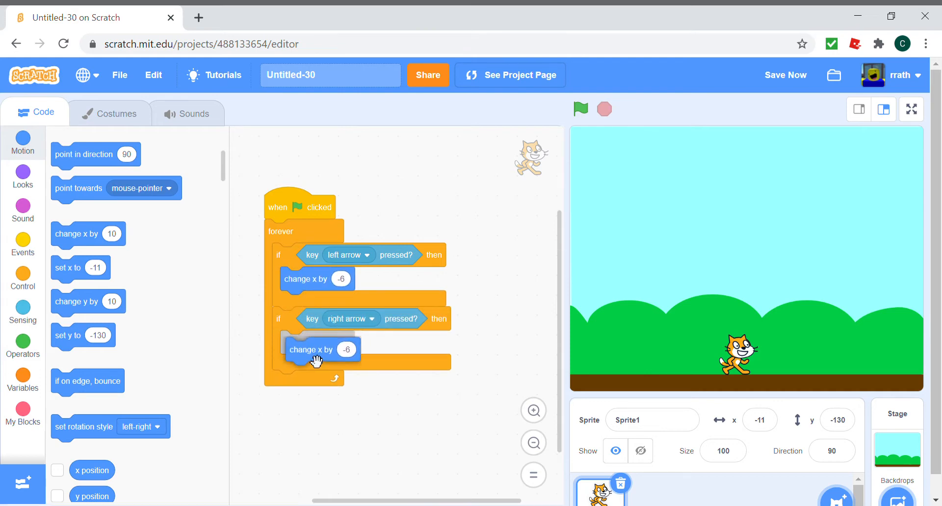
click(581, 109)
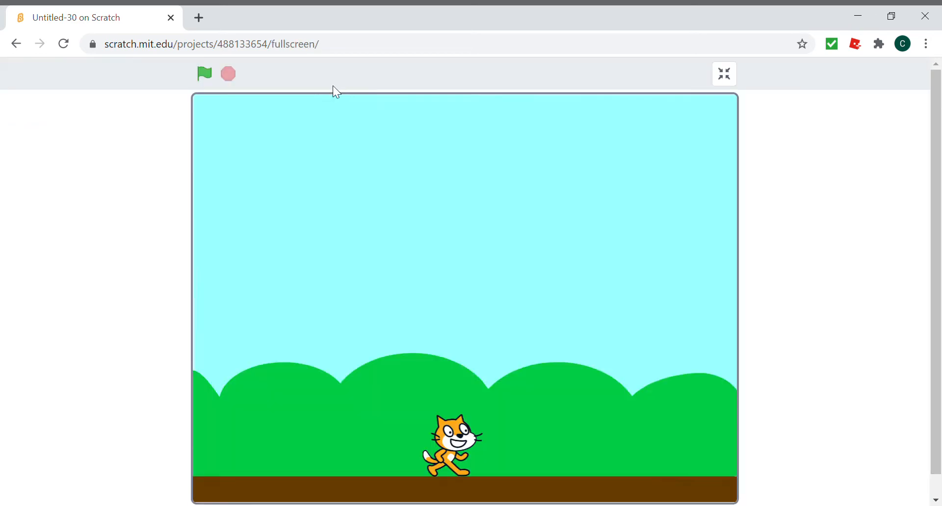
Step: Run the game, test the cat's arrow-key movement, then stop it
click(204, 74)
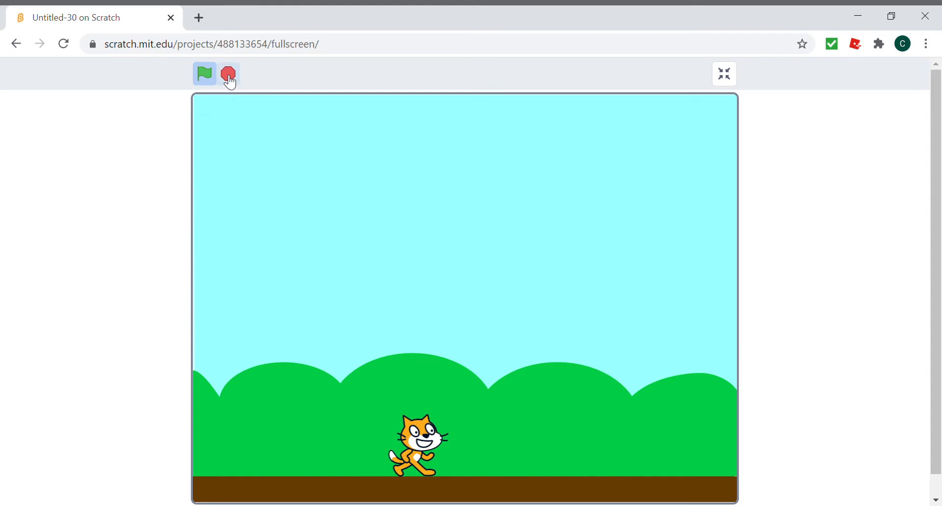
click(724, 75)
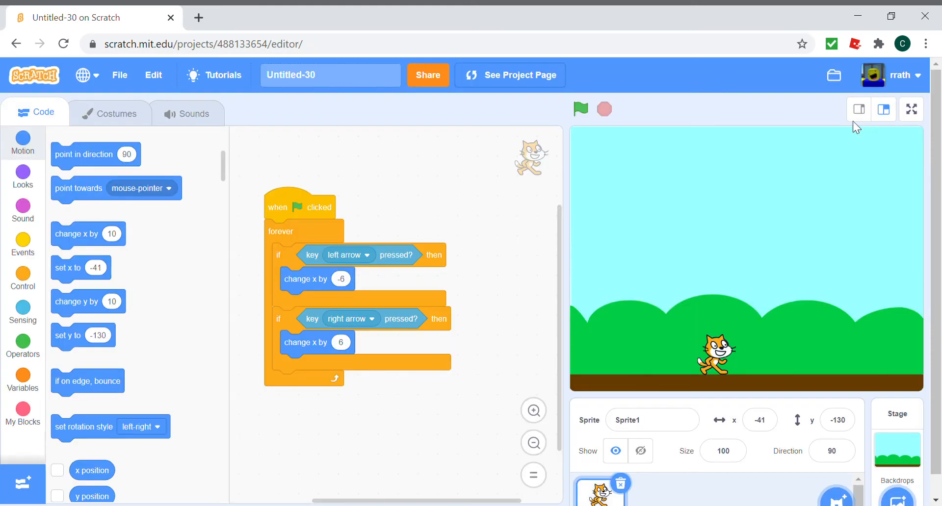
click(581, 109)
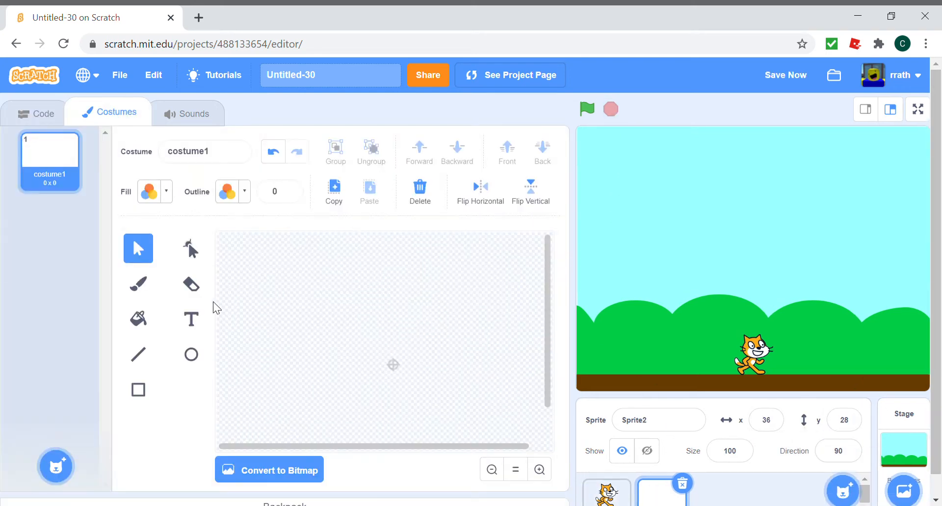
Step: Draw a $ sign and a yellow filled circle behind it in the costume
click(191, 319)
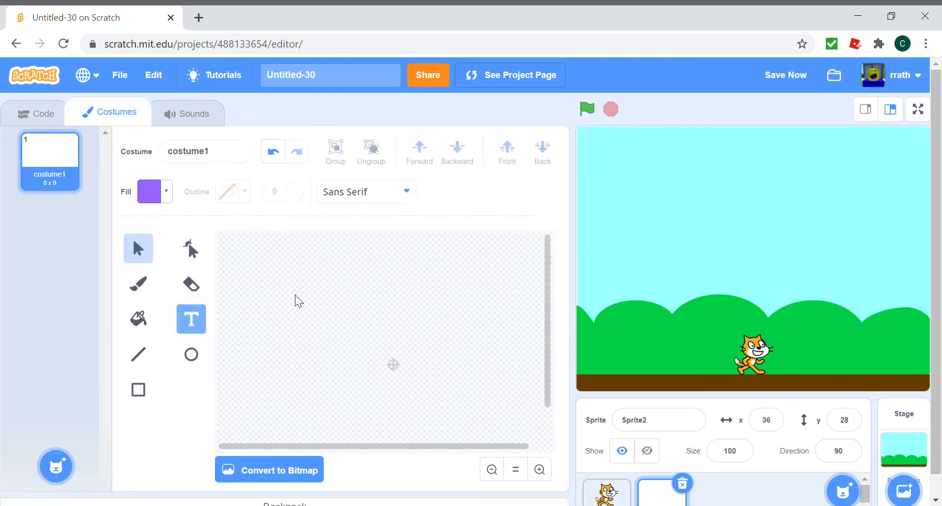
click(386, 344)
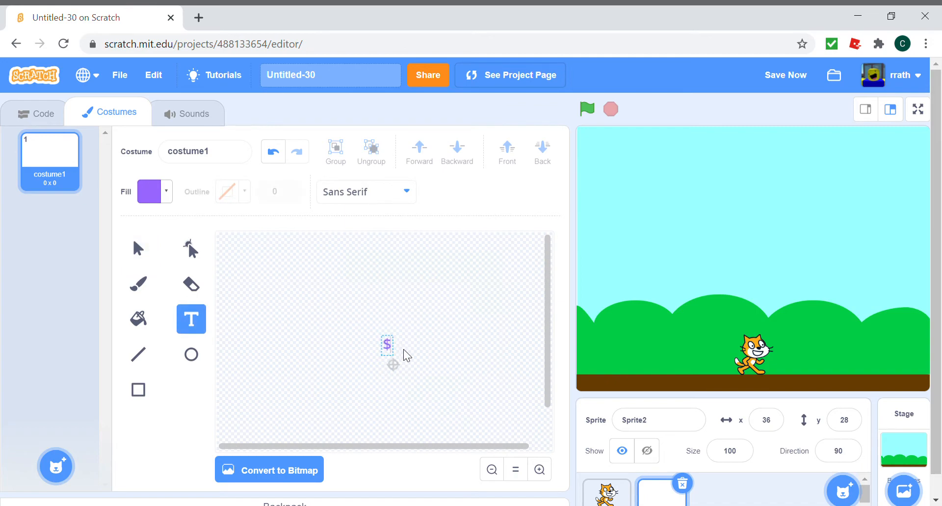
mouse_move(164, 214)
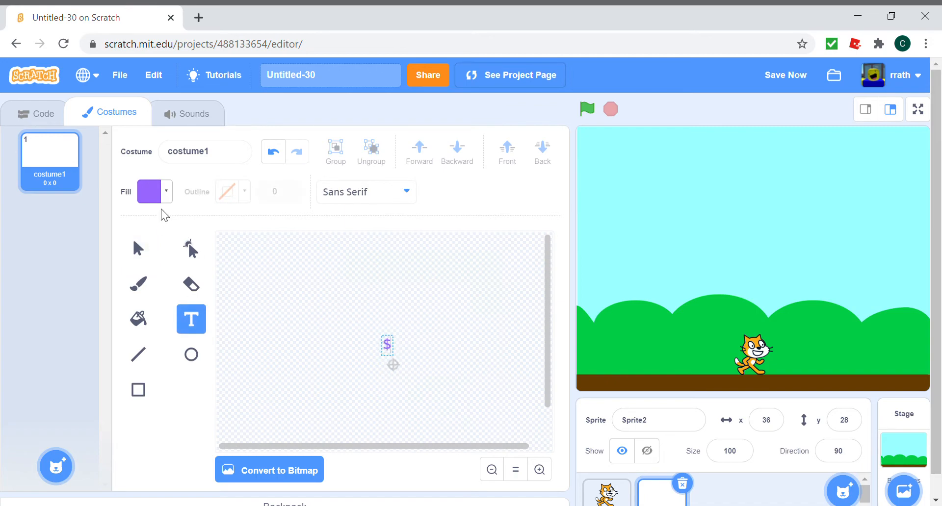
click(150, 191)
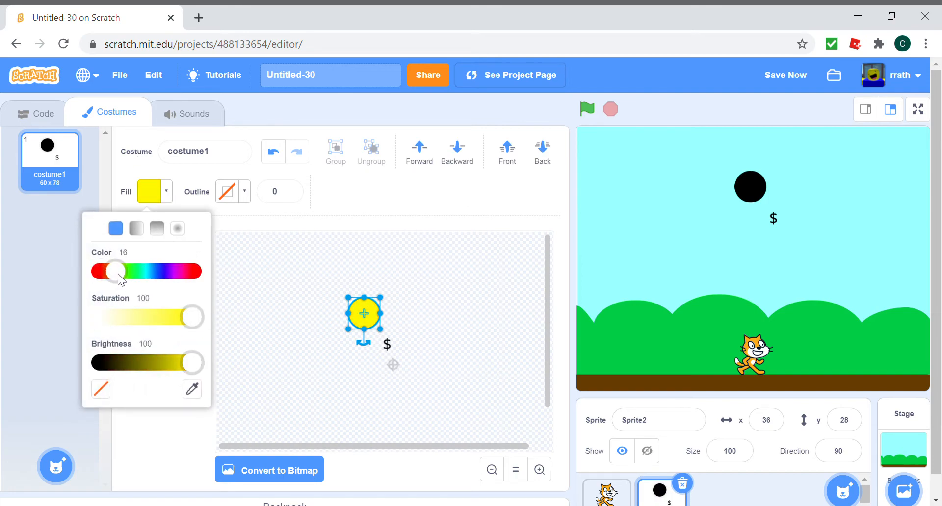
mouse_move(457, 147)
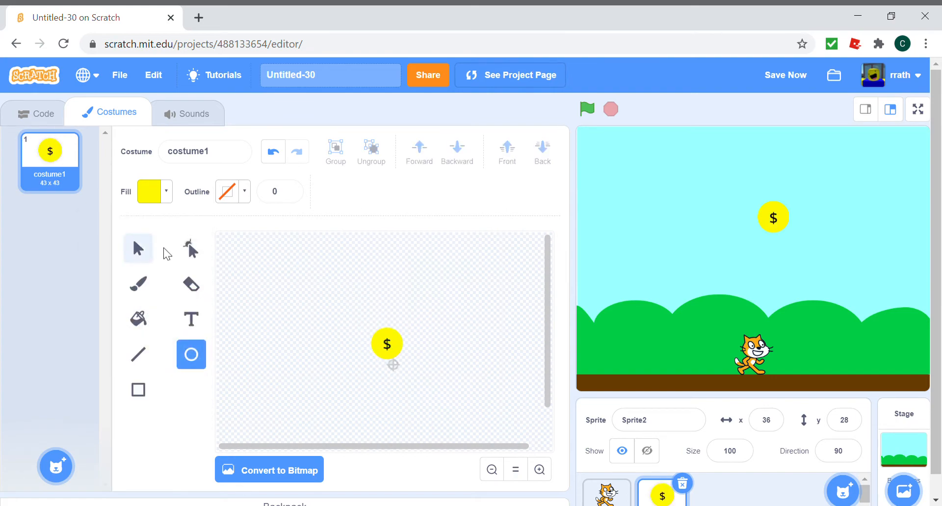
click(386, 344)
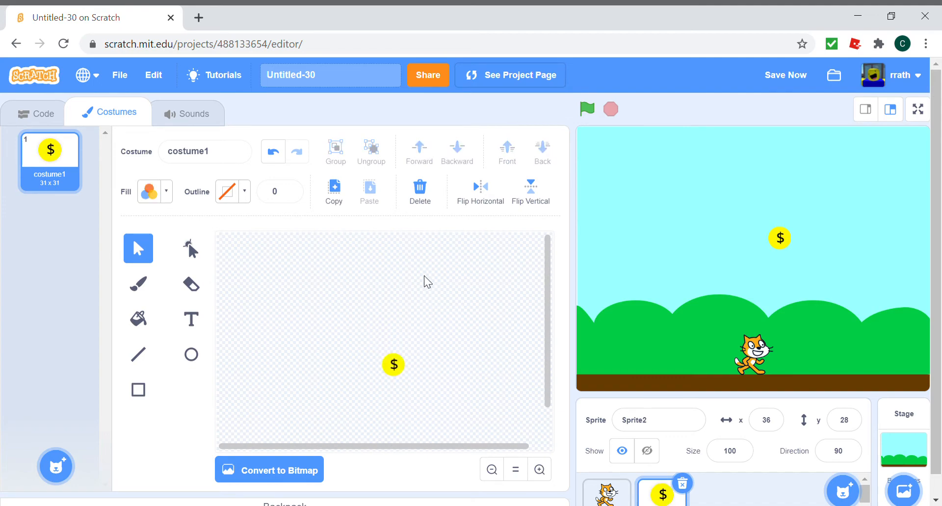
mouse_move(30, 122)
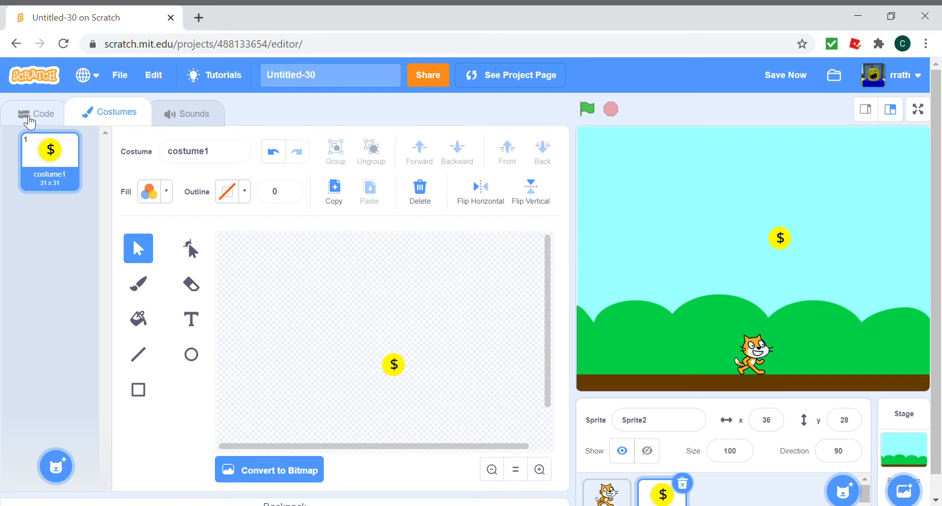
Step: Start the coin sprite's script with a when green flag clicked block
click(40, 113)
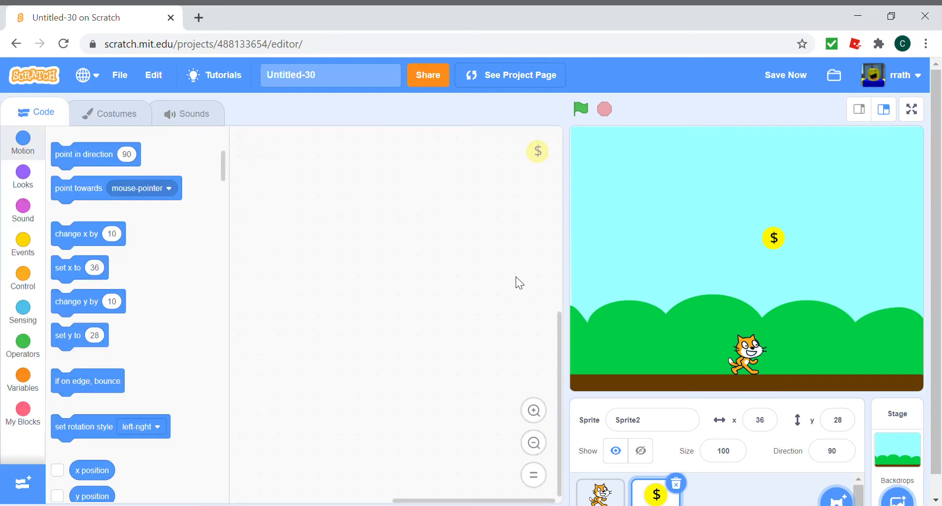
click(23, 243)
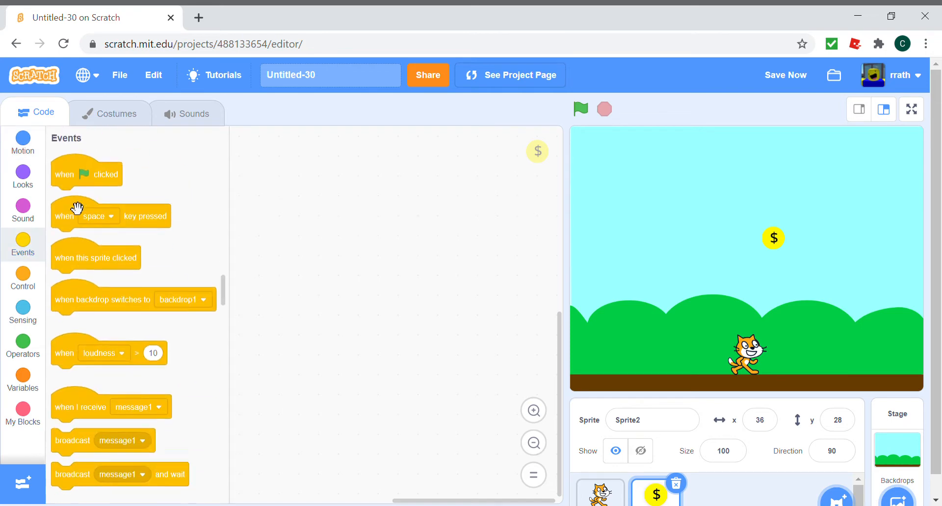
drag(85, 174, 358, 188)
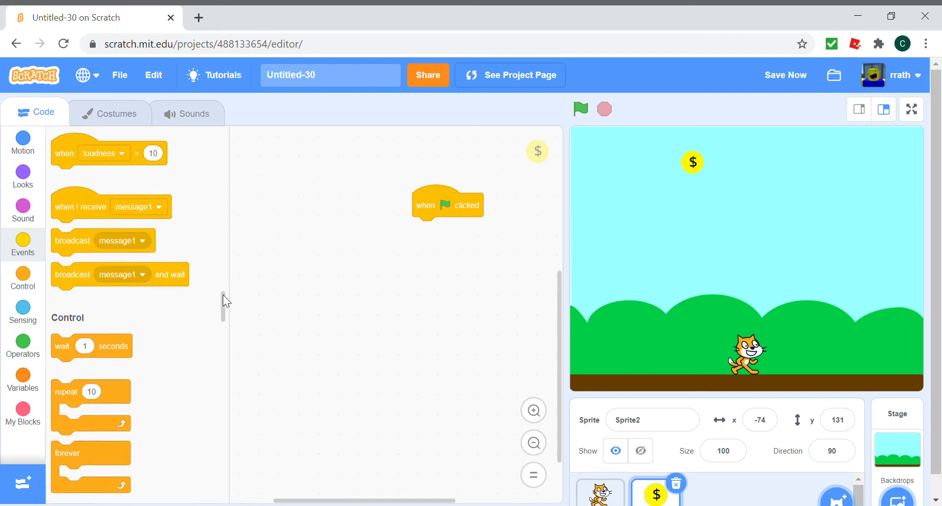
Step: Attach a forever loop under the green-flag block, after first trying repeat 50
scroll(down, 3)
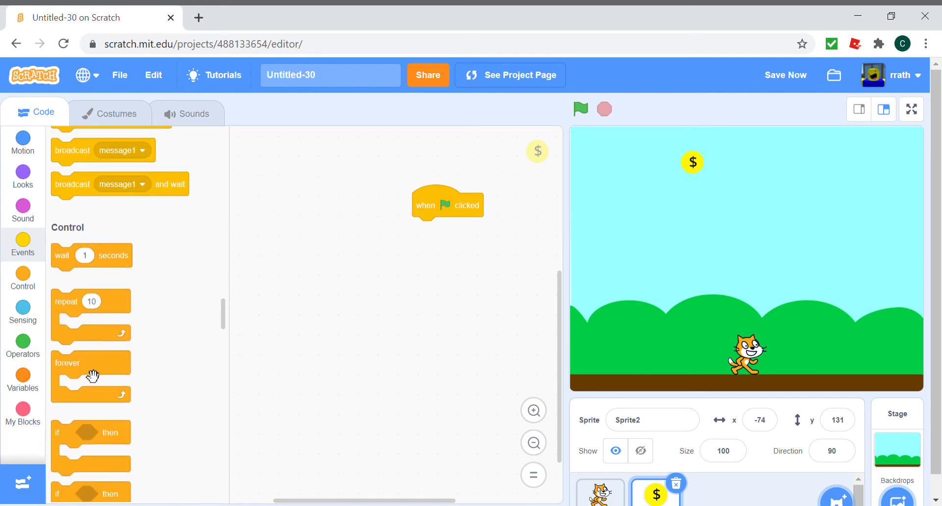
drag(92, 374, 433, 231)
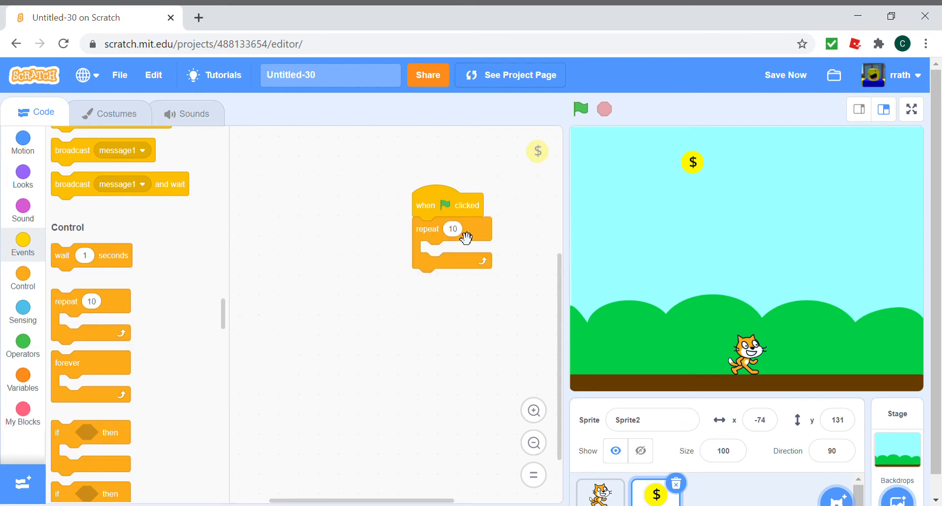
text(50)
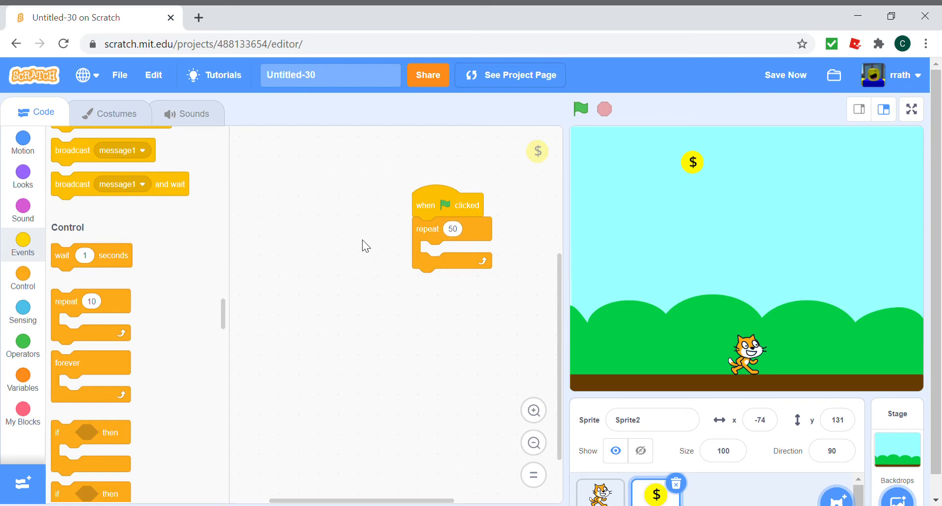
mouse_move(250, 299)
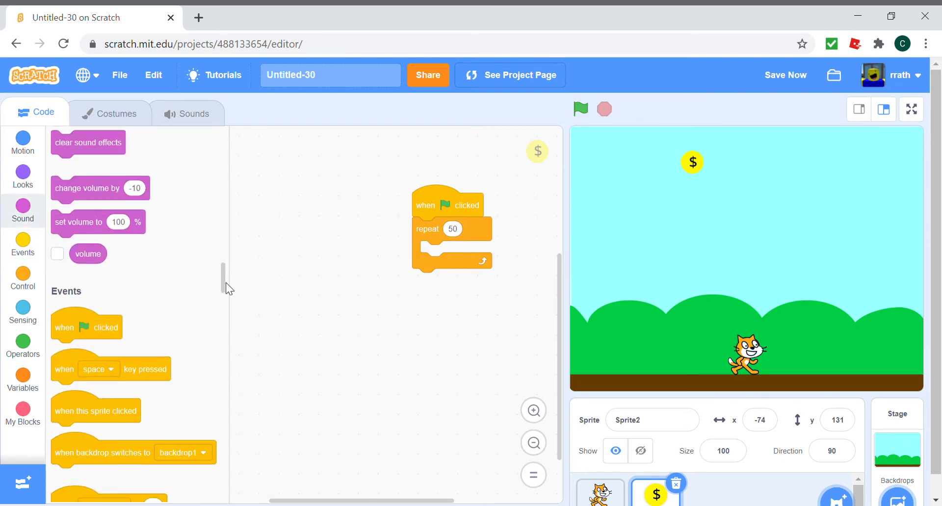
scroll(down, 3)
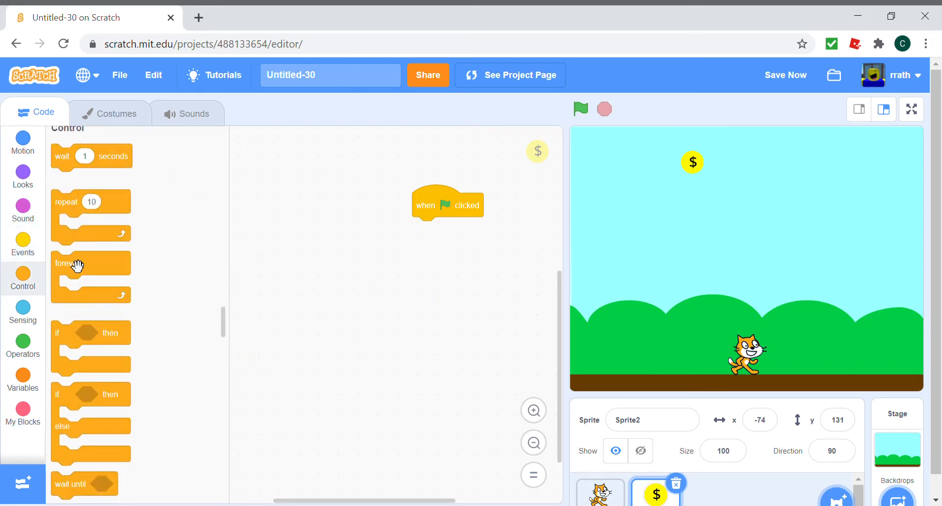
drag(72, 263, 426, 229)
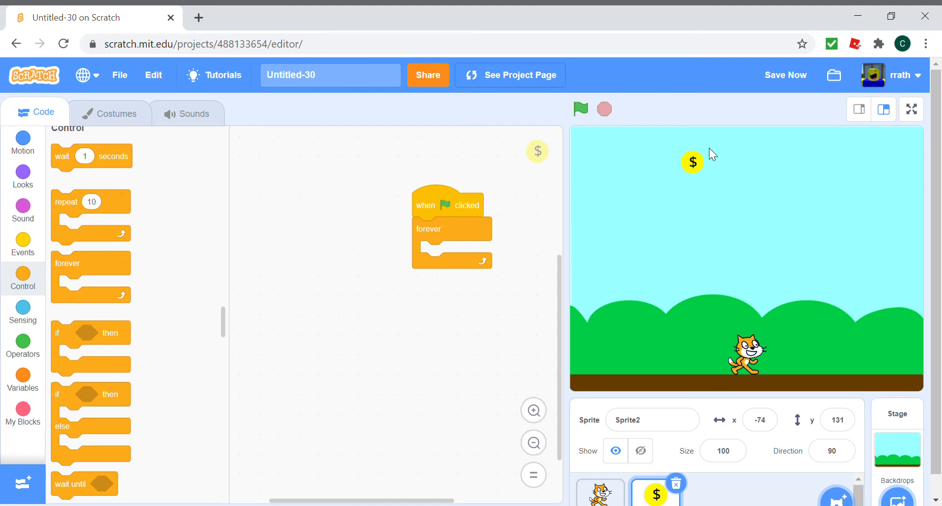
mouse_move(436, 231)
text(0.5)
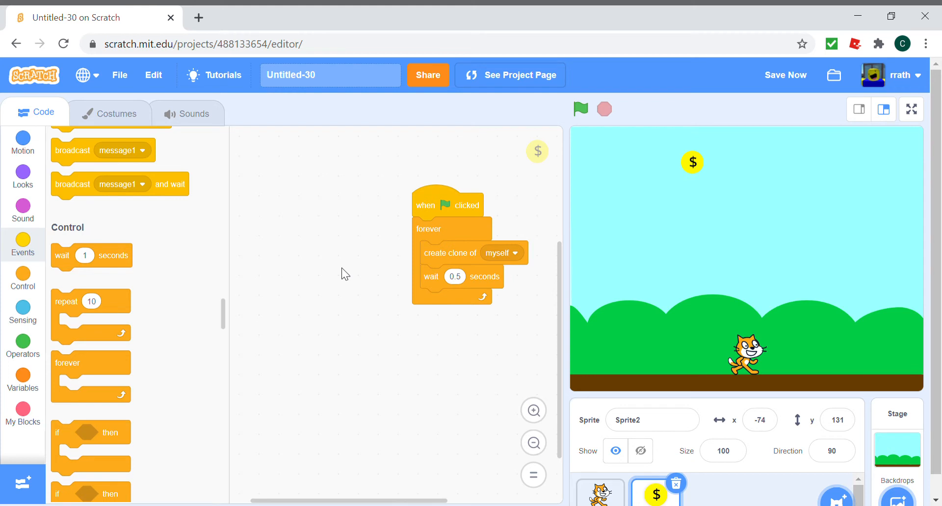
mouse_move(450, 320)
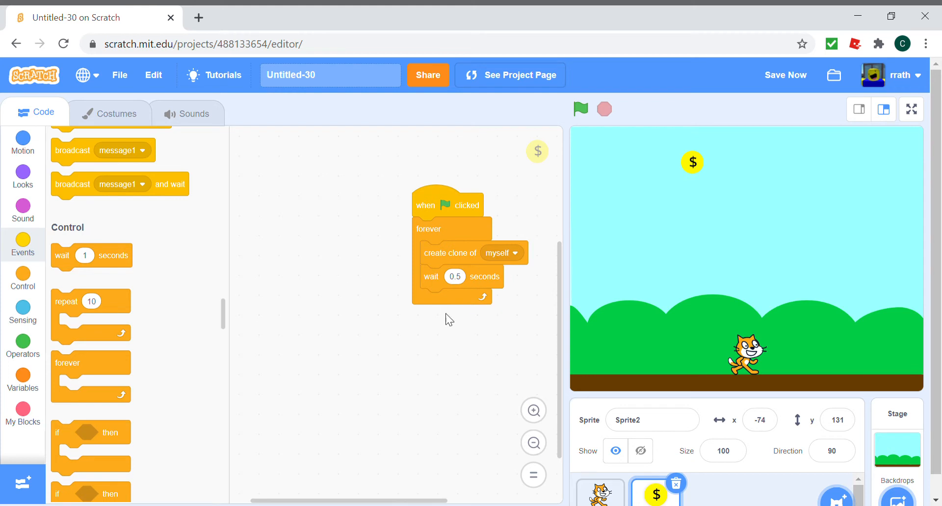
mouse_move(459, 356)
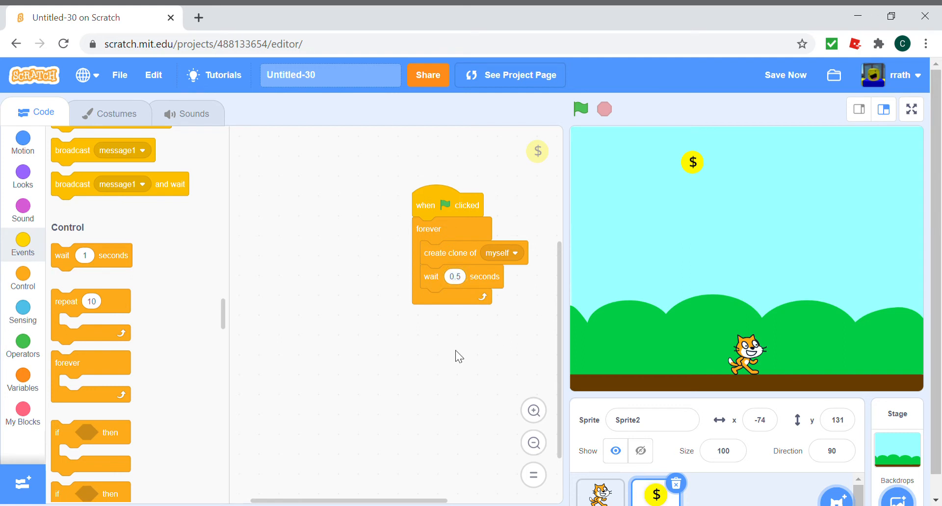
mouse_move(149, 266)
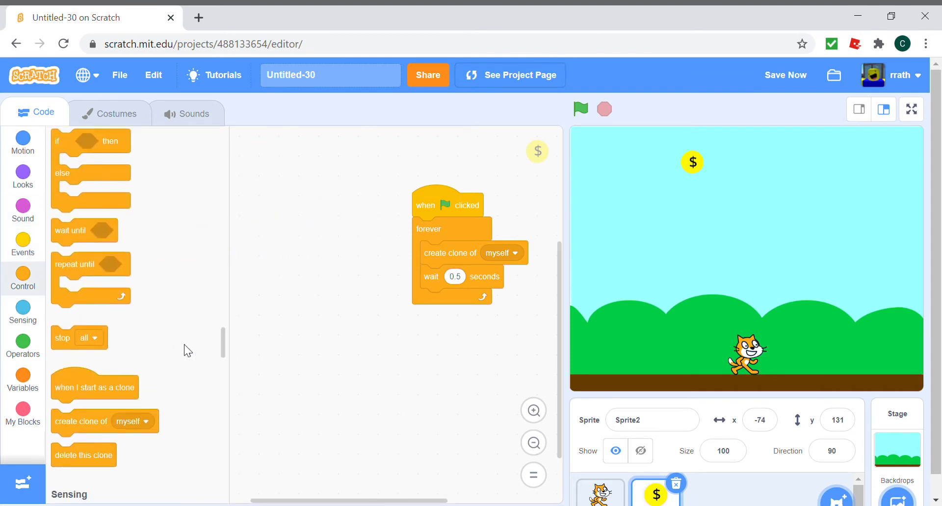
Step: Build 'when I start as a clone' → go to random position → set y to 180
drag(93, 386, 348, 225)
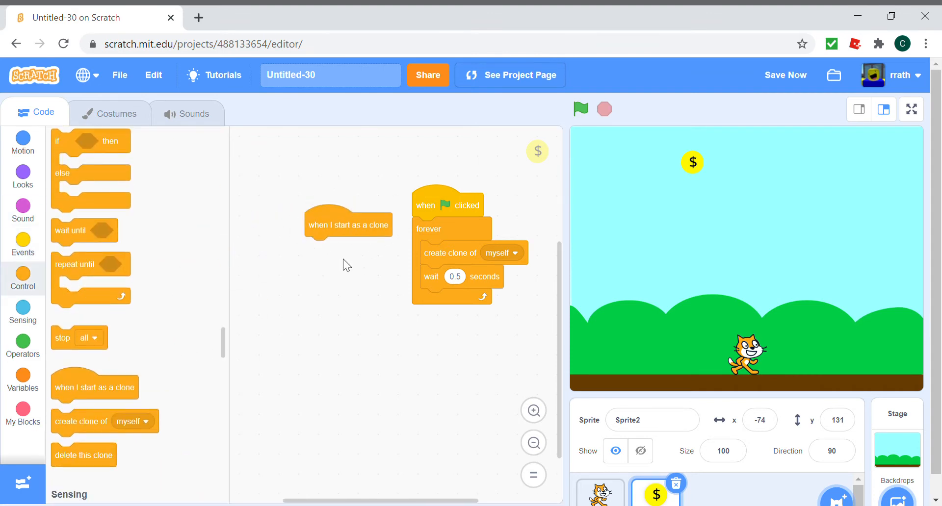
mouse_move(518, 187)
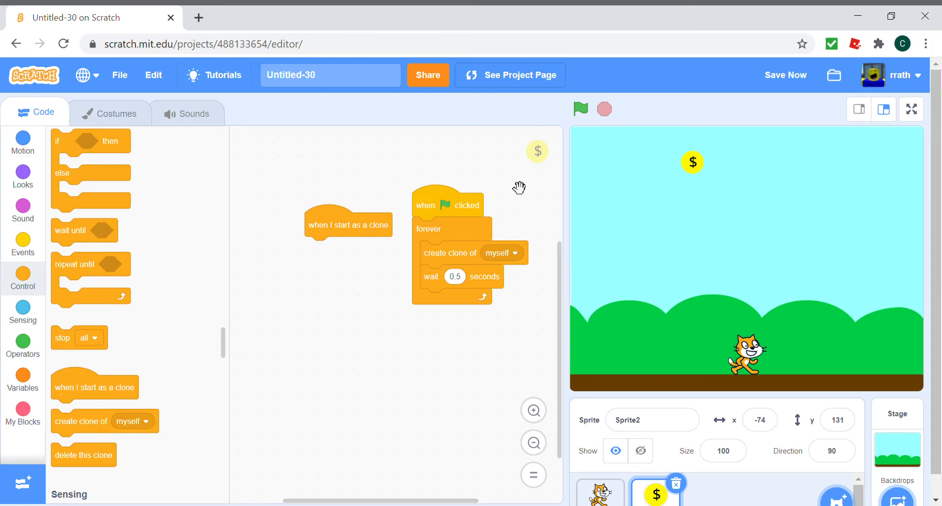
click(23, 140)
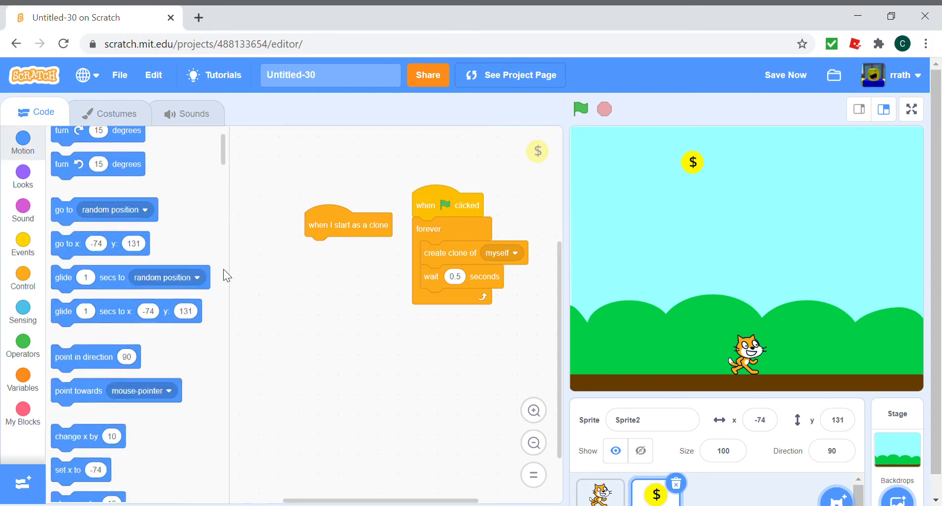
scroll(down, 3)
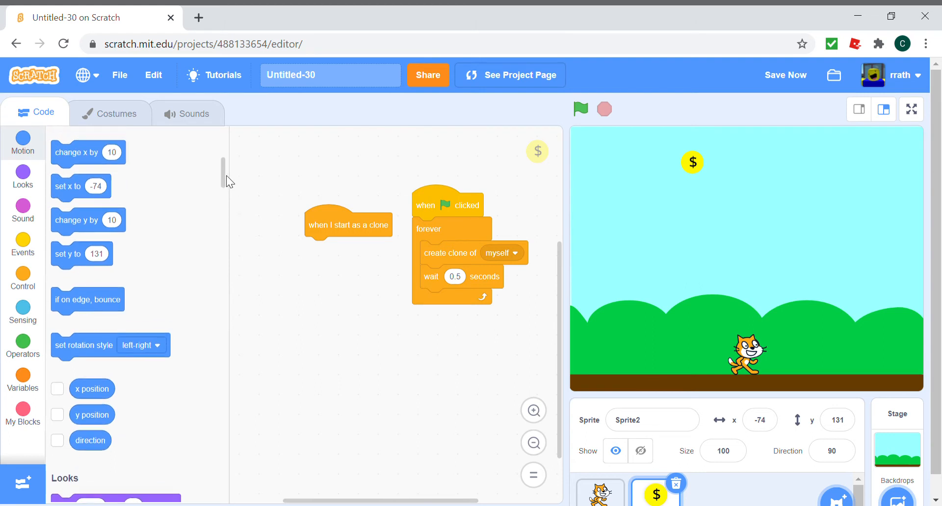
drag(68, 254, 261, 256)
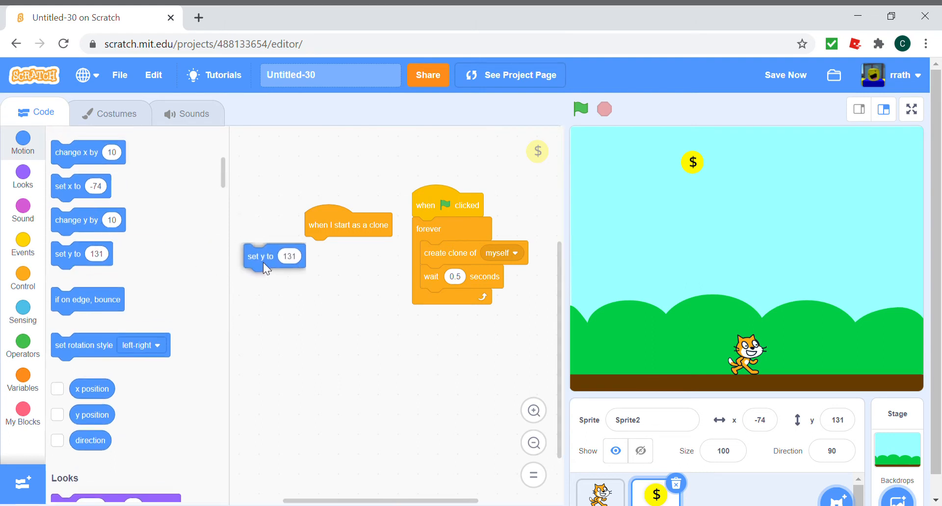
drag(262, 256, 321, 249)
text(180)
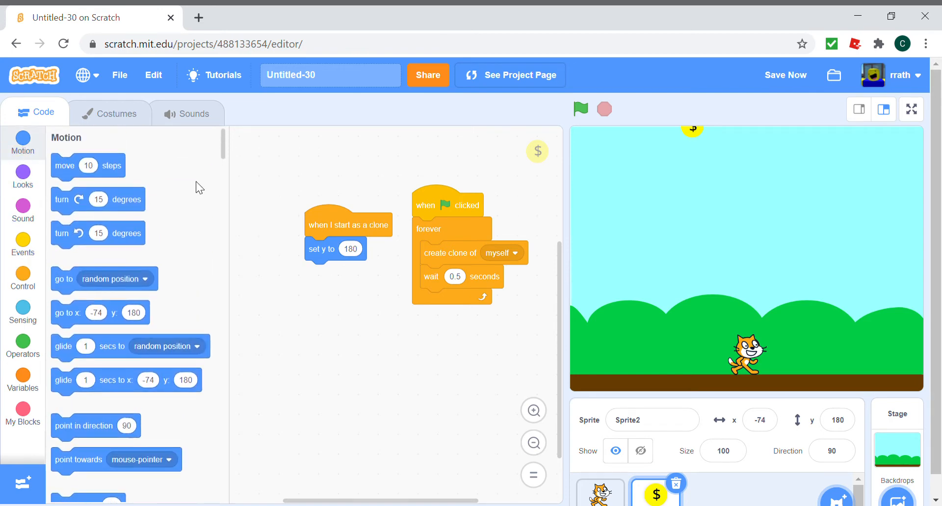
drag(104, 278, 317, 249)
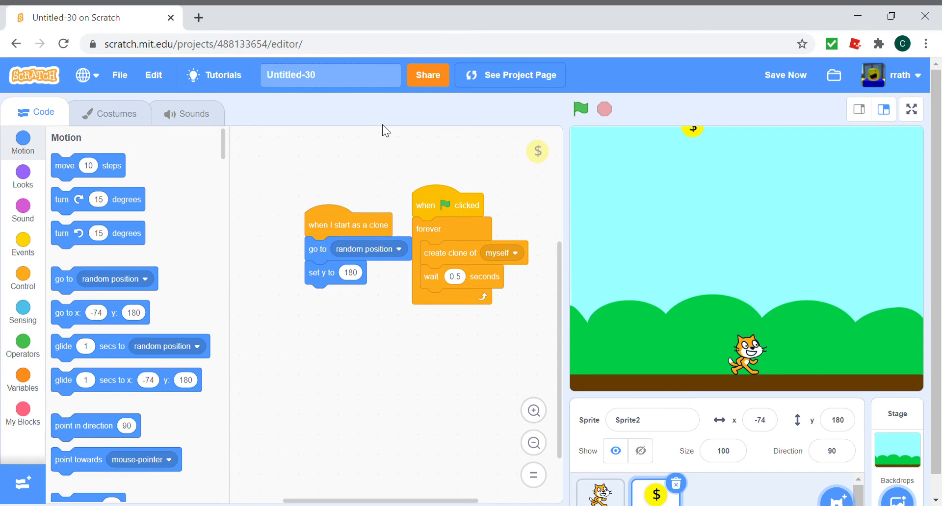
click(785, 76)
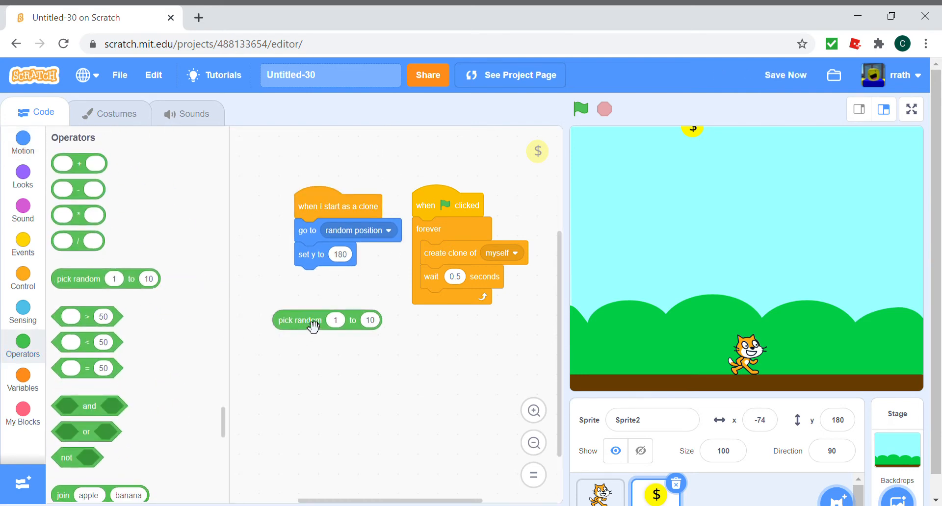
mouse_move(513, 216)
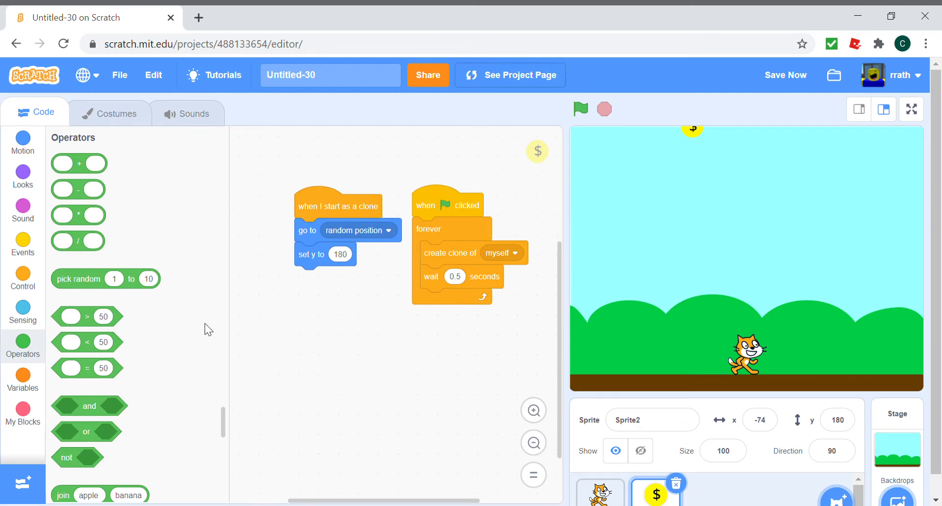
mouse_move(327, 279)
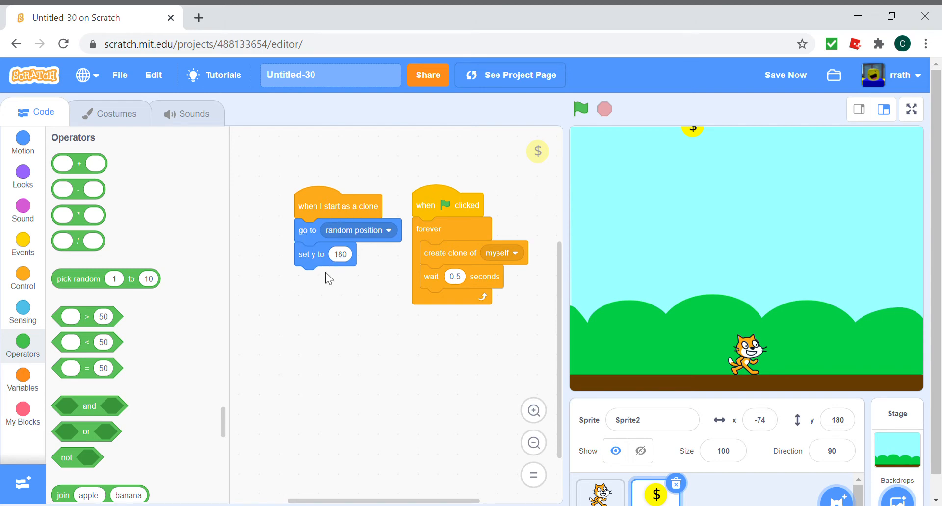
mouse_move(693, 99)
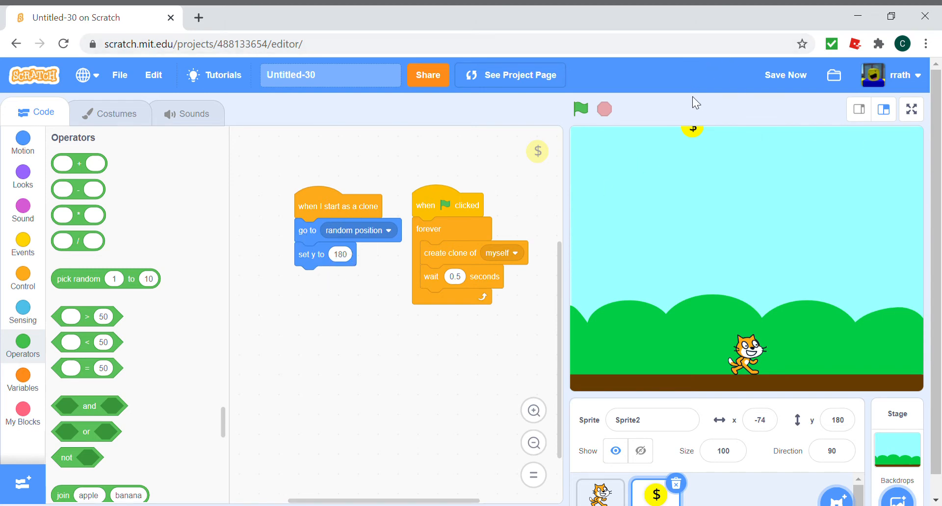
mouse_move(484, 303)
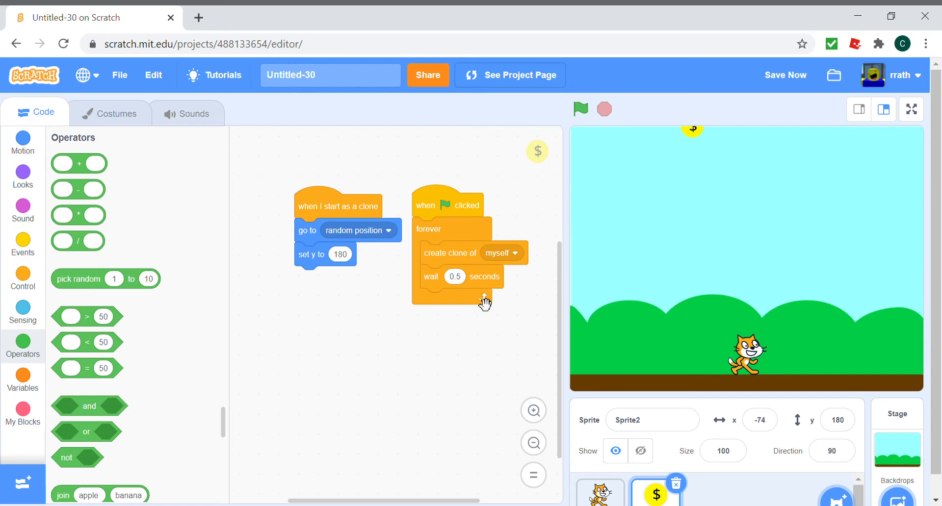
Step: Place change y by -8 inside the clone's forever loop
click(22, 245)
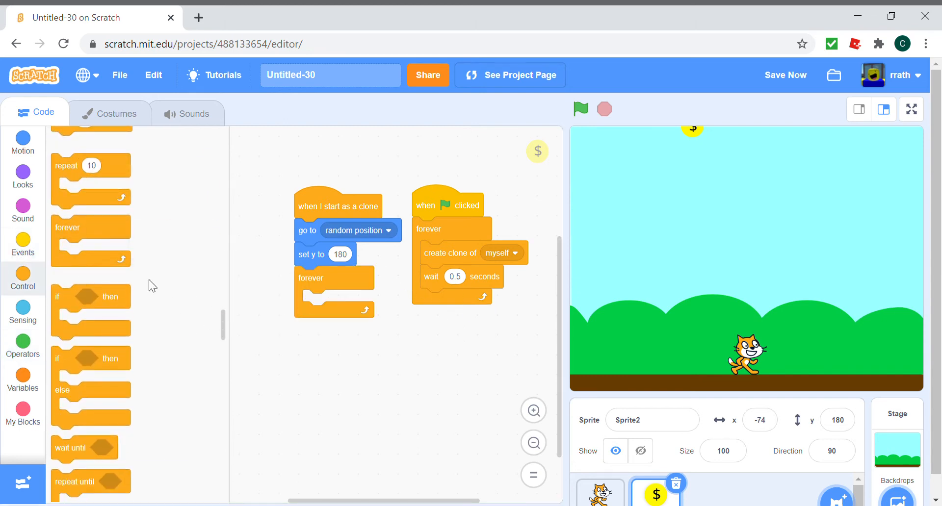
click(23, 142)
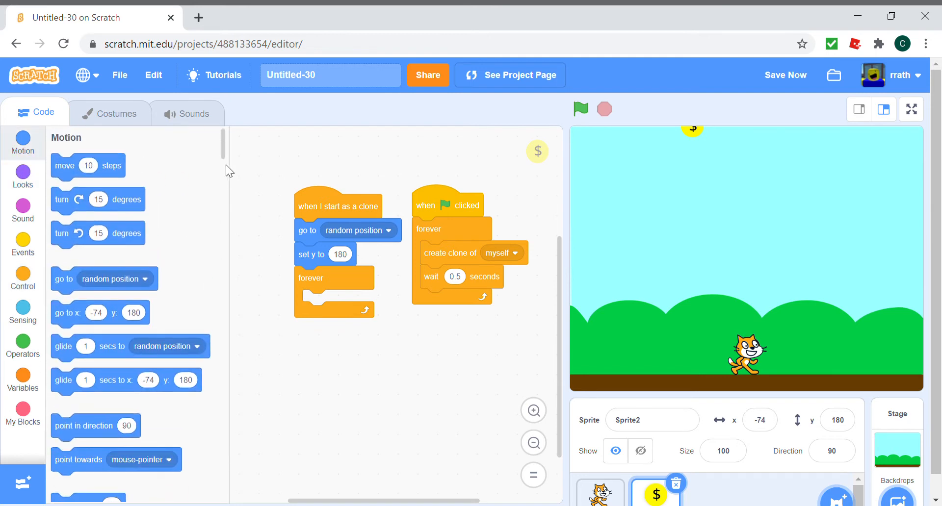
scroll(down, 3)
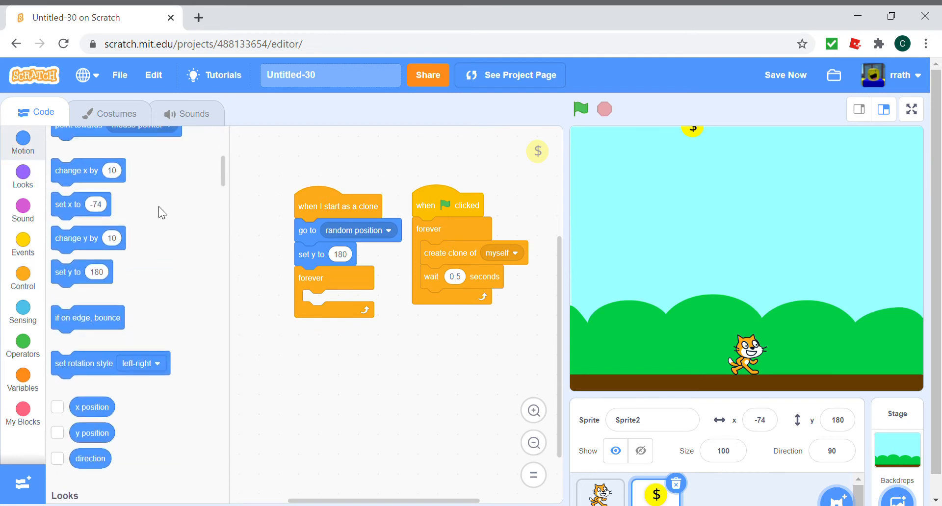
drag(88, 238, 328, 302)
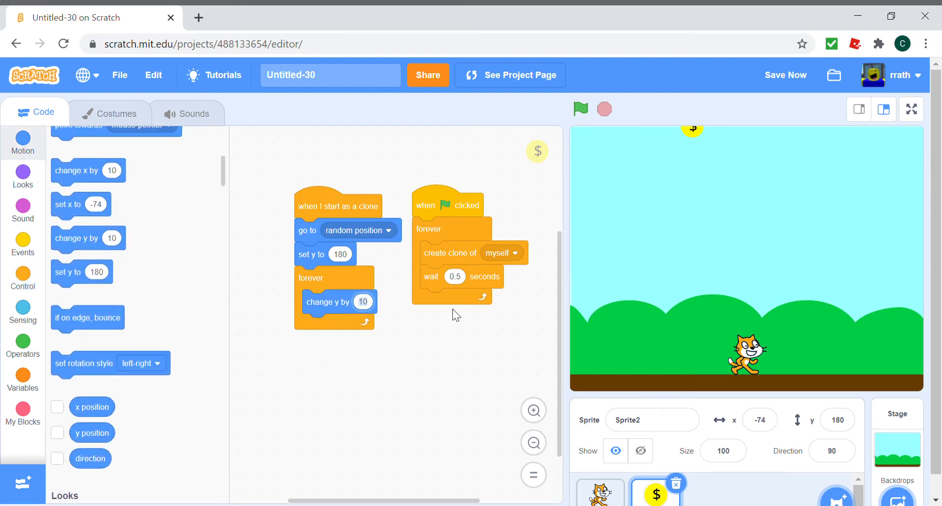
click(362, 303)
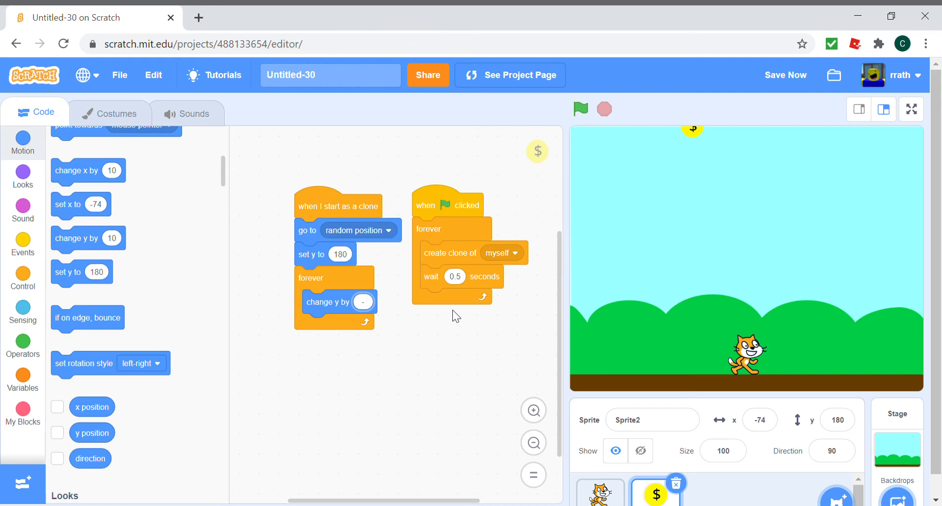
text(-8)
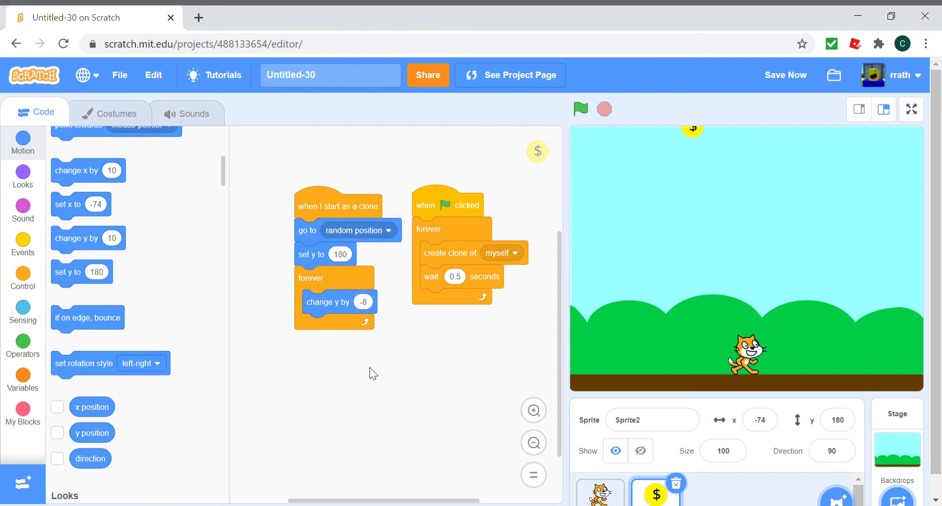
mouse_move(577, 351)
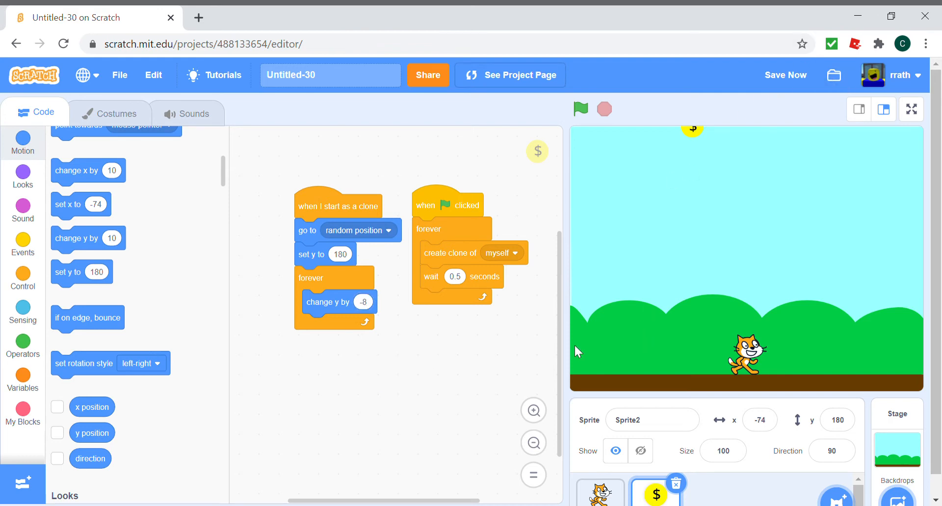
mouse_move(75, 240)
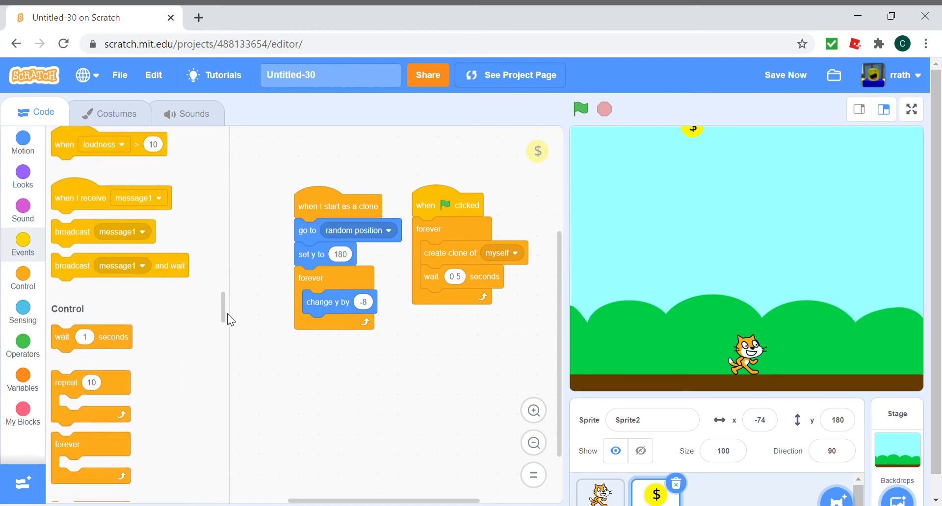
Step: Add two delete-this-clone checks: touching the brown ground colour, and touching Sprite1
scroll(down, 3)
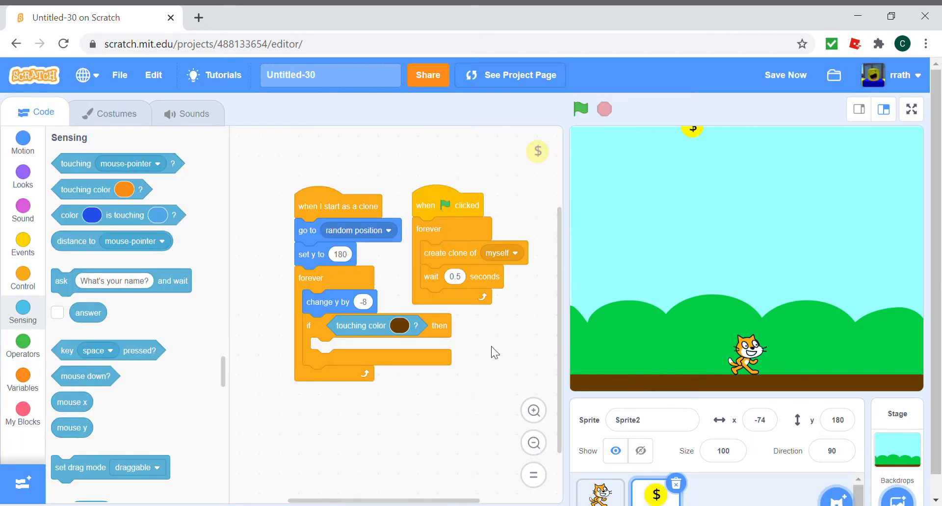
click(23, 173)
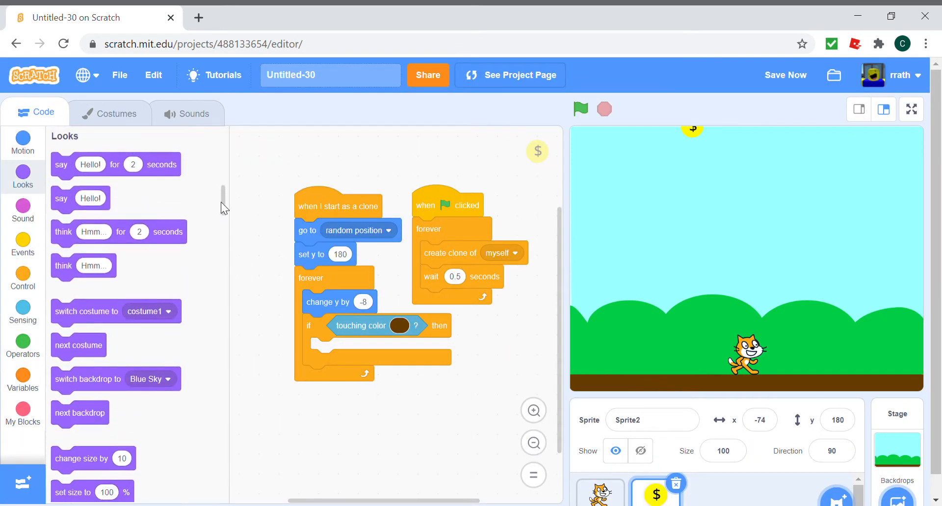
click(22, 245)
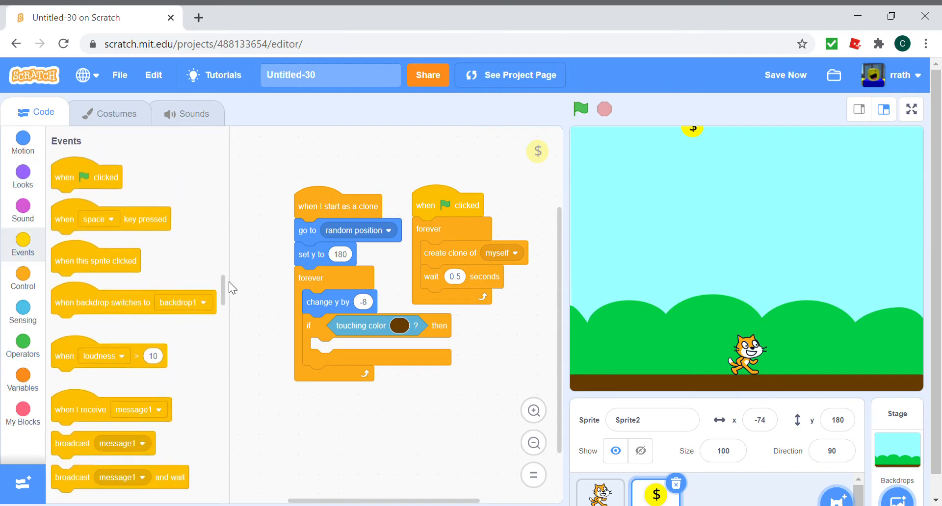
click(23, 278)
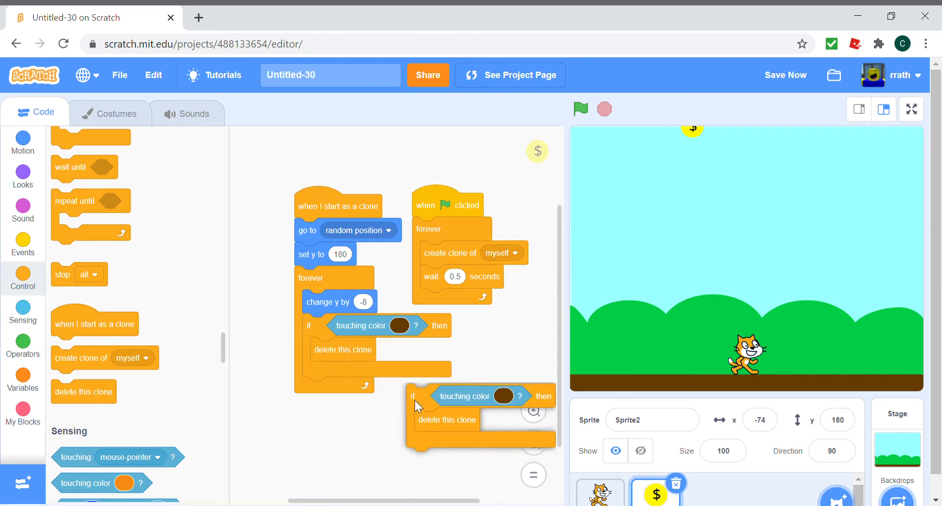
drag(415, 396, 343, 405)
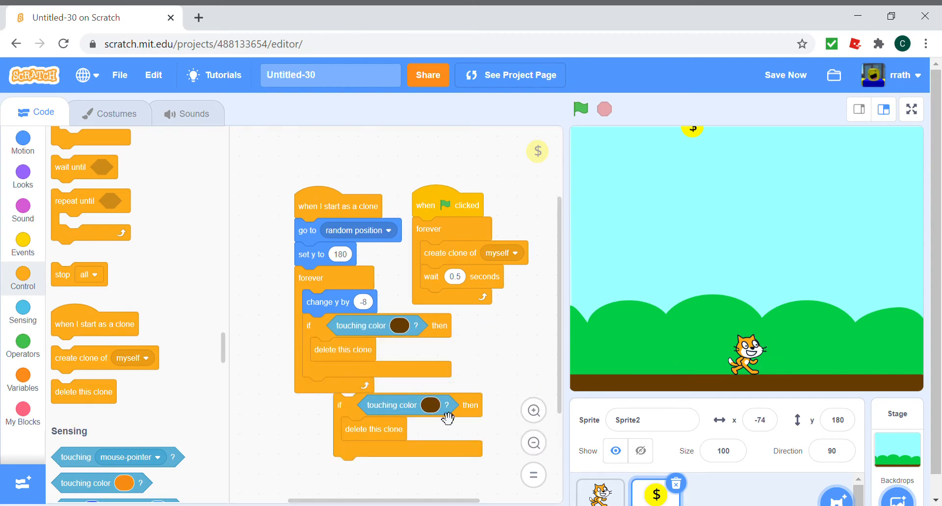
click(430, 405)
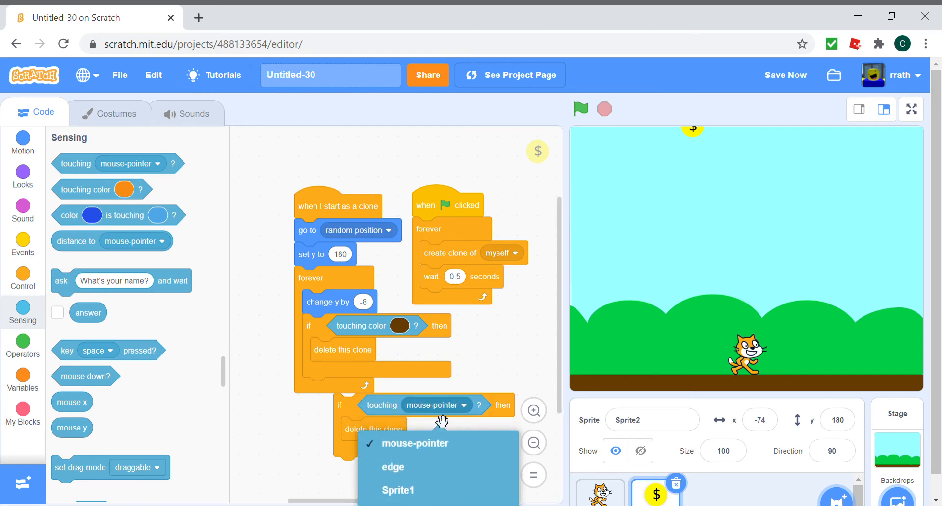
click(400, 491)
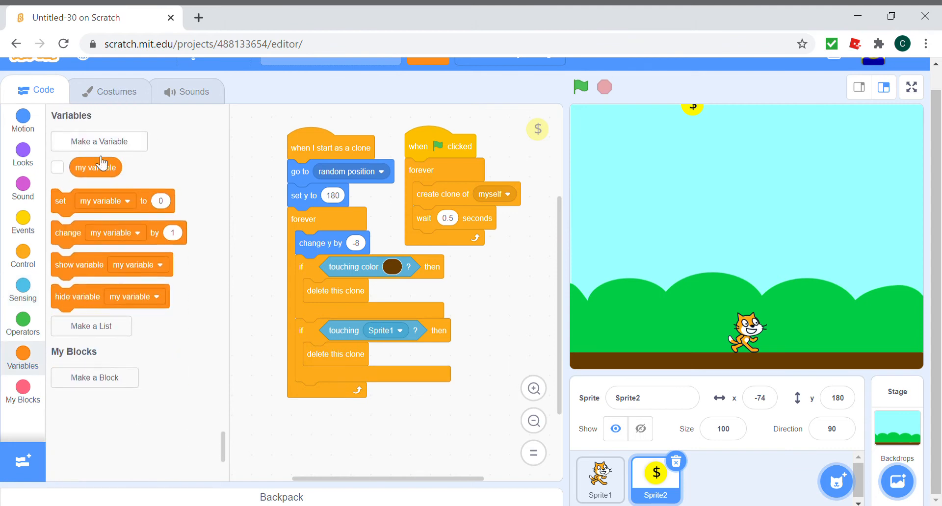
Step: Make a for-all-sprites variable named 'Coins Collected:'
click(99, 141)
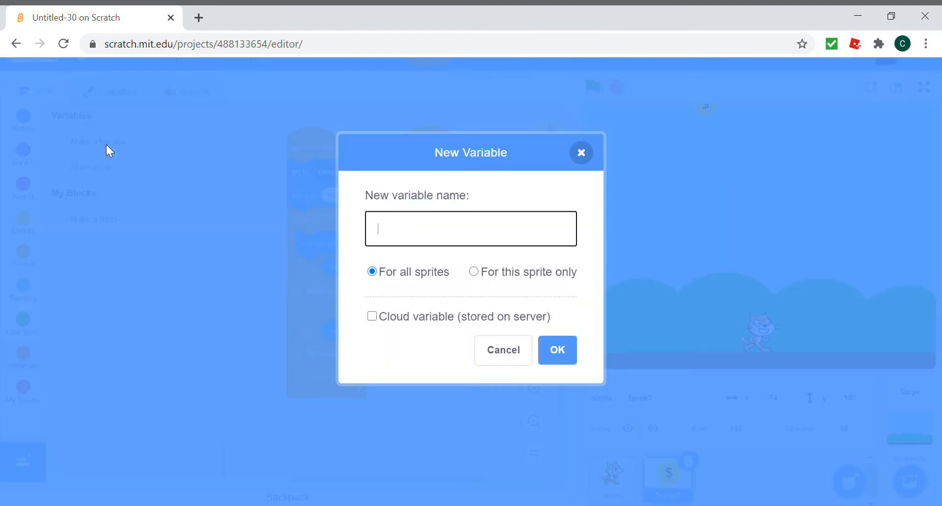
text(Coins COI)
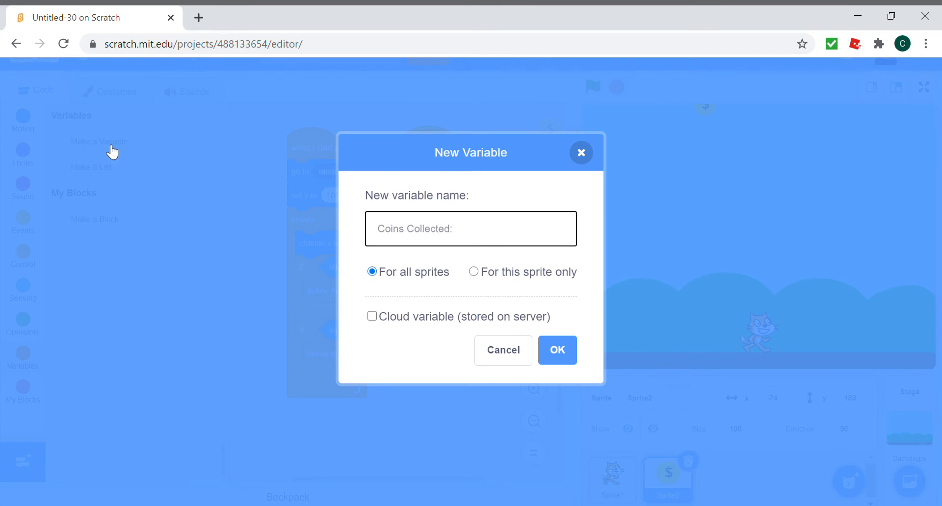
click(558, 351)
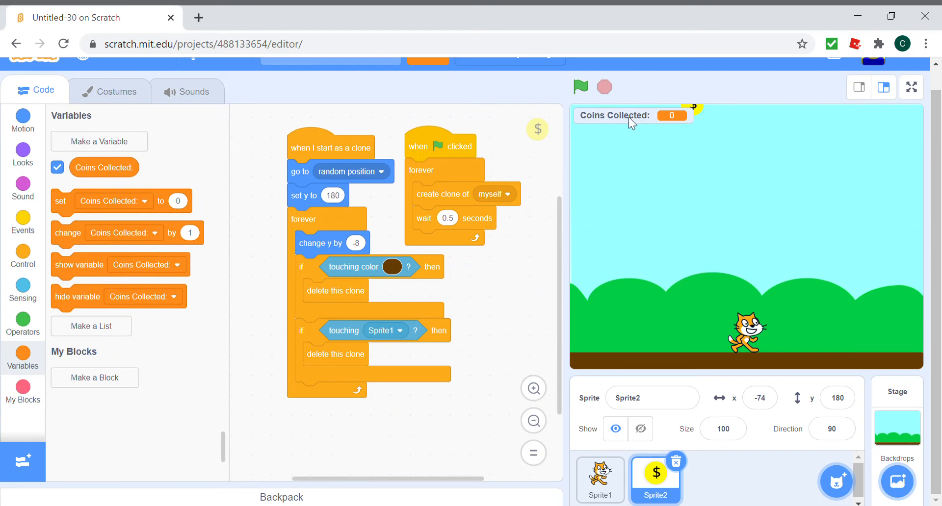
mouse_move(615, 235)
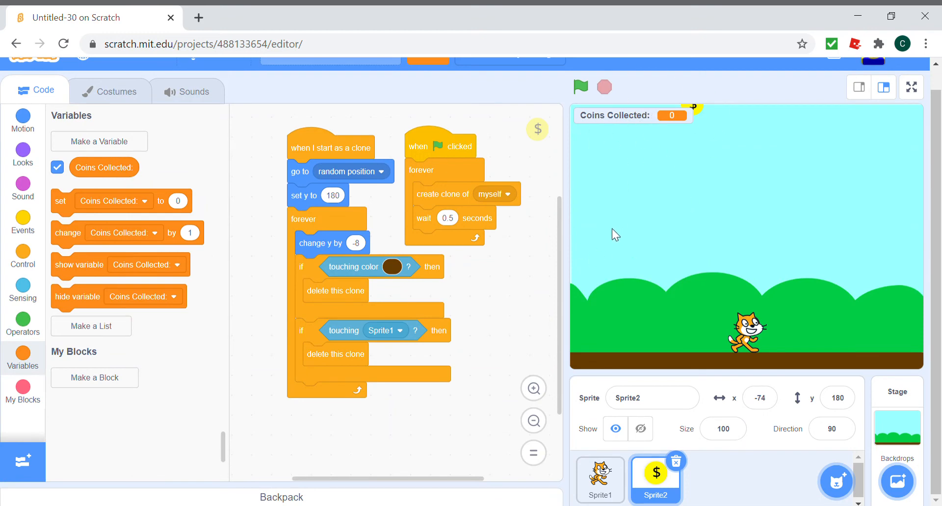
mouse_move(684, 112)
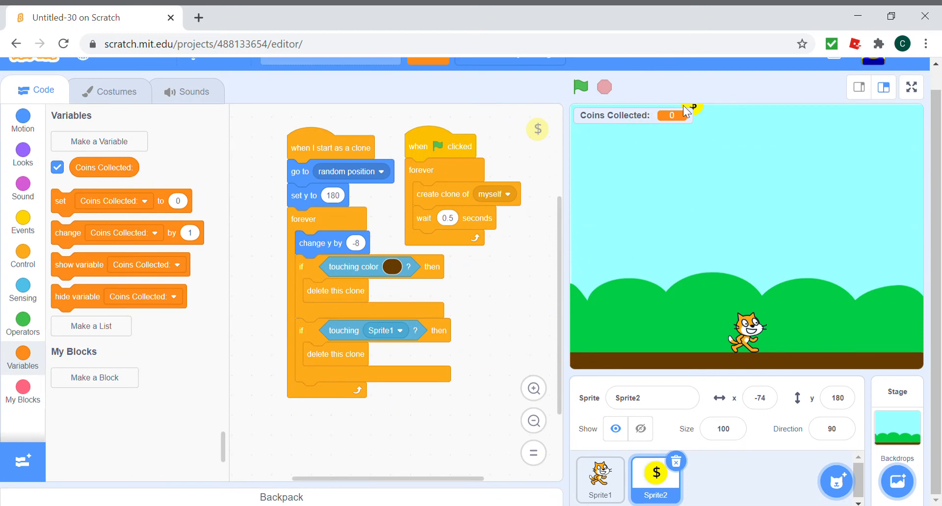
mouse_move(695, 142)
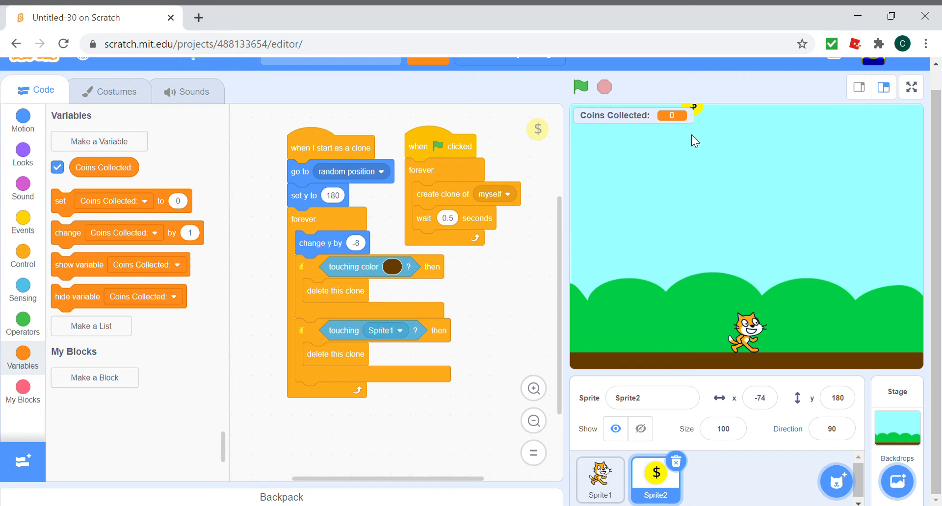
mouse_move(636, 131)
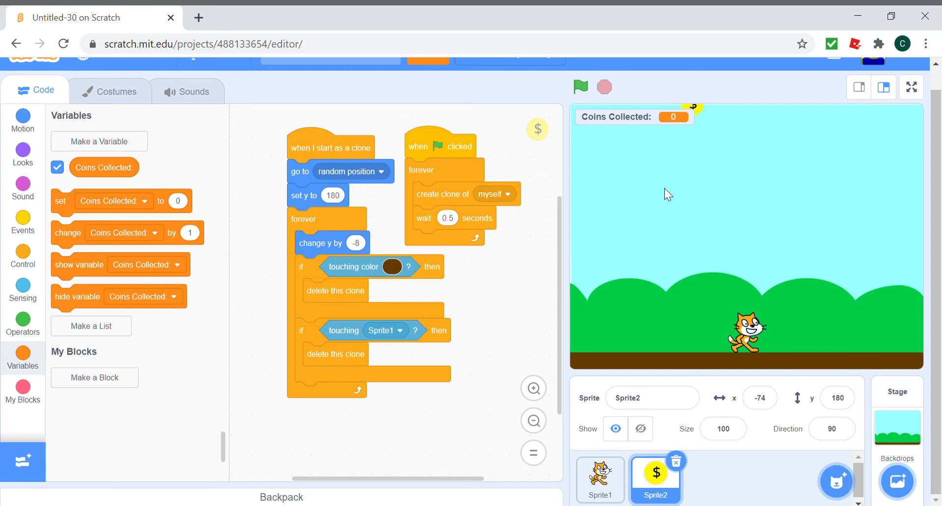
right_click(628, 120)
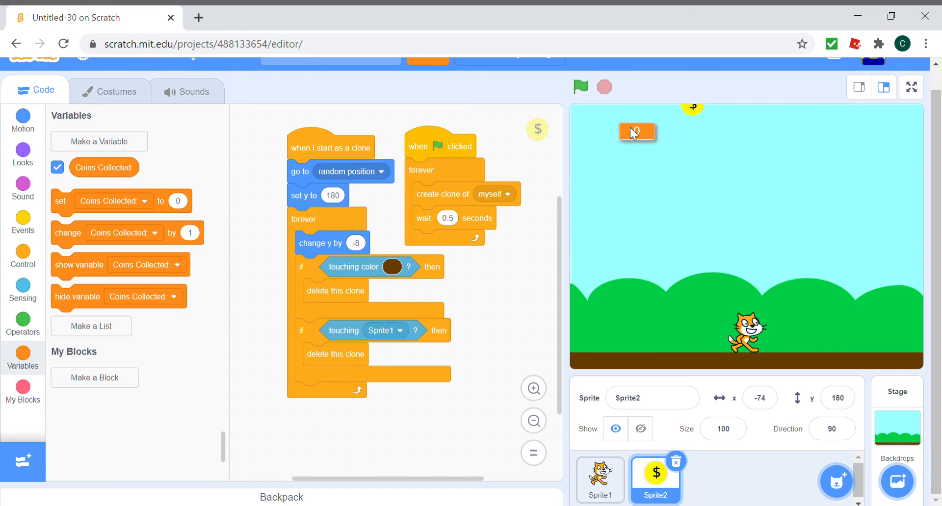
right_click(636, 132)
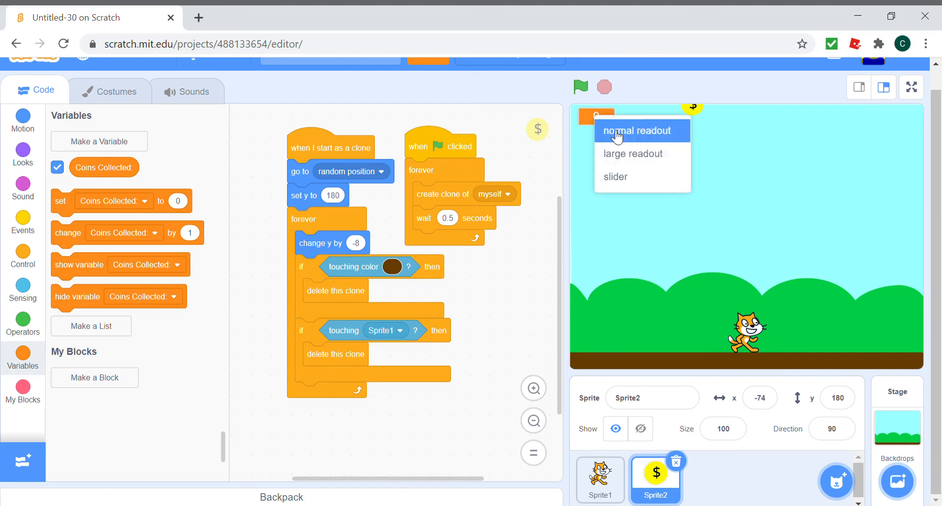
click(637, 130)
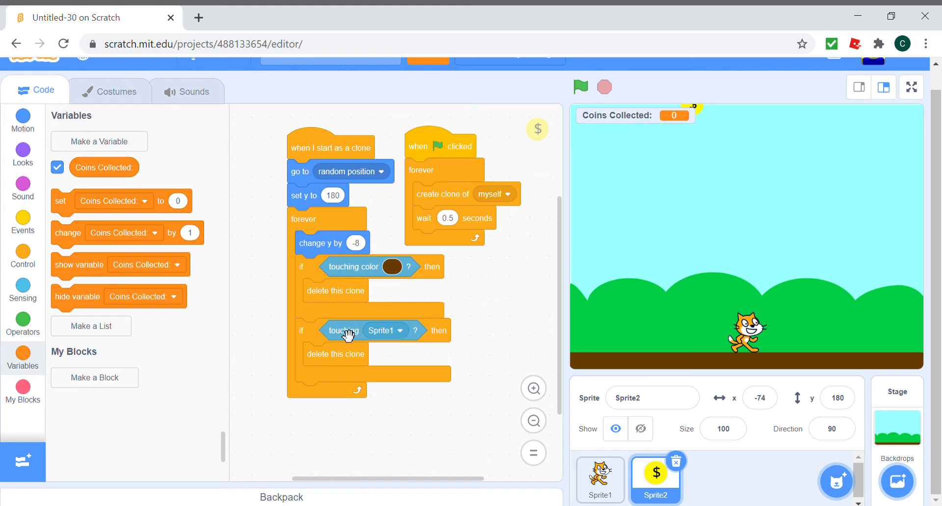
Step: Place 'change Coins Collected by 1' inside the 'if touching Sprite1' block
drag(123, 233, 361, 354)
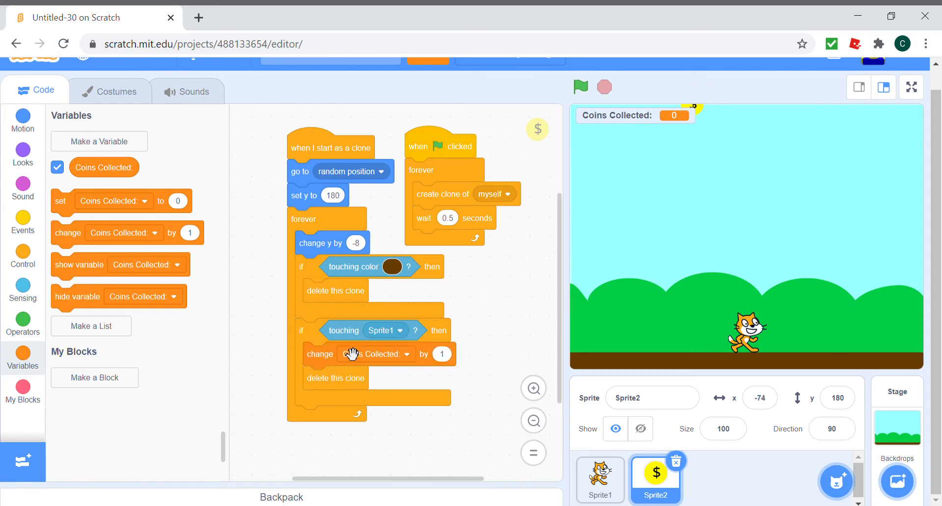
mouse_move(72, 218)
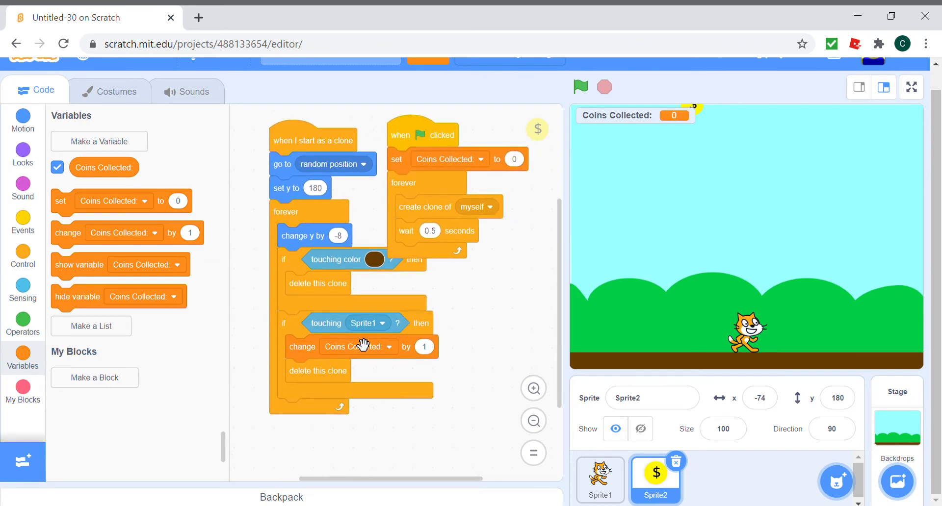
mouse_move(654, 249)
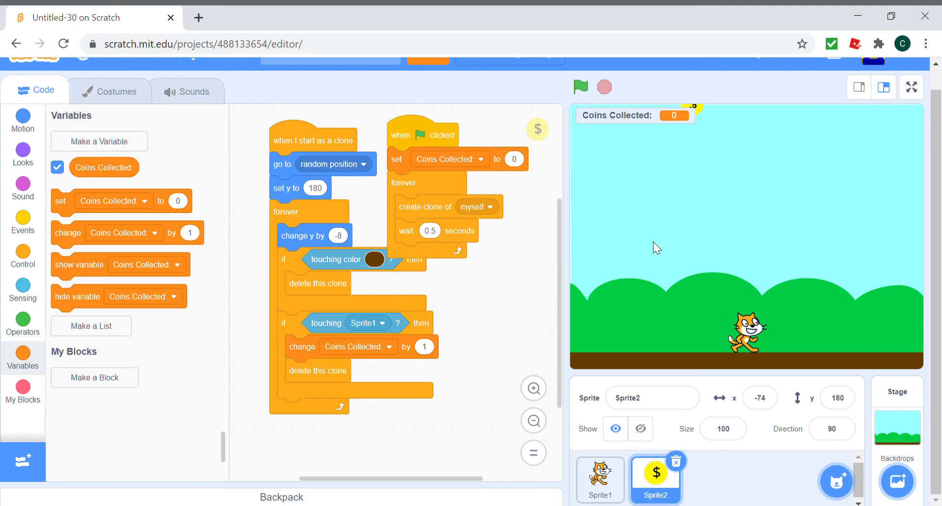
mouse_move(689, 305)
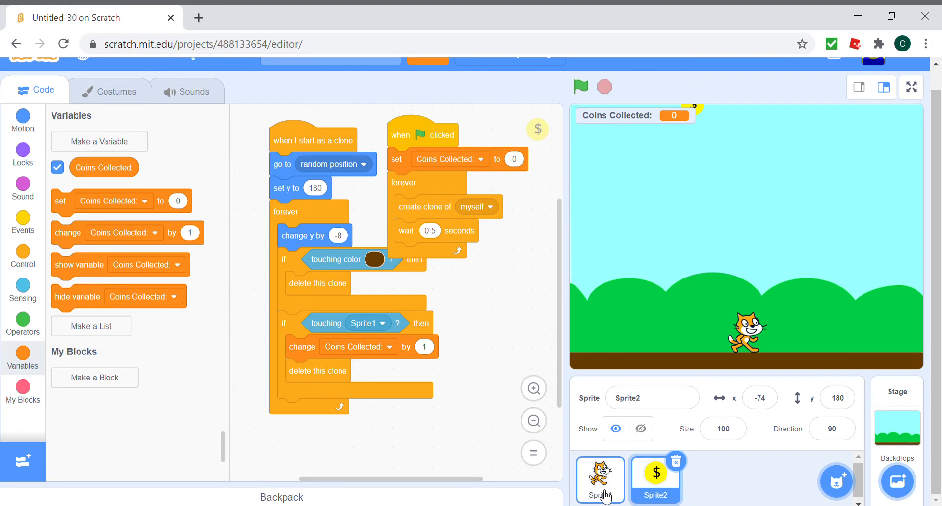
mouse_move(613, 486)
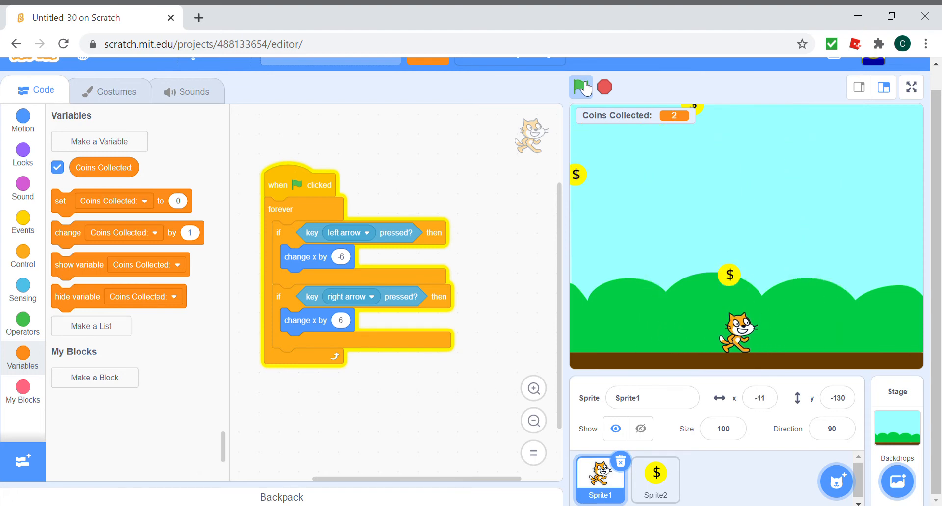
Step: Test-run the game with 10-step cat movement, starting and stopping it repeatedly
click(581, 87)
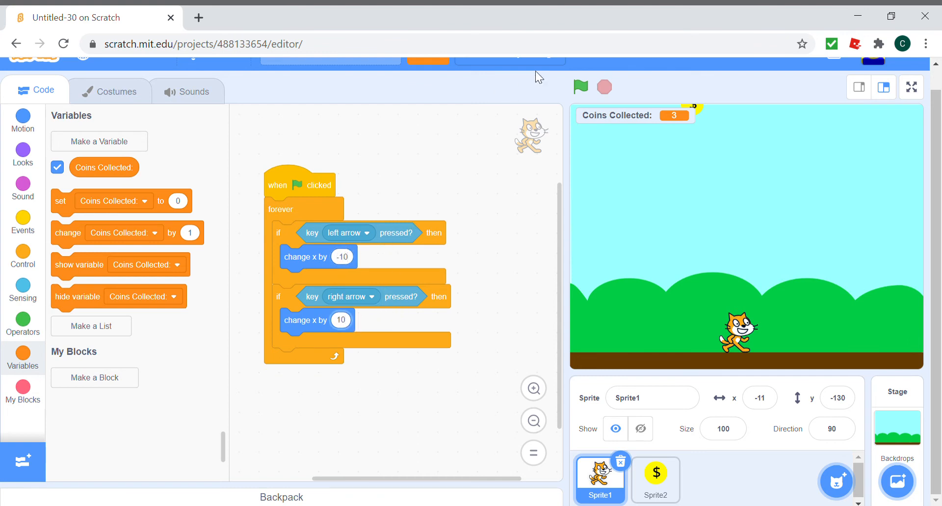
click(581, 87)
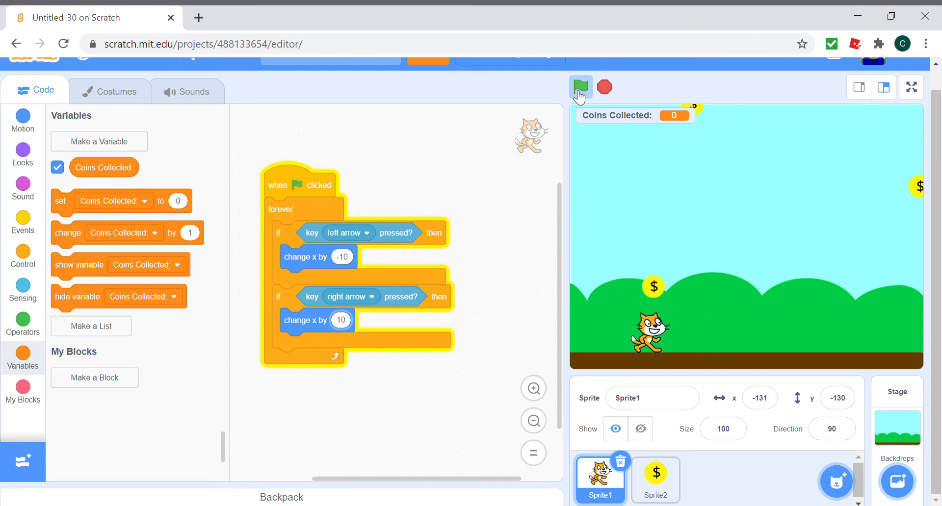
click(581, 87)
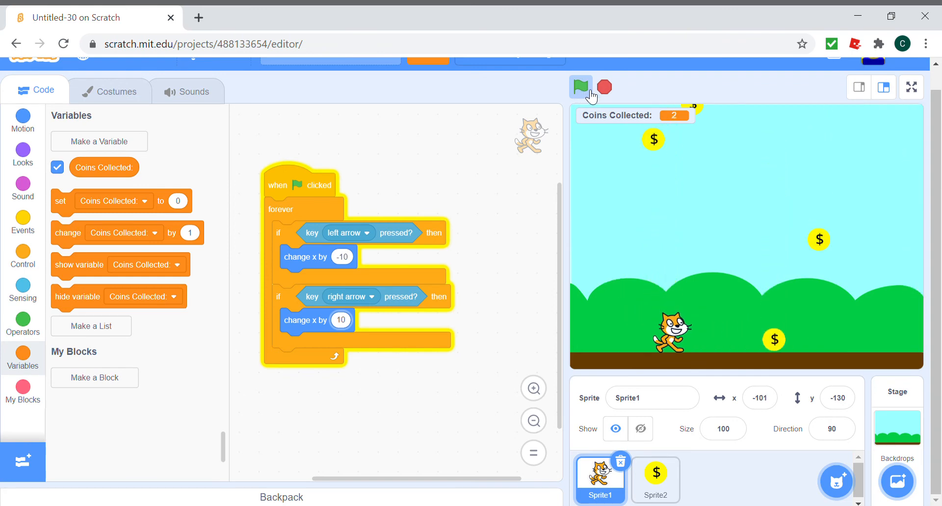
click(581, 86)
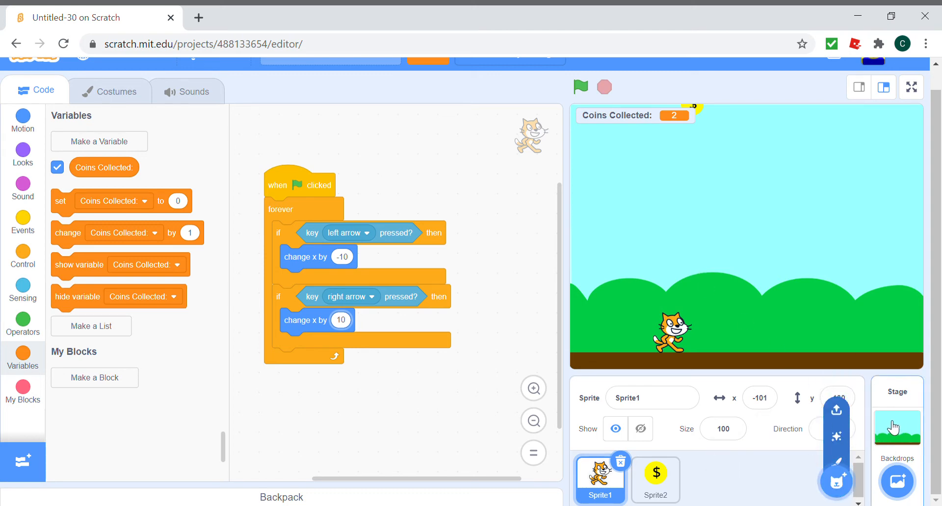
Step: Paint a new sprite with a black 'You Win!' text costume
click(897, 427)
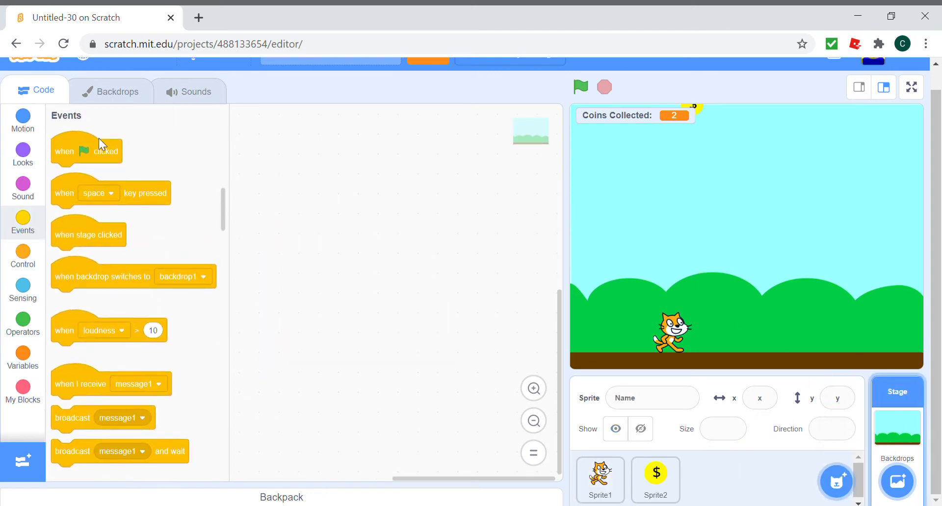
drag(86, 151, 348, 163)
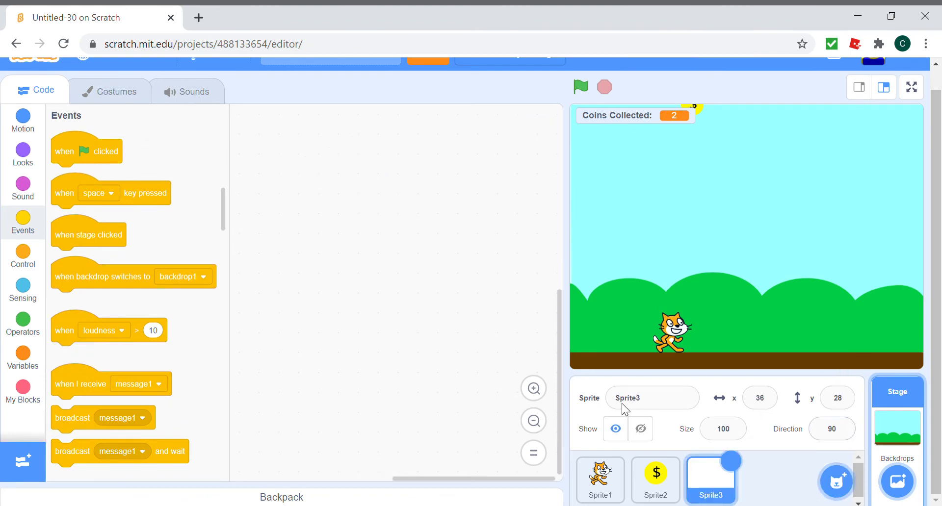
click(118, 91)
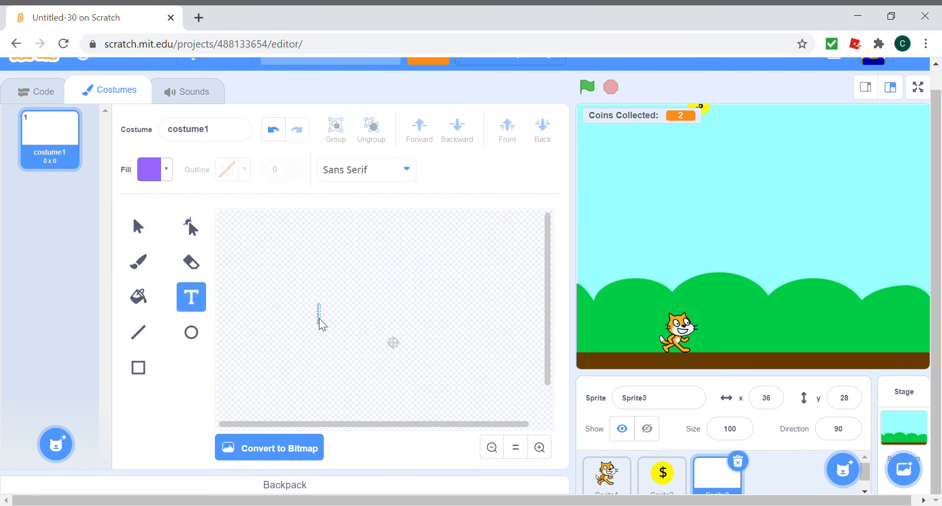
text(You Win!)
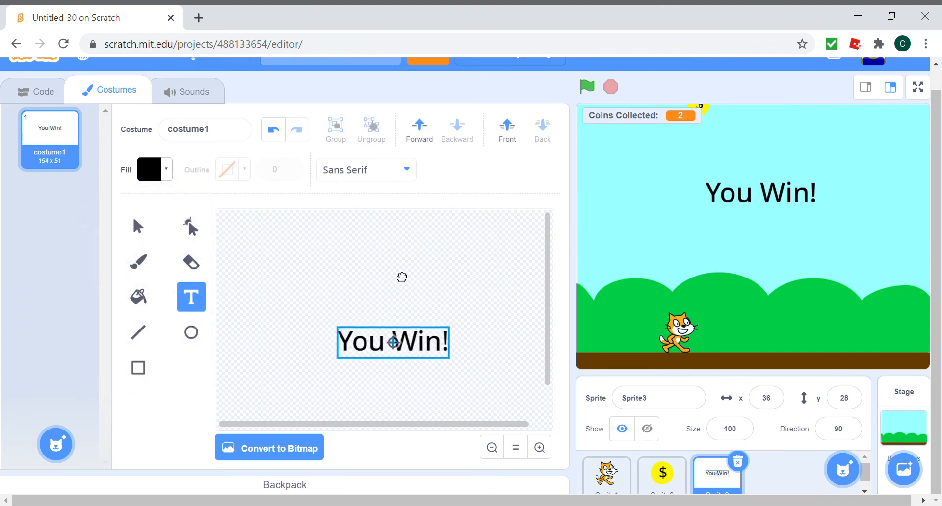
click(36, 91)
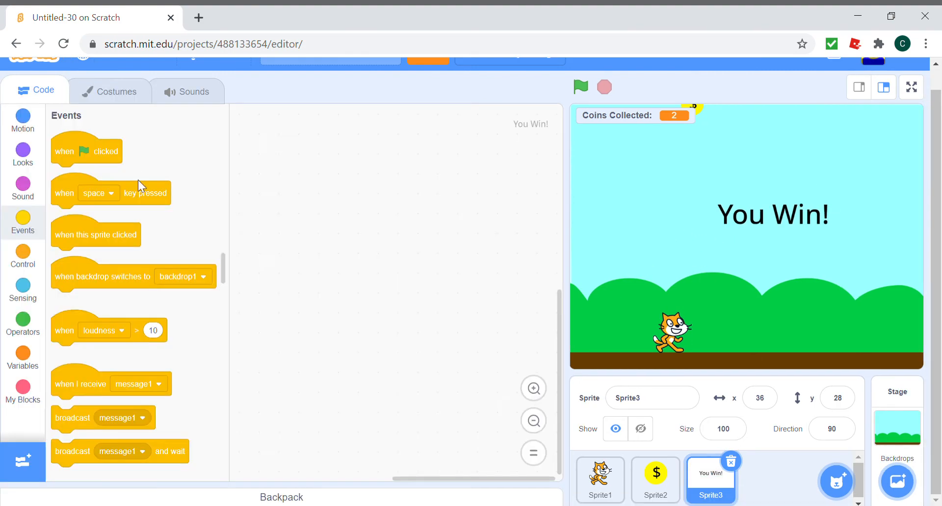
mouse_move(863, 419)
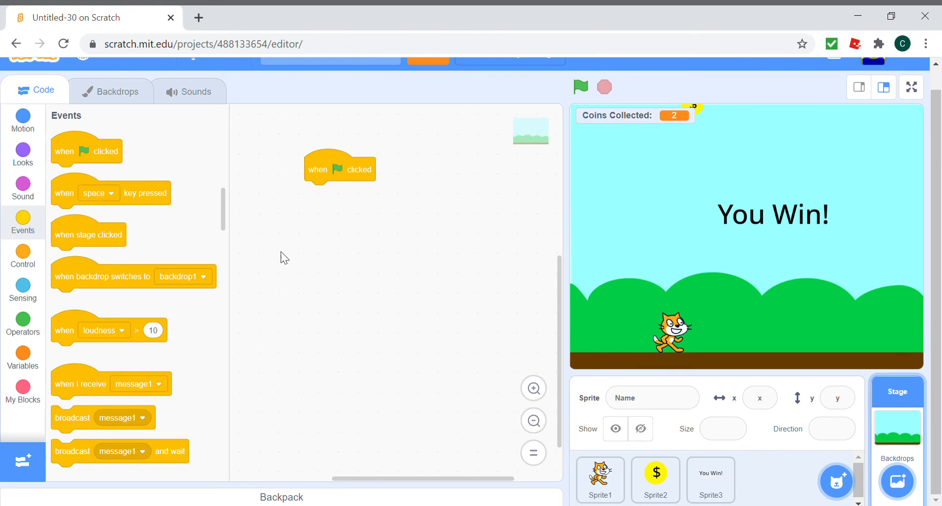
Step: Wrap the stage script in a forever loop checking if Coins Collected = 50
drag(67, 412, 324, 207)
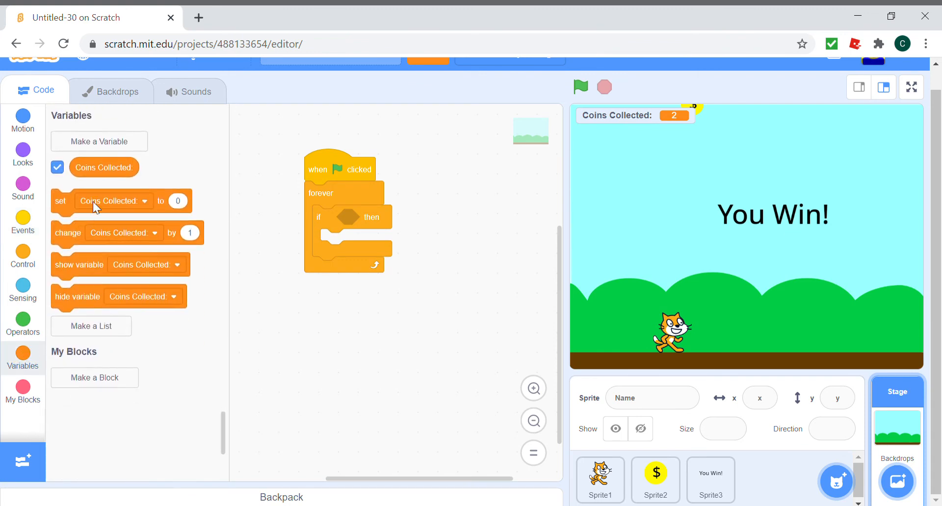
click(22, 325)
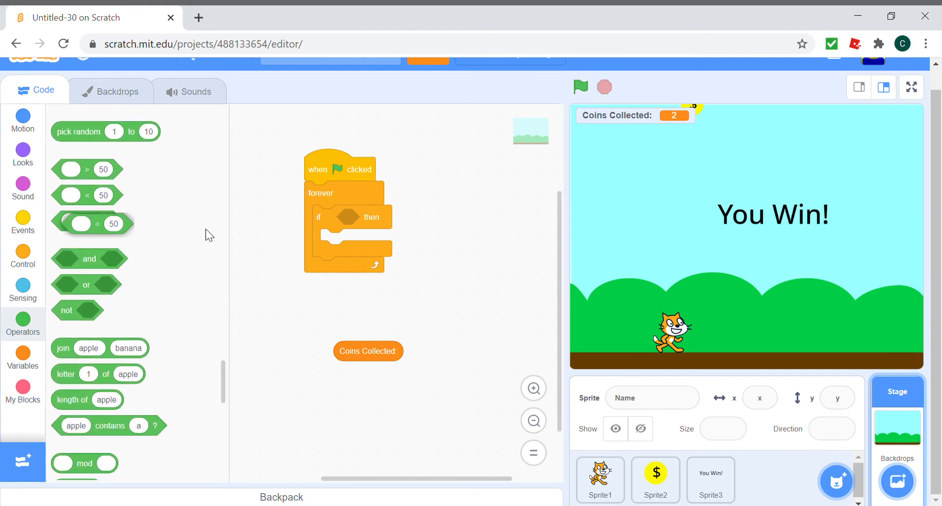
drag(367, 352, 390, 228)
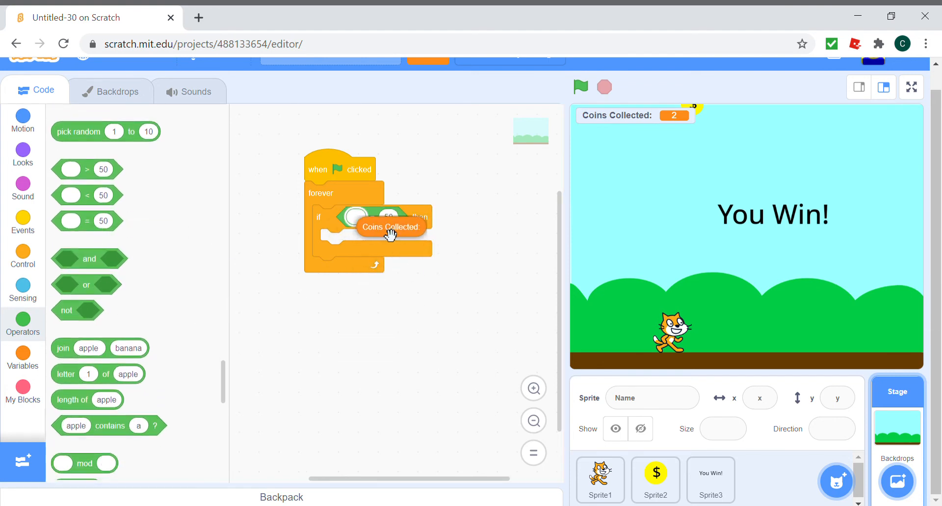
drag(390, 229, 383, 219)
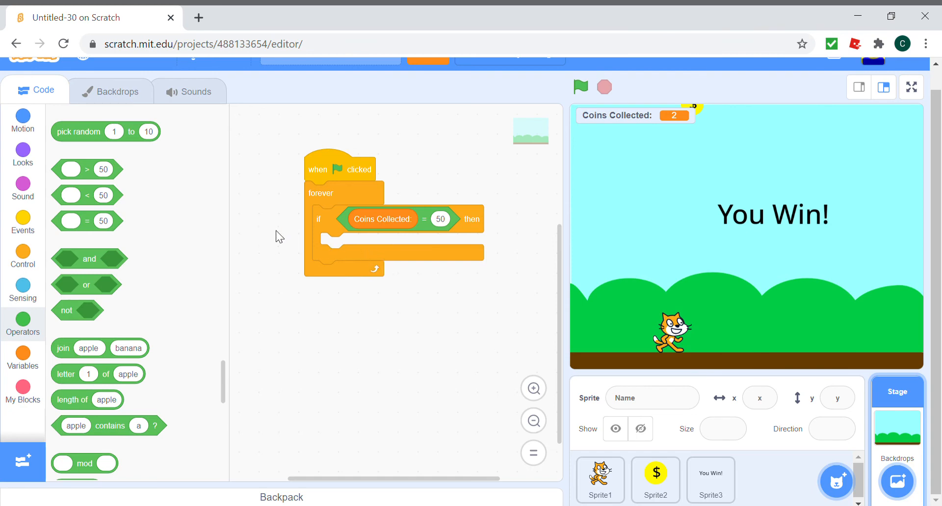
Step: Broadcast a new 'End Game' message, then stop all
click(23, 152)
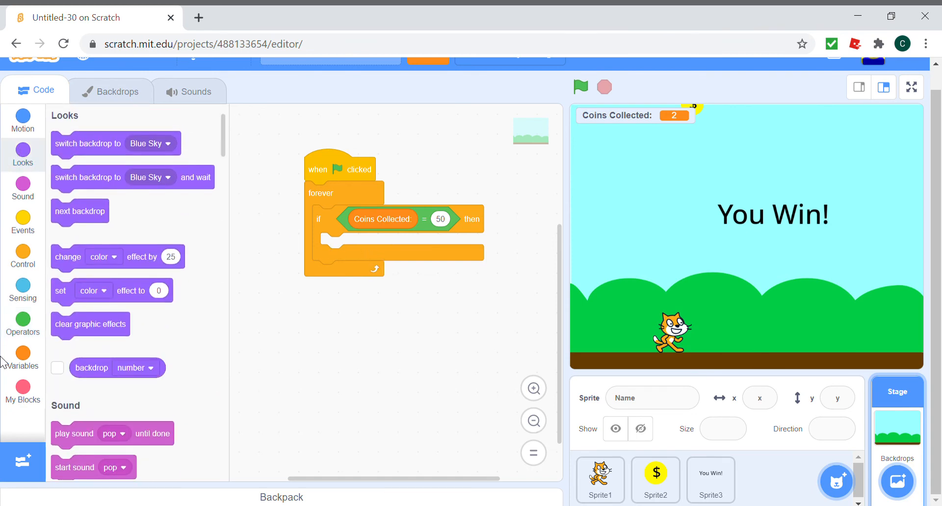
click(22, 222)
text(End T)
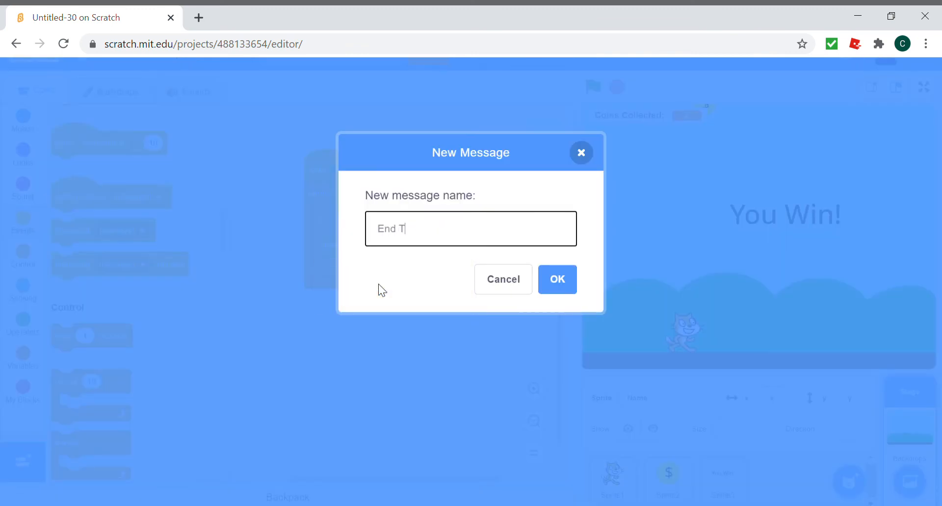
key(Backspace)
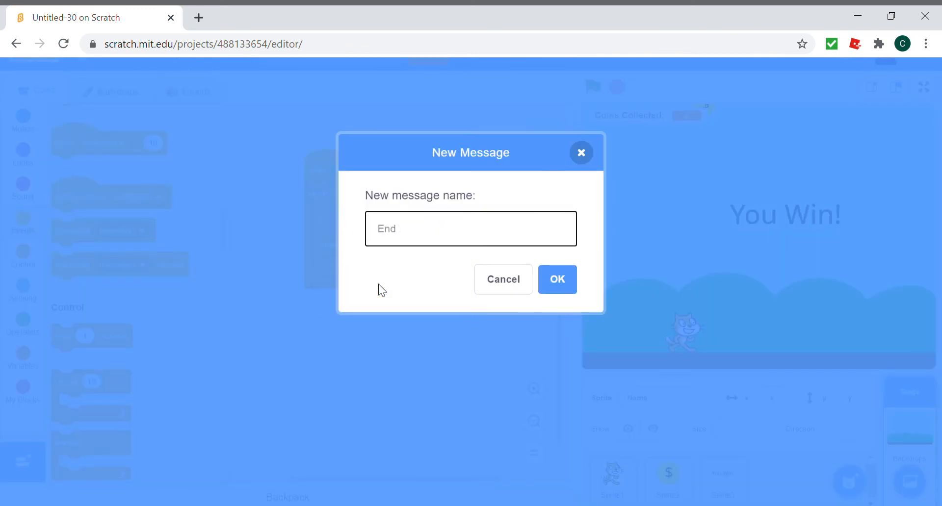
click(557, 279)
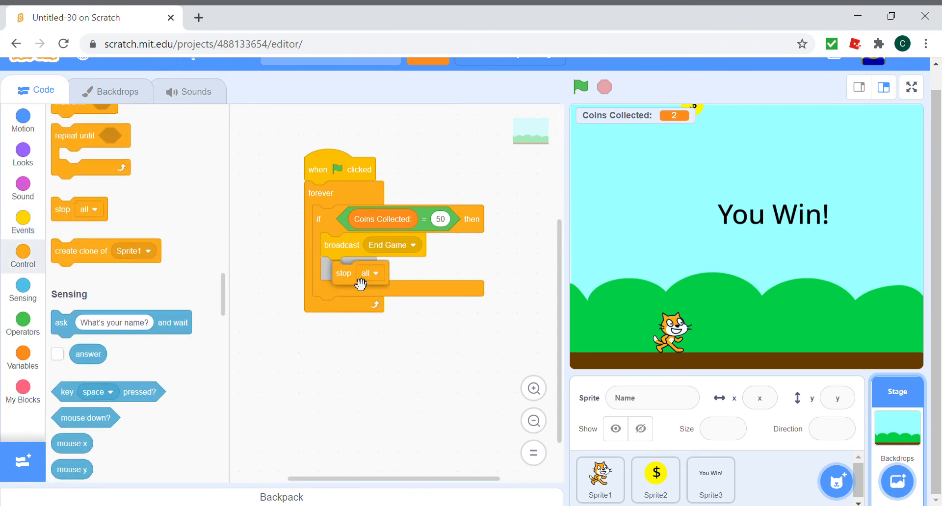
click(710, 483)
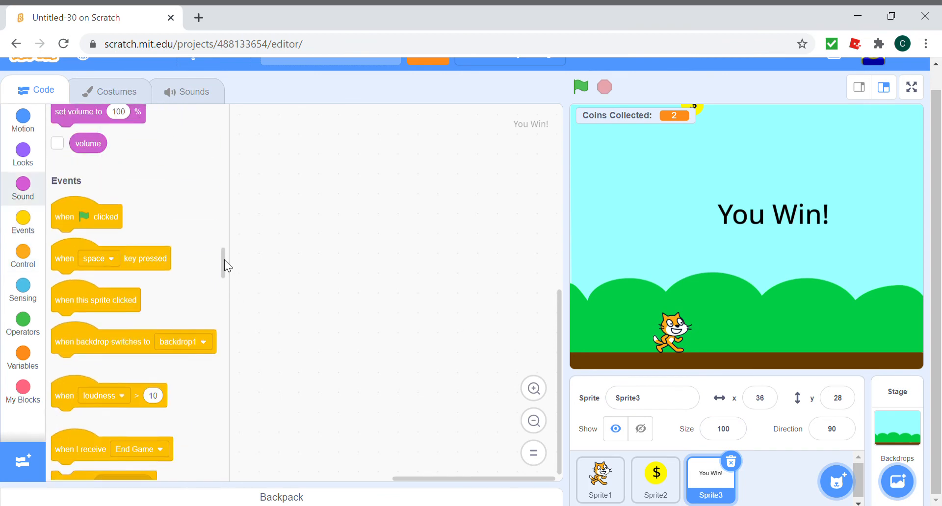
Step: Give the You Win! sprite a green-flag script that hides it
drag(86, 217, 323, 213)
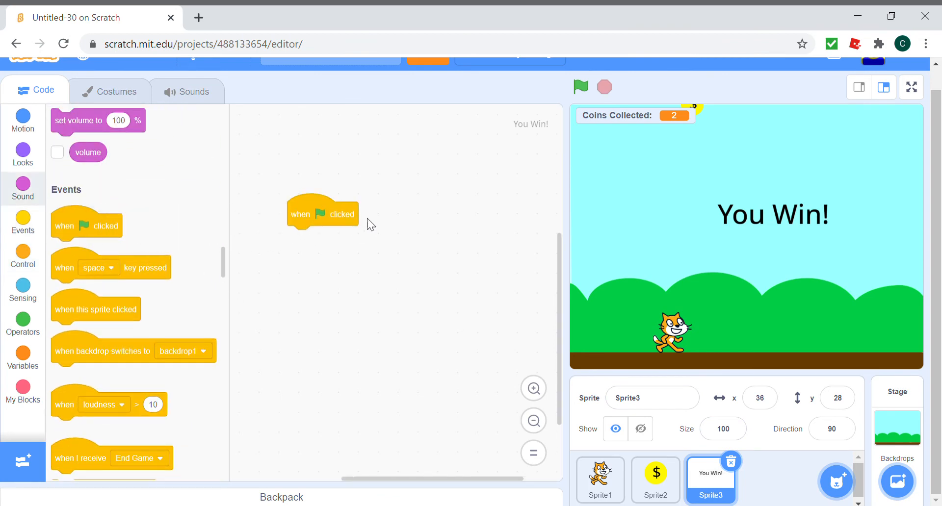
drag(323, 213, 295, 211)
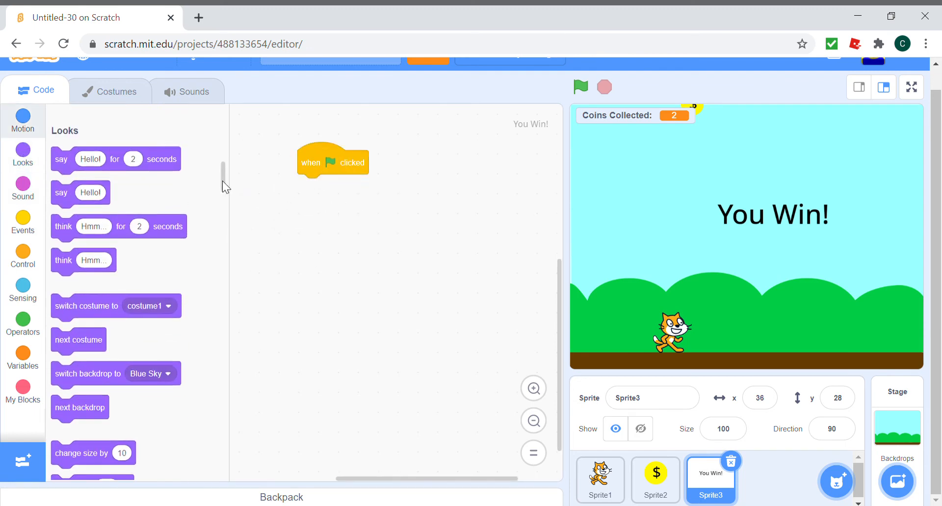
scroll(down, 3)
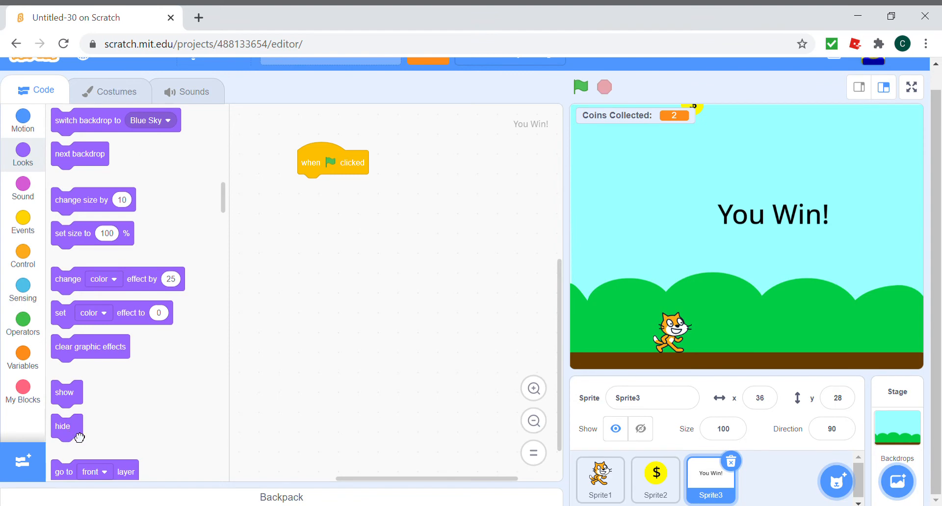
drag(62, 427, 309, 186)
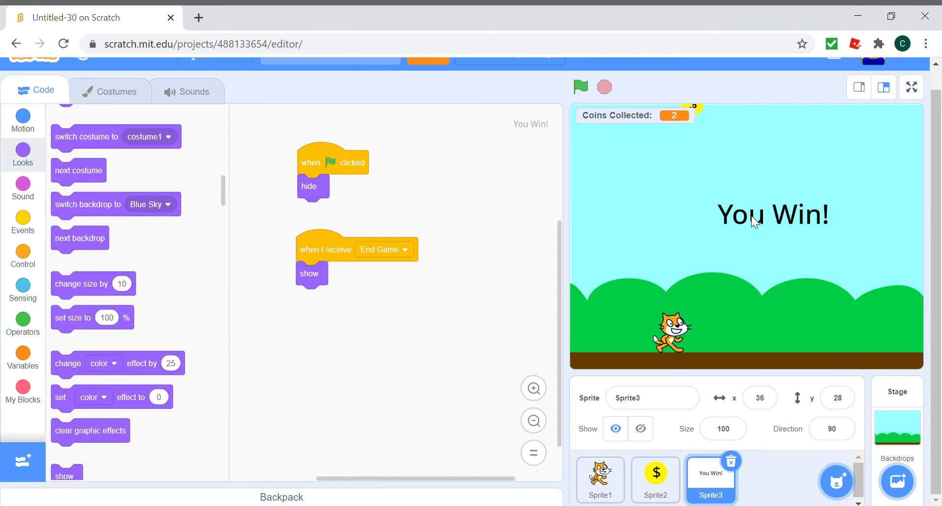
mouse_move(738, 251)
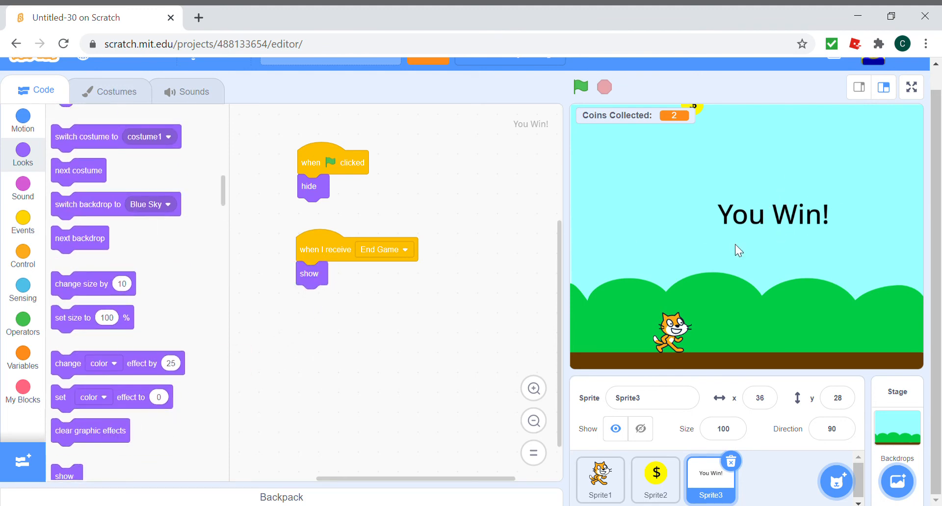
mouse_move(575, 101)
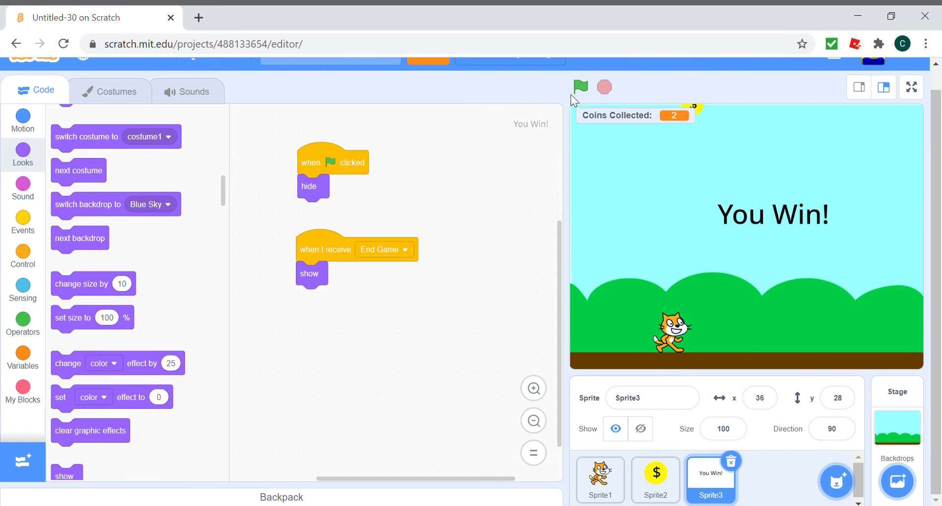
Step: Play-test in full screen collecting 7 coins, then select the coin sprite Sprite2
click(580, 87)
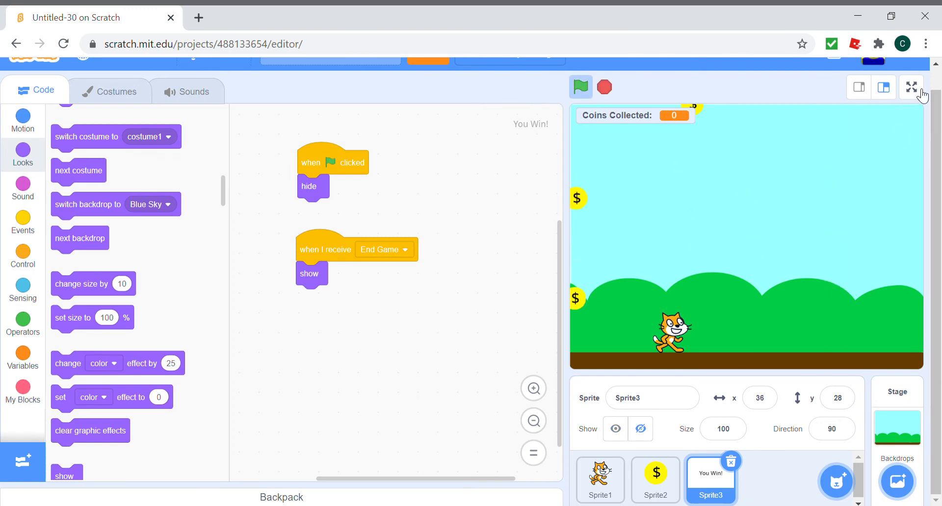
click(911, 87)
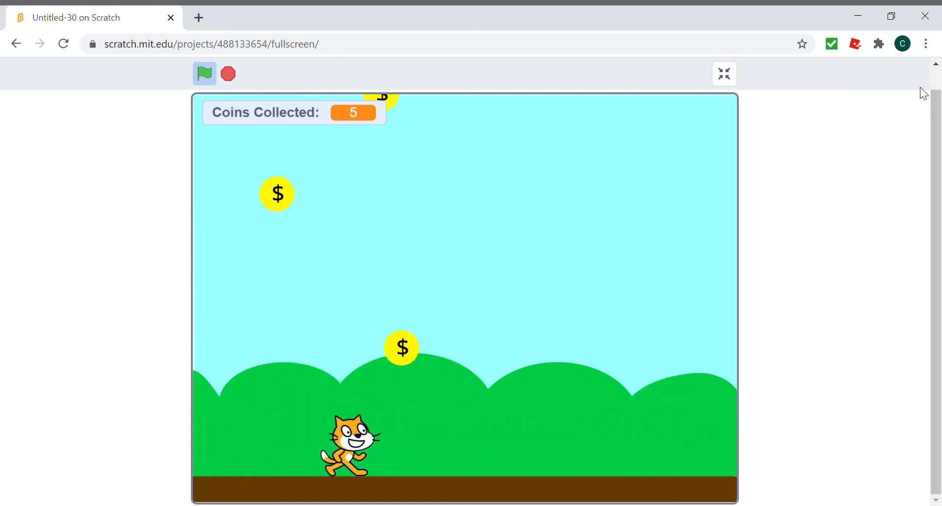
mouse_move(406, 101)
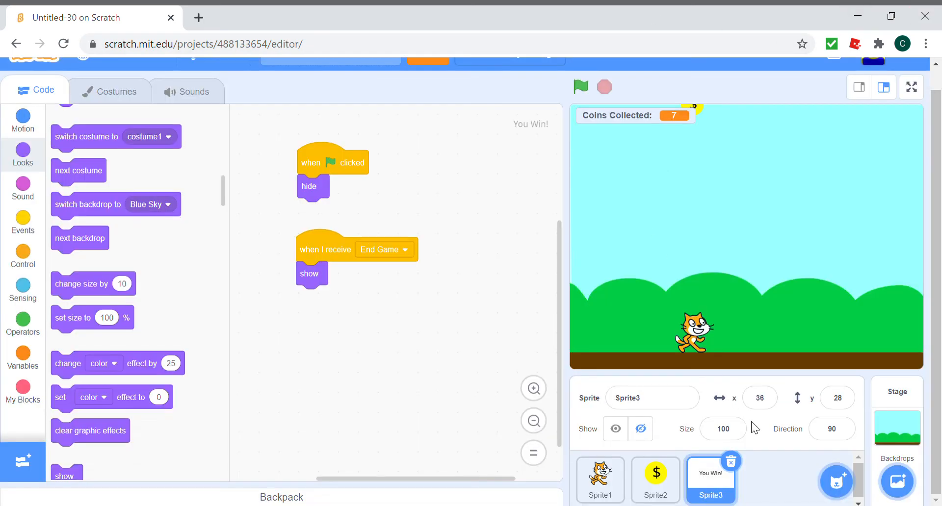
click(655, 480)
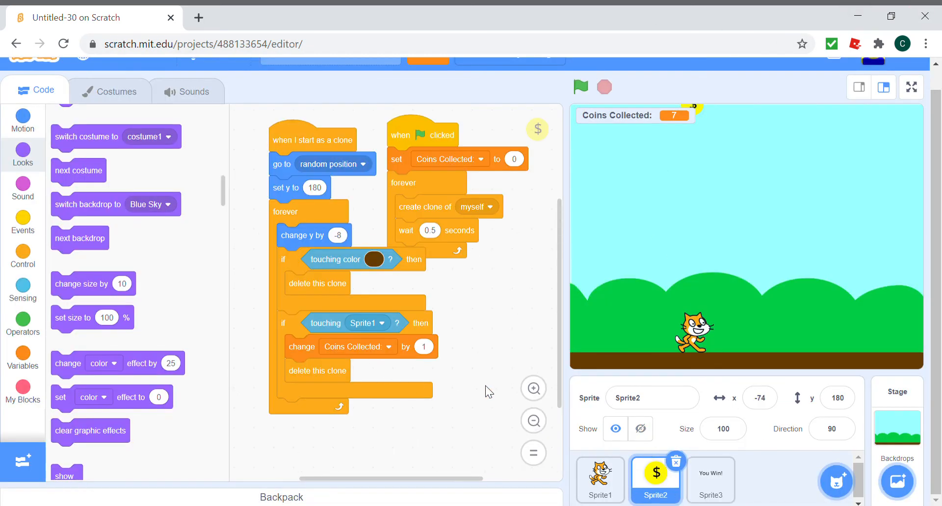
Step: Add 'hide' under Sprite2's green-flag hat and 'show' under 'when I start as a clone'
click(23, 222)
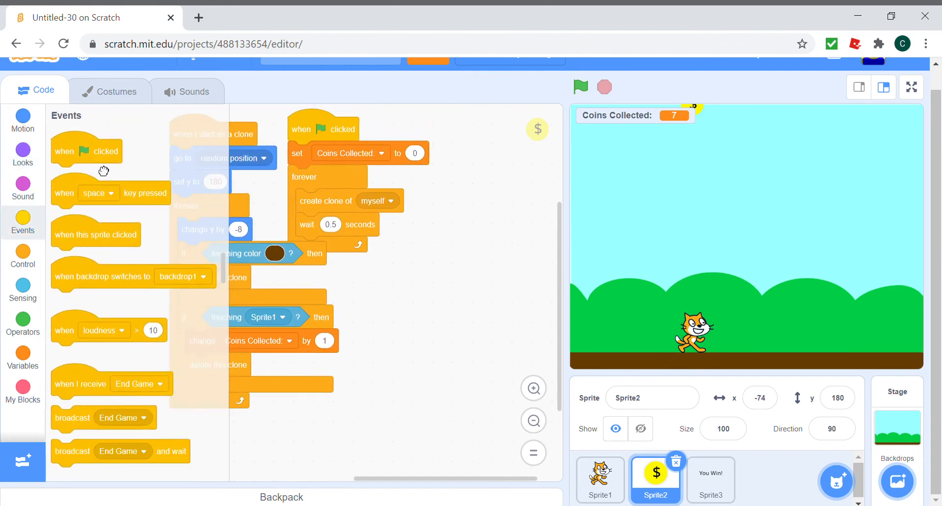
drag(86, 150, 442, 290)
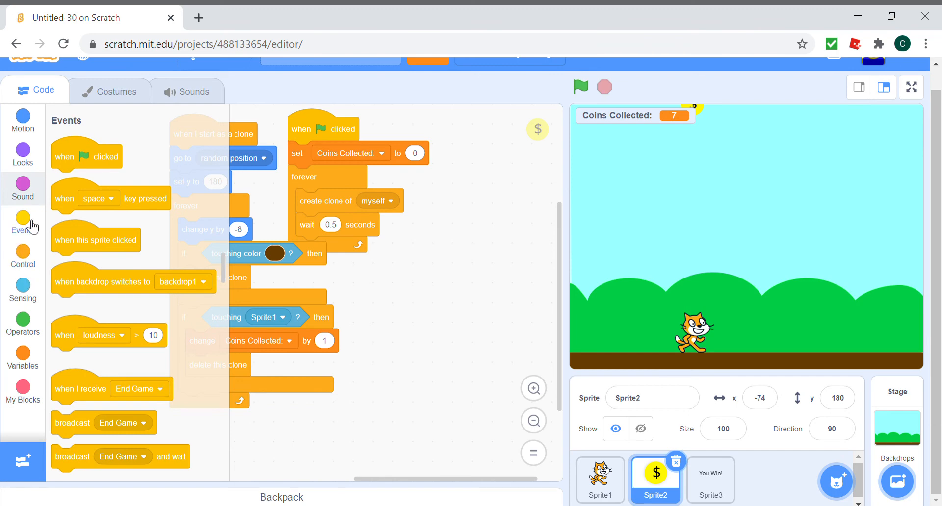
click(23, 154)
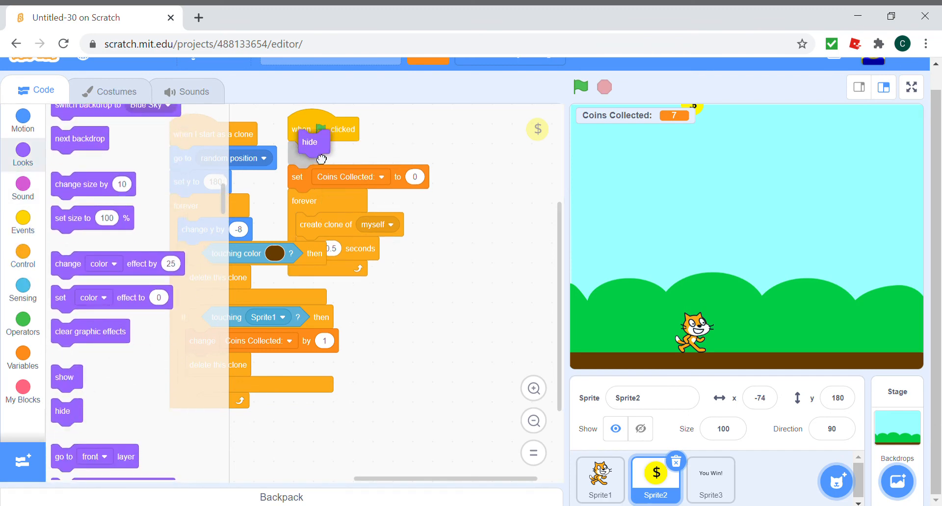
Step: Restart the game in full screen to test the coin visibility, then return
click(911, 87)
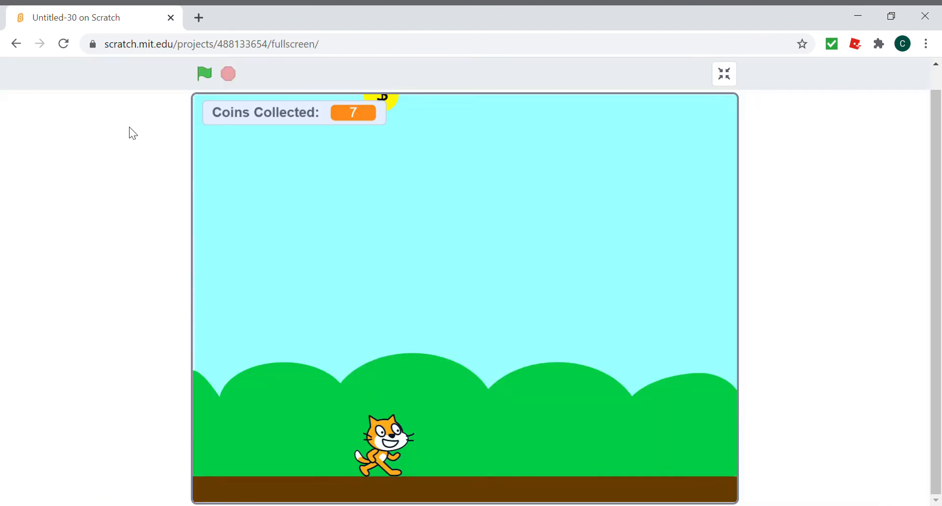
click(204, 73)
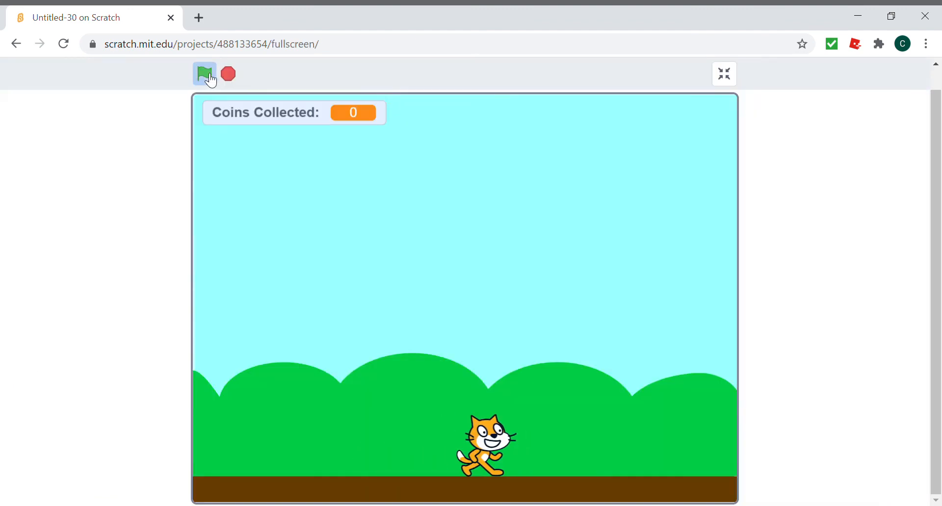
click(725, 74)
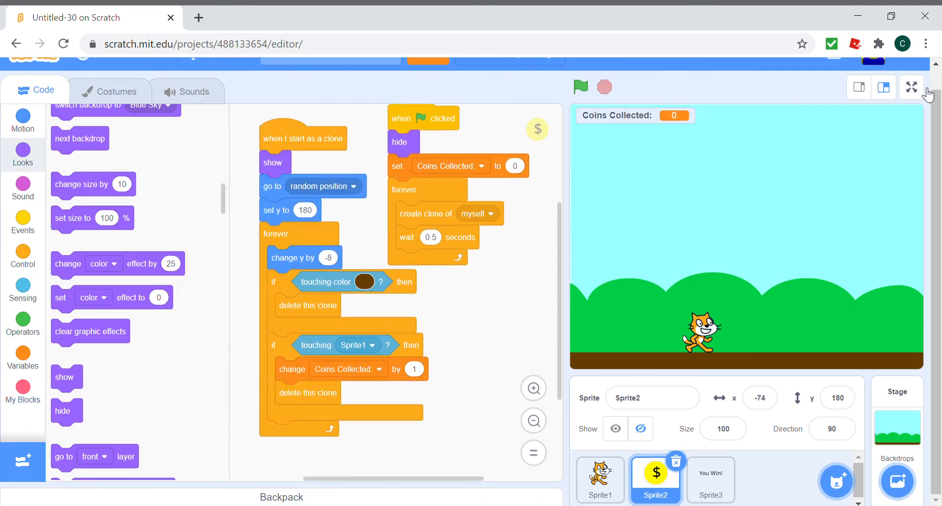
Step: Play full screen, collecting 50 coins until 'You Win!' is displayed
click(911, 87)
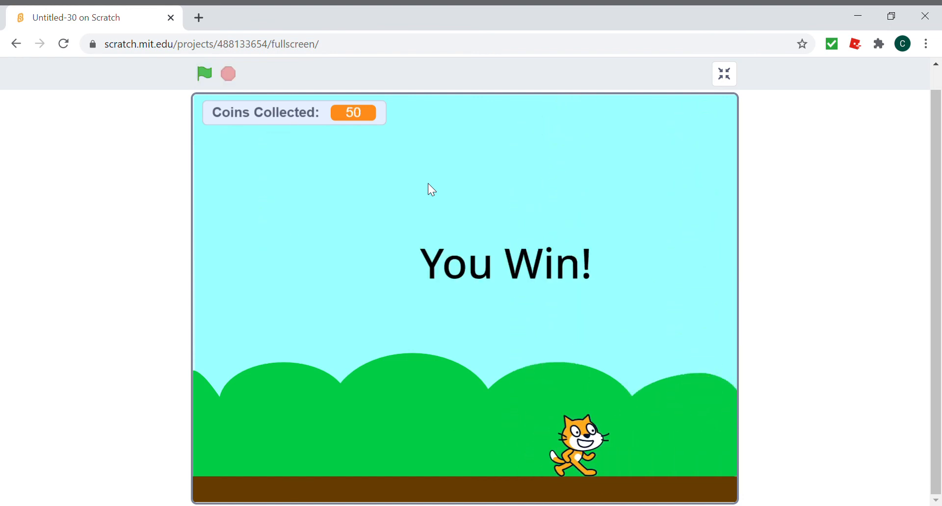
mouse_move(529, 275)
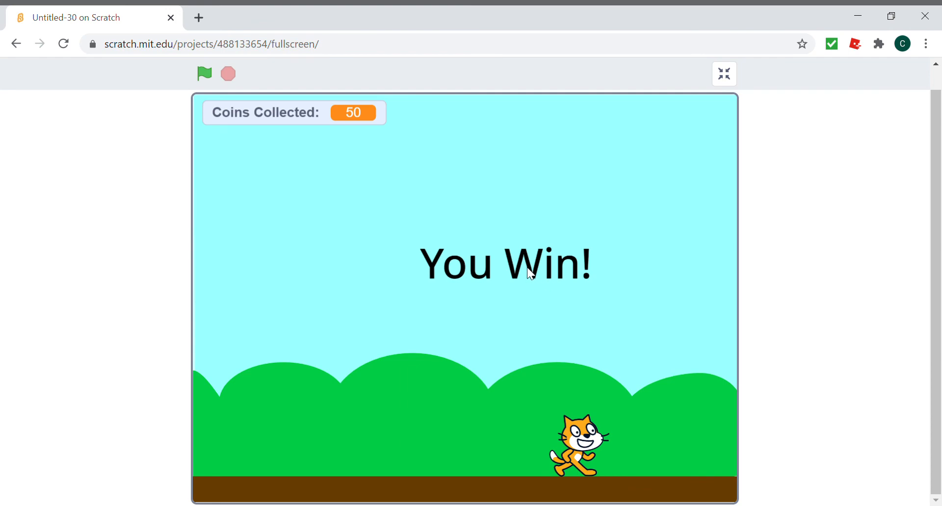
mouse_move(725, 74)
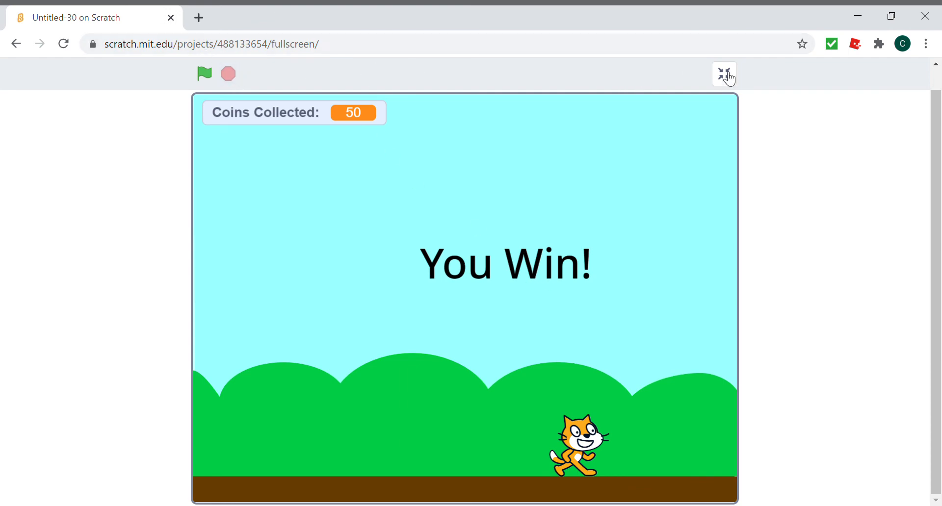
Step: Leave full screen and delete Sprite3, the You Win! sprite
click(724, 74)
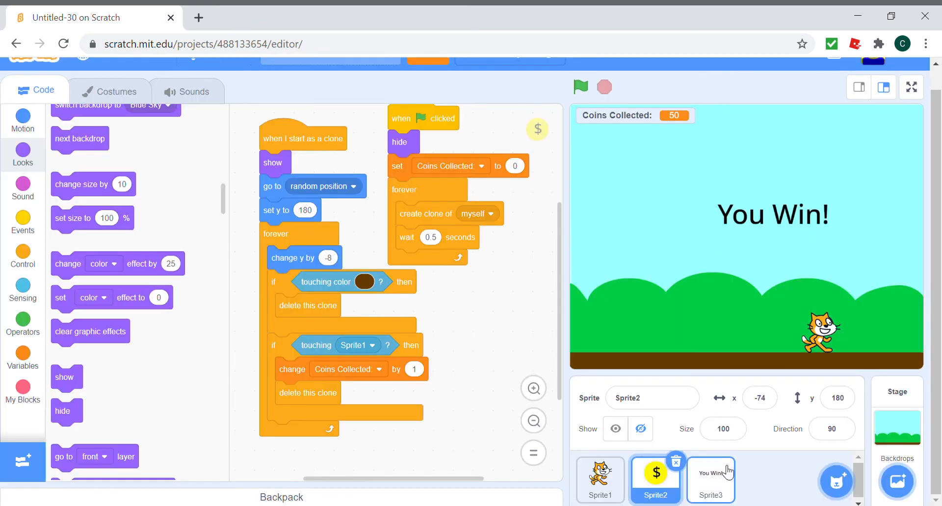
click(712, 480)
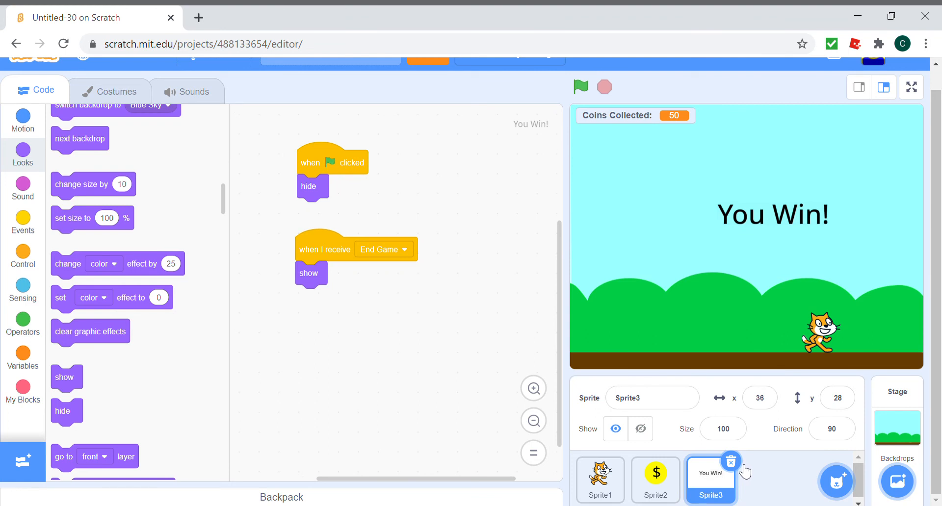
mouse_move(736, 467)
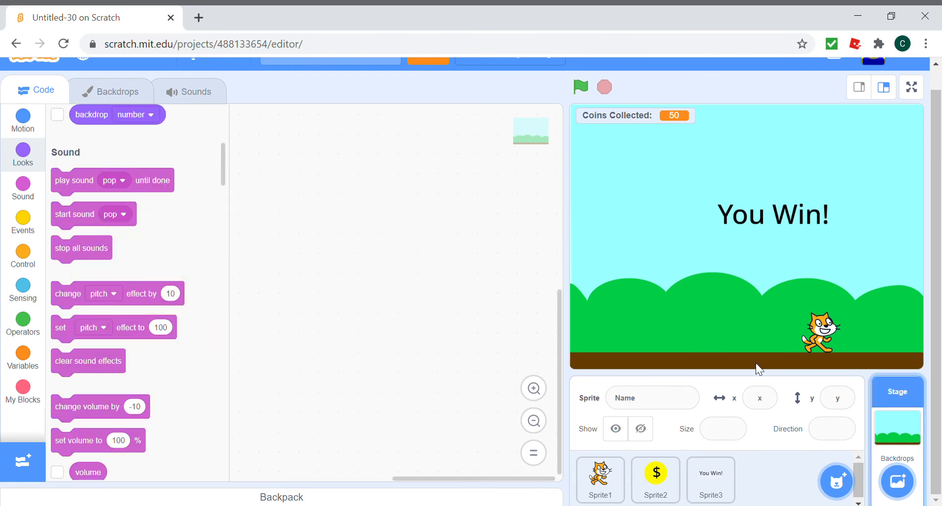
click(711, 481)
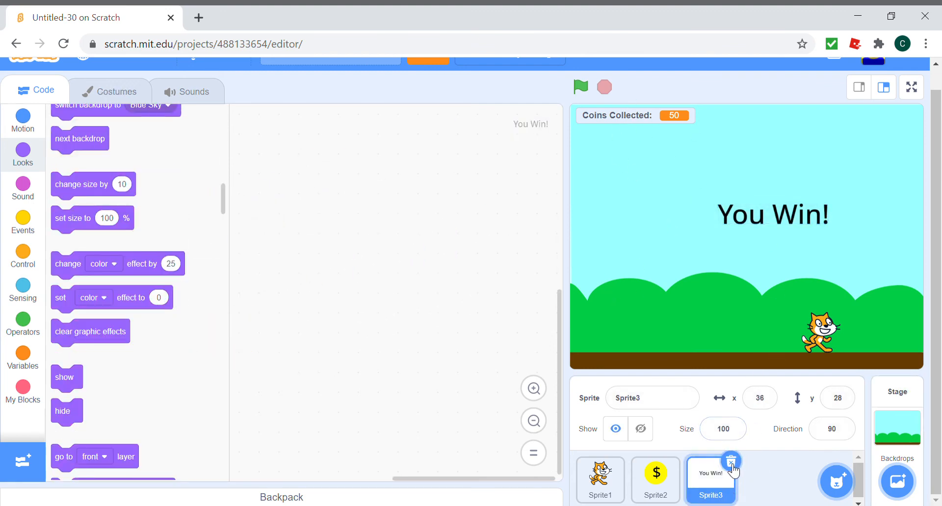
click(656, 480)
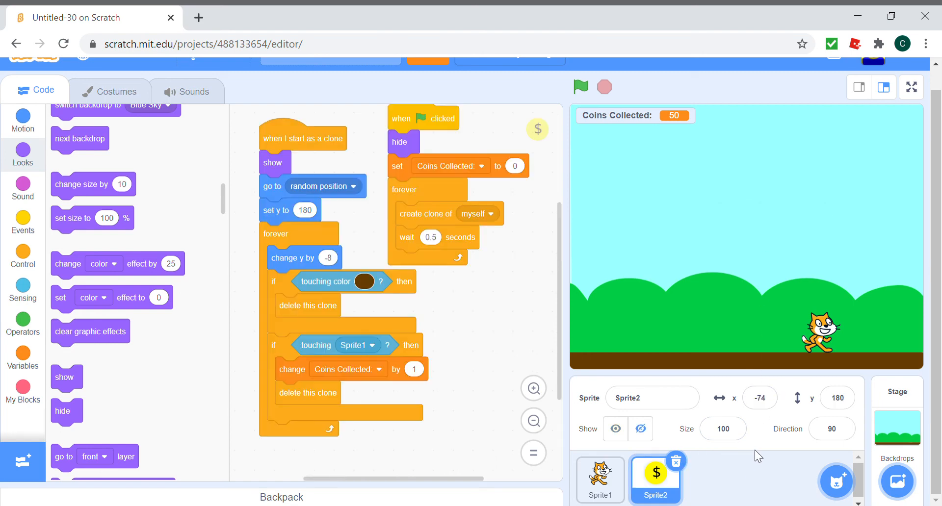
mouse_move(483, 411)
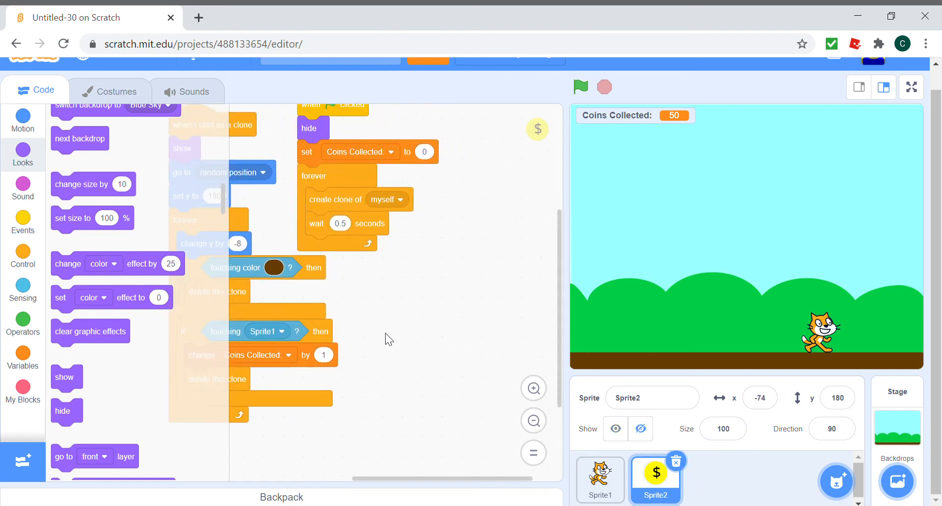
mouse_move(387, 328)
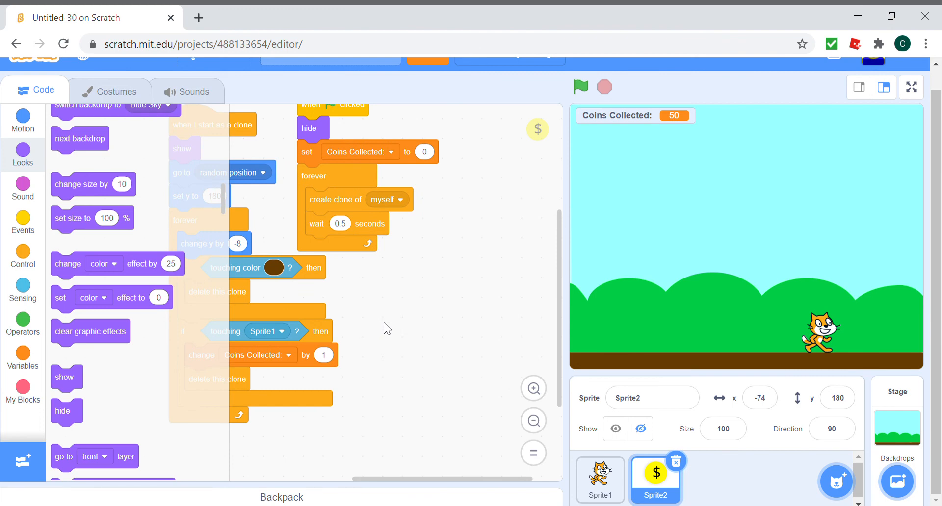
mouse_move(835, 470)
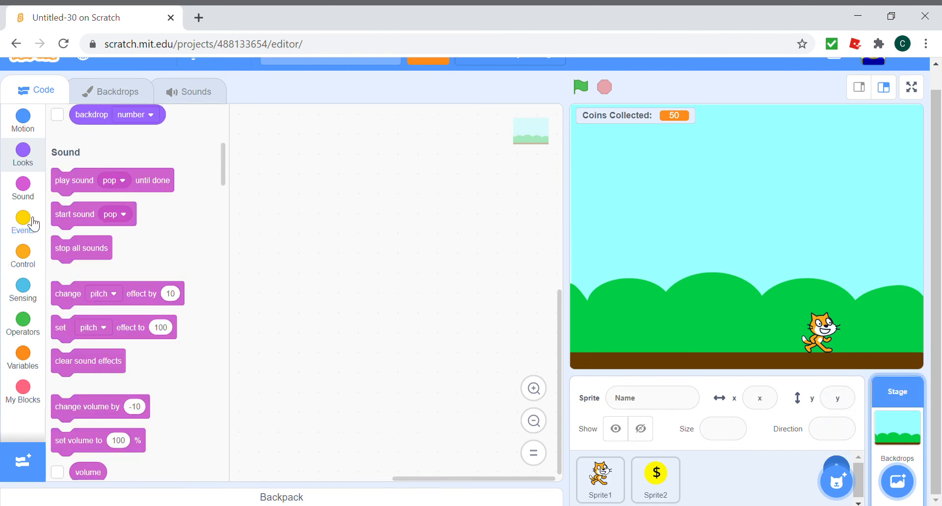
Step: Create a cloud variable 'Highscore' and dismiss the numbers-only cloud notice
click(23, 220)
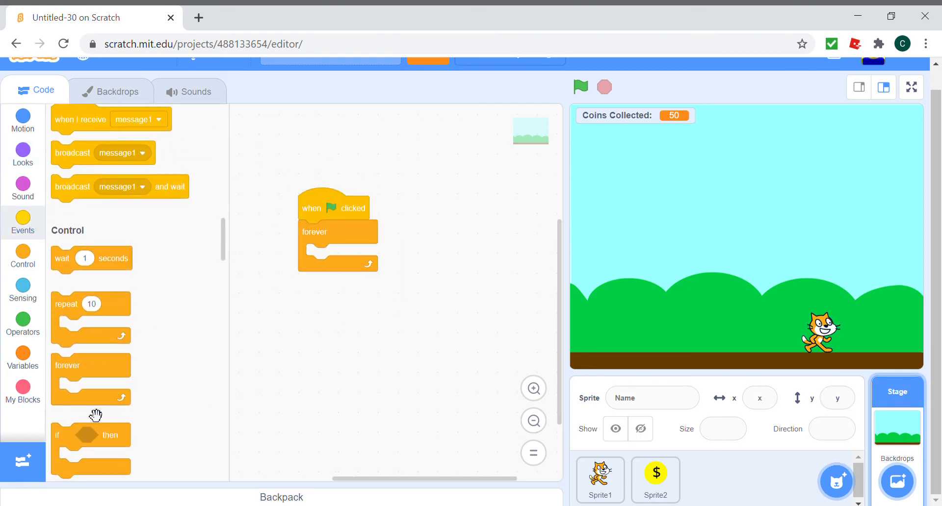
click(23, 353)
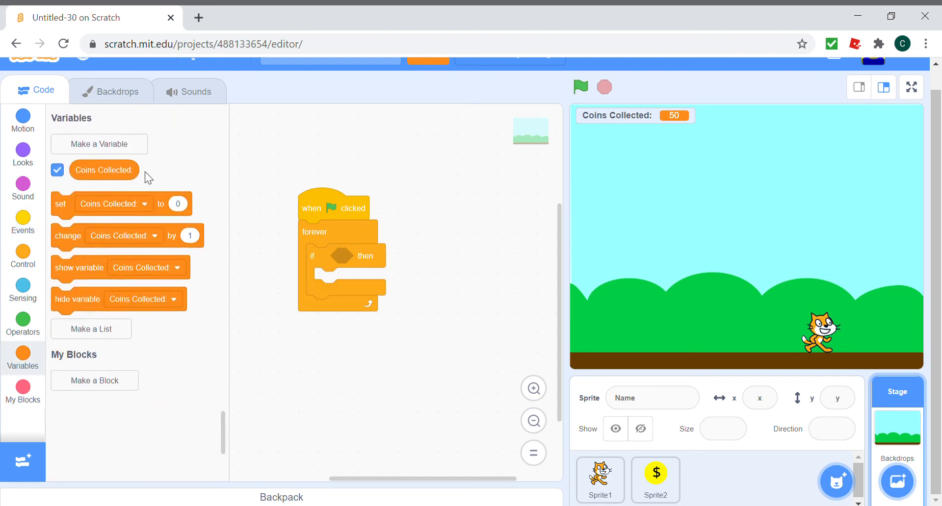
click(99, 143)
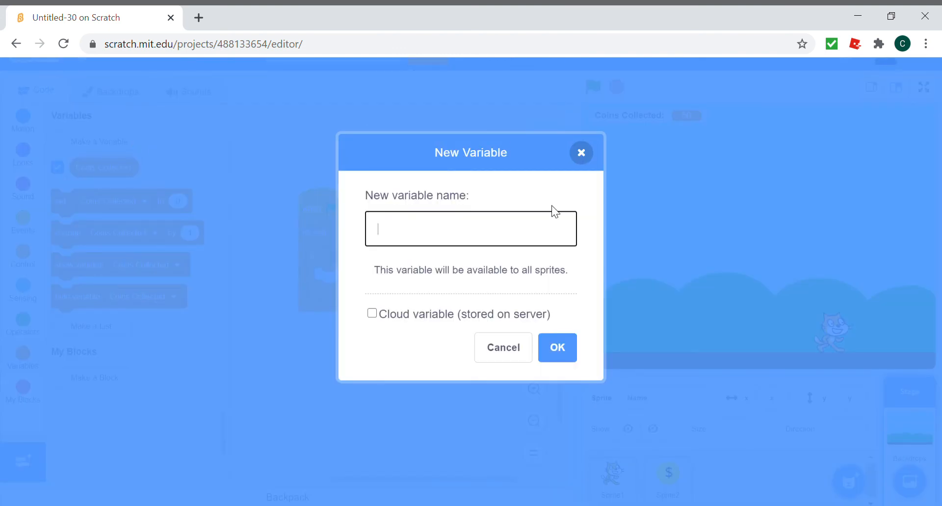
text(Highscore:)
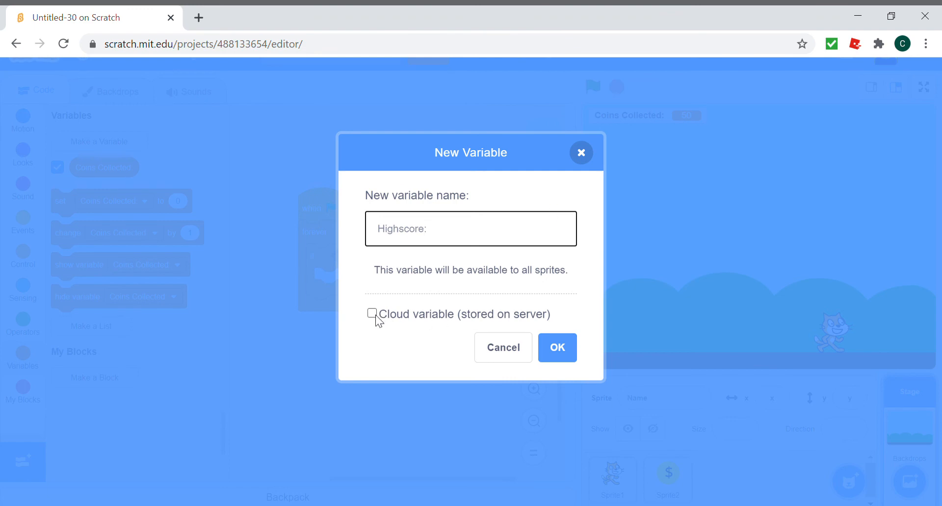
click(557, 348)
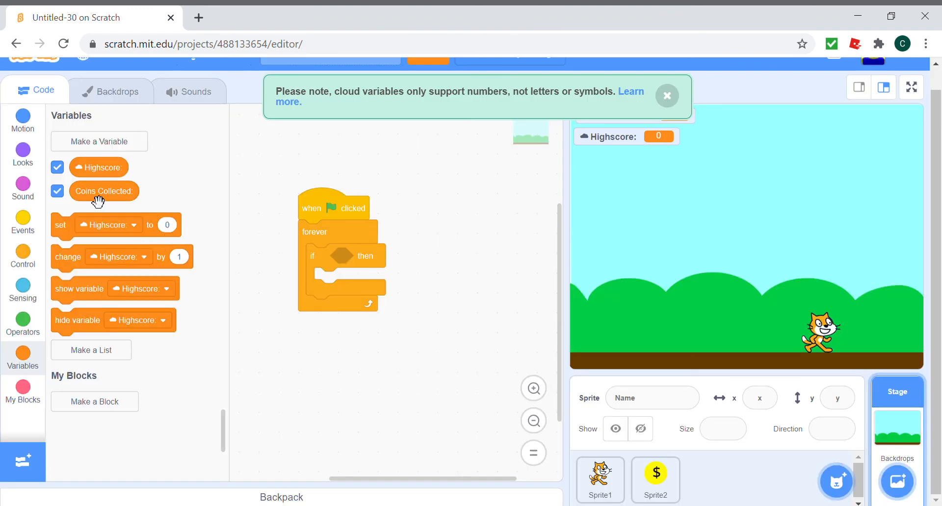
mouse_move(656, 95)
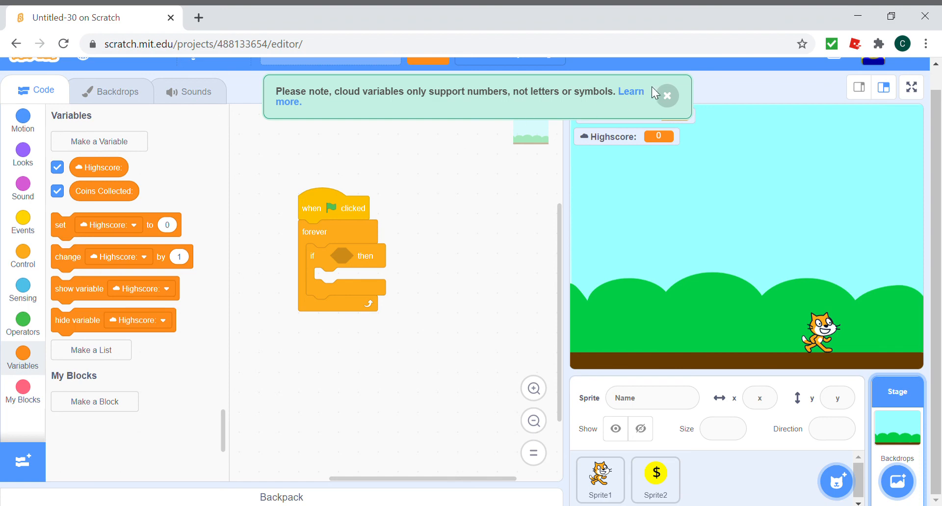
click(667, 96)
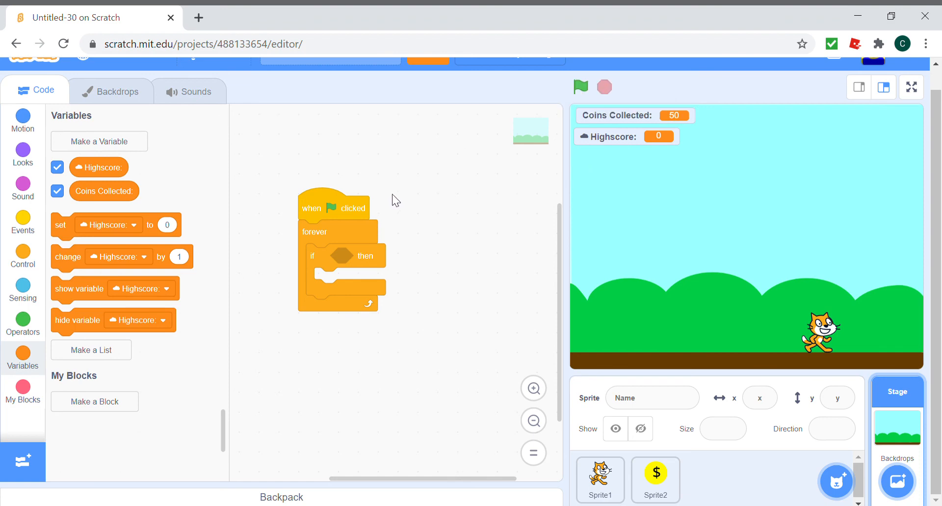
mouse_move(398, 192)
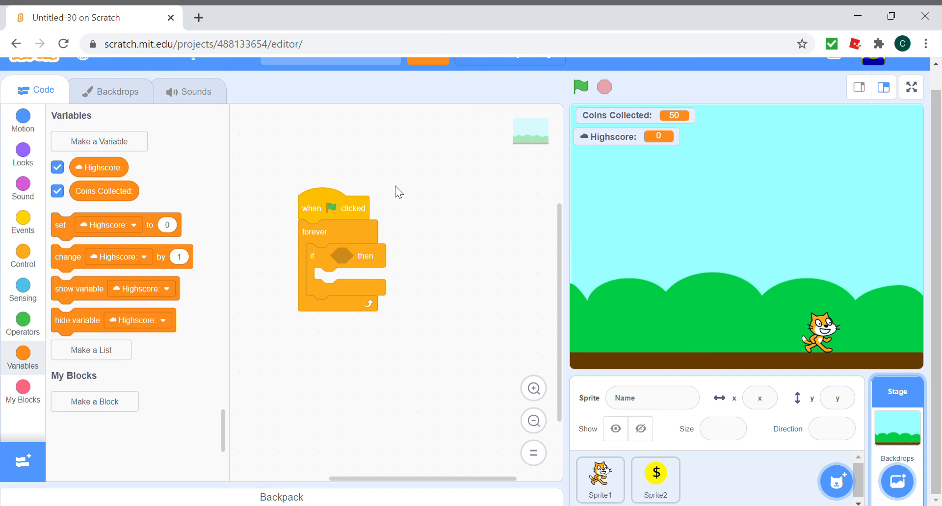
mouse_move(632, 142)
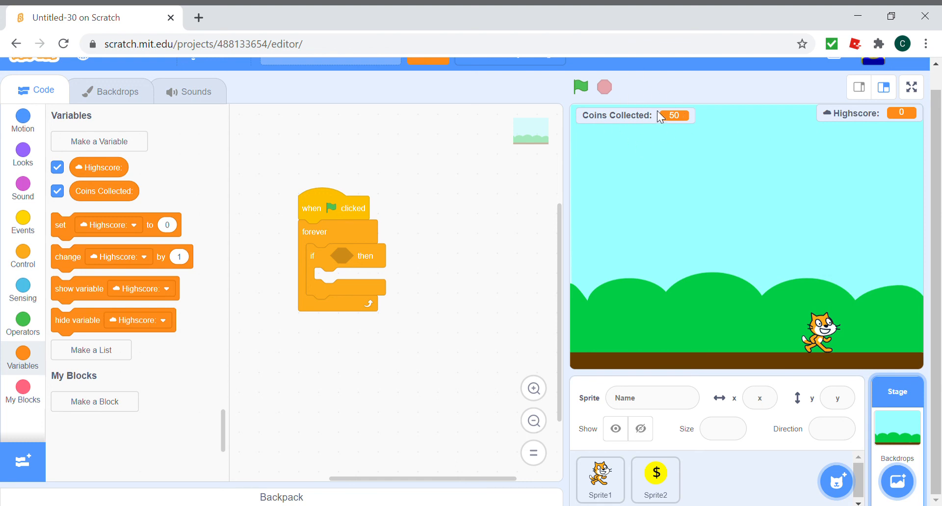
mouse_move(23, 284)
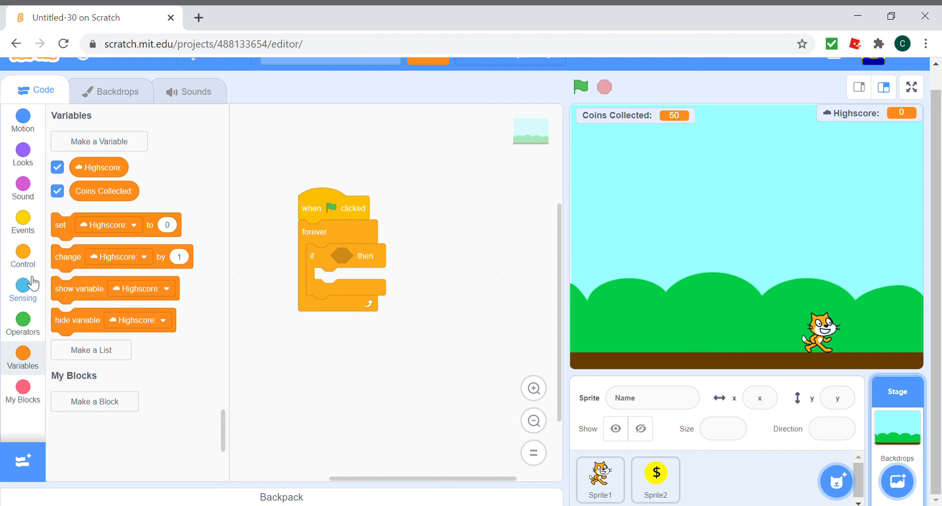
Step: Fill the if condition with a 'Coins Collected > Highscore' comparison block
click(23, 321)
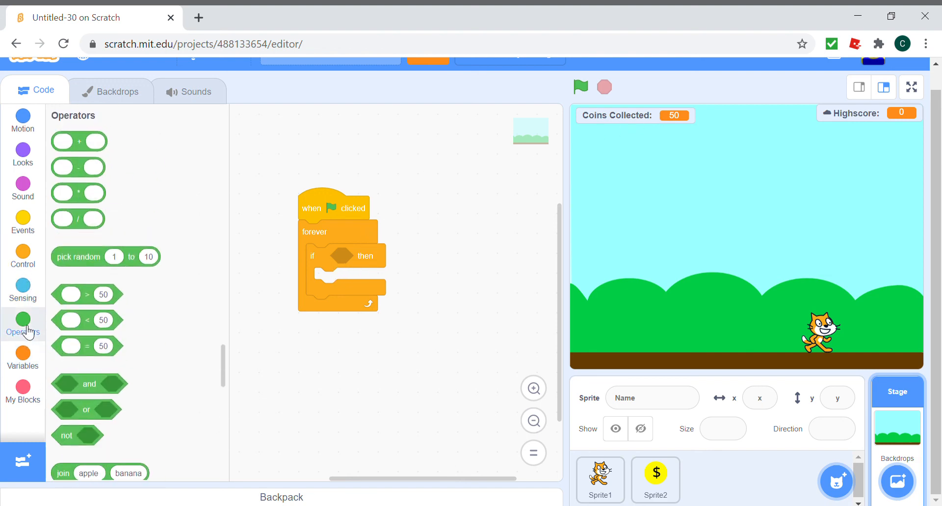
drag(86, 294, 342, 257)
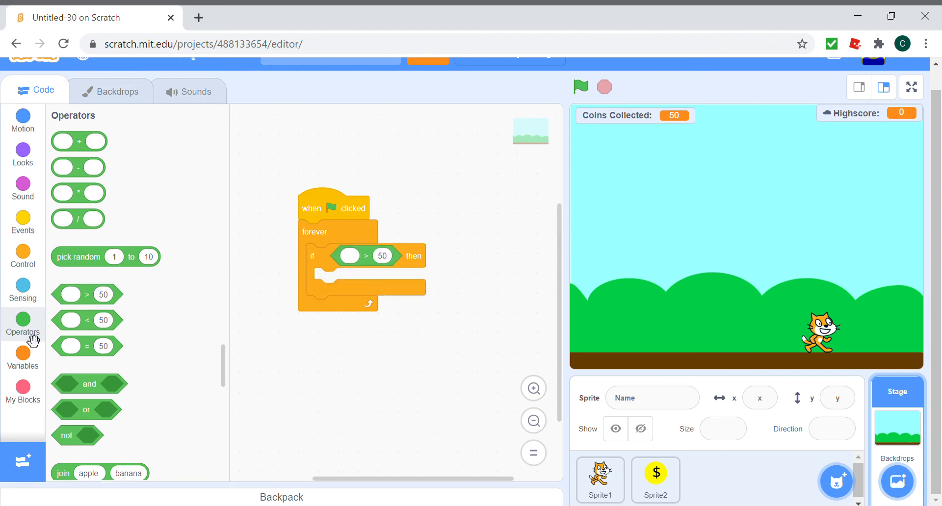
click(22, 356)
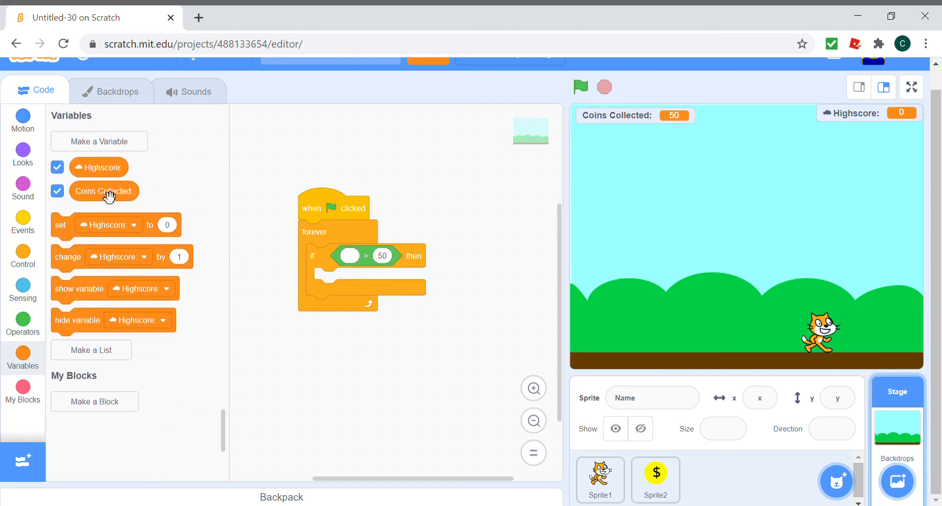
drag(103, 191, 351, 258)
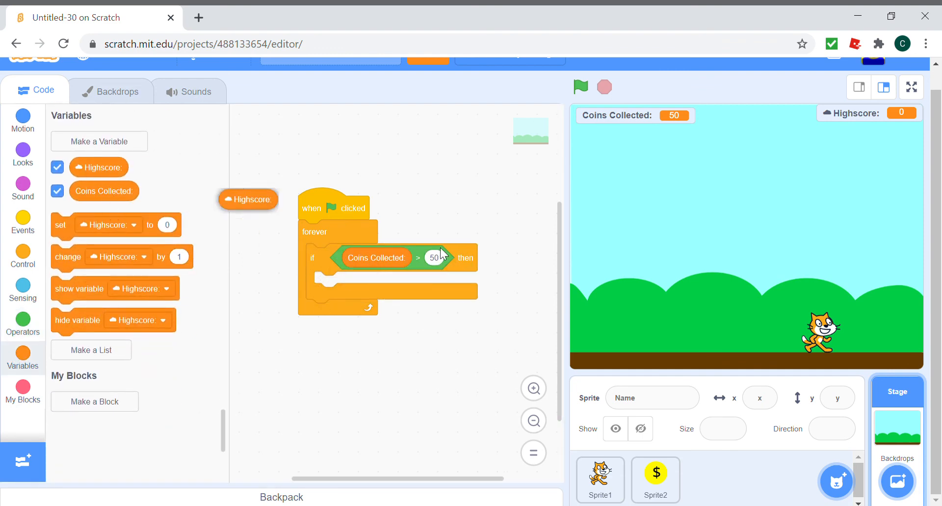
drag(248, 199, 448, 258)
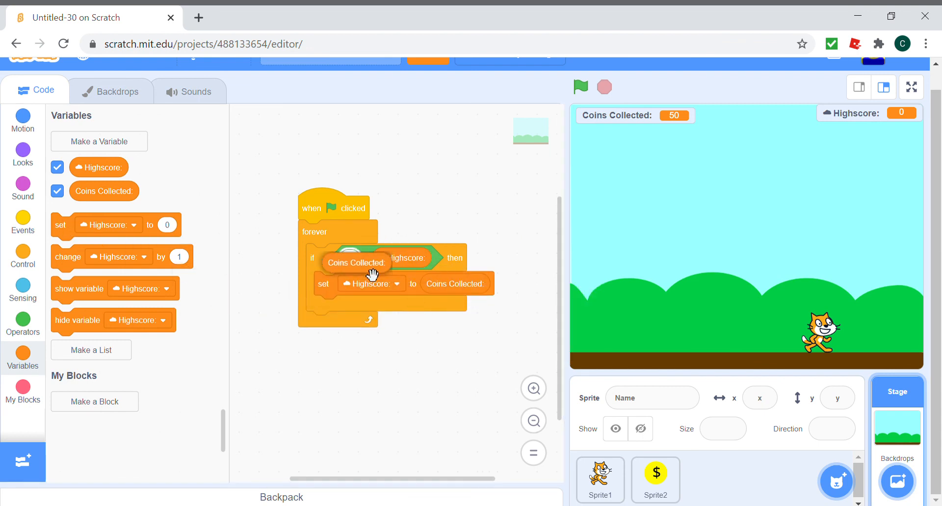
Step: Play the game full-screen until Coins Collected and Highscore both reach 15, then stop and exit
click(911, 87)
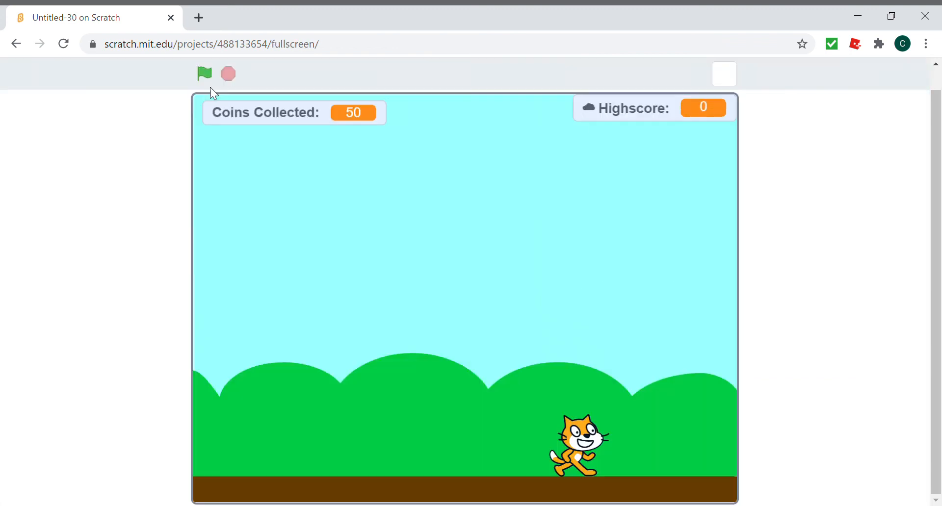
click(204, 74)
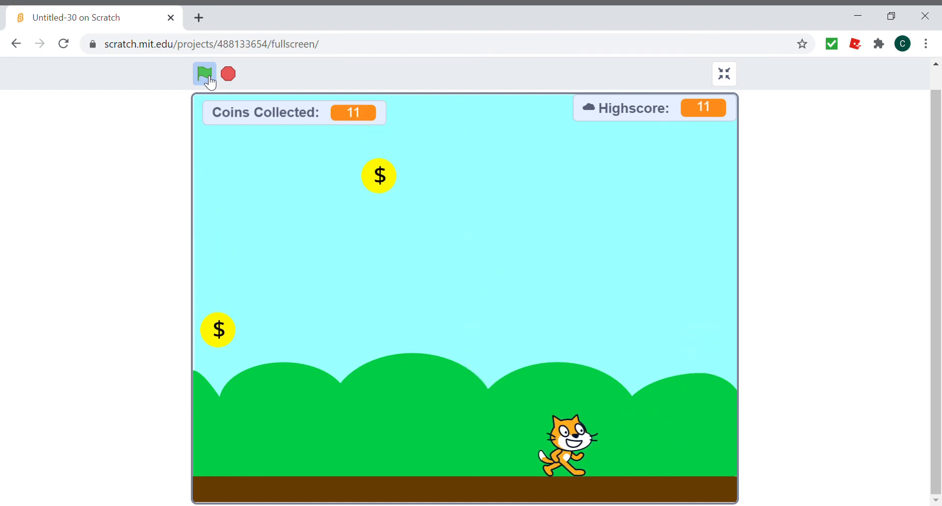
click(204, 74)
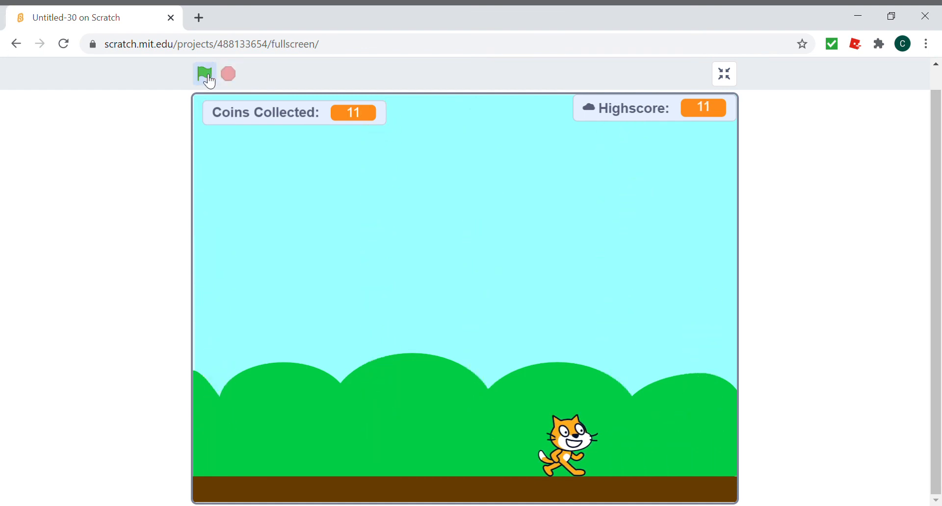
click(204, 73)
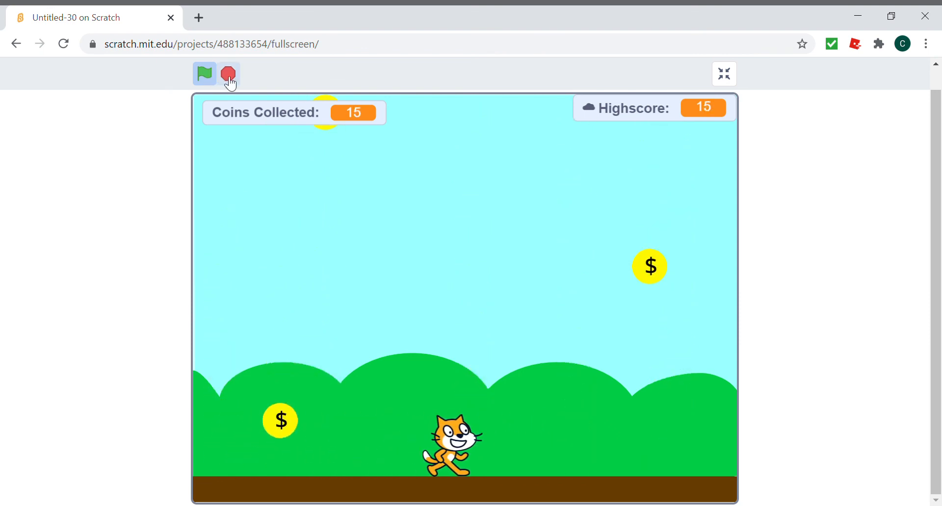
click(228, 73)
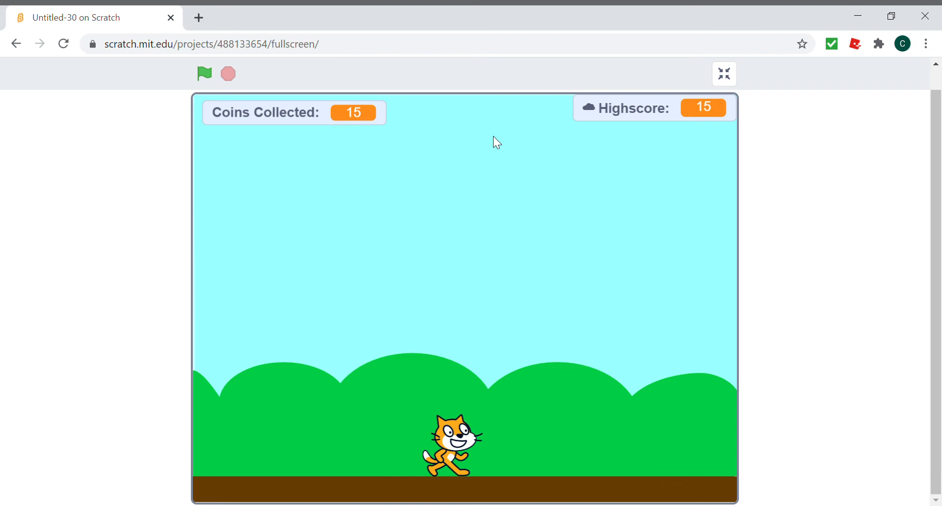
click(724, 74)
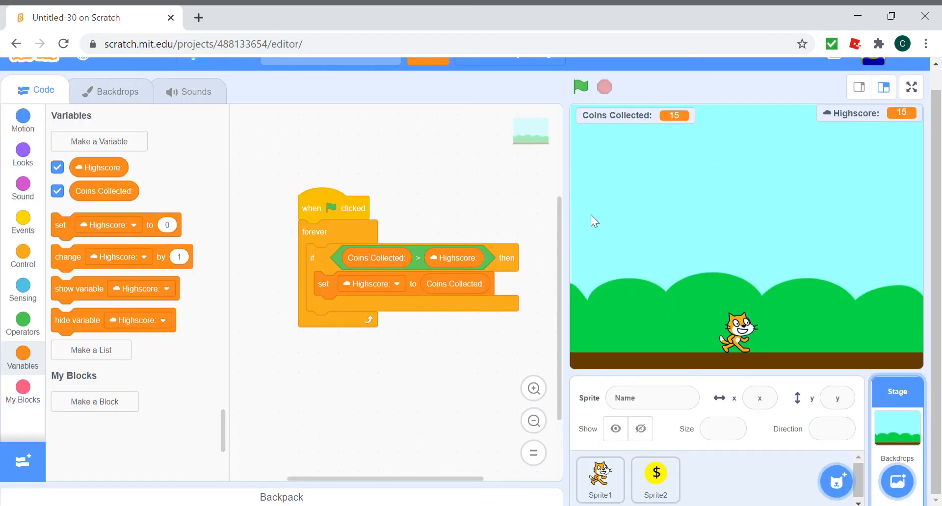
mouse_move(730, 287)
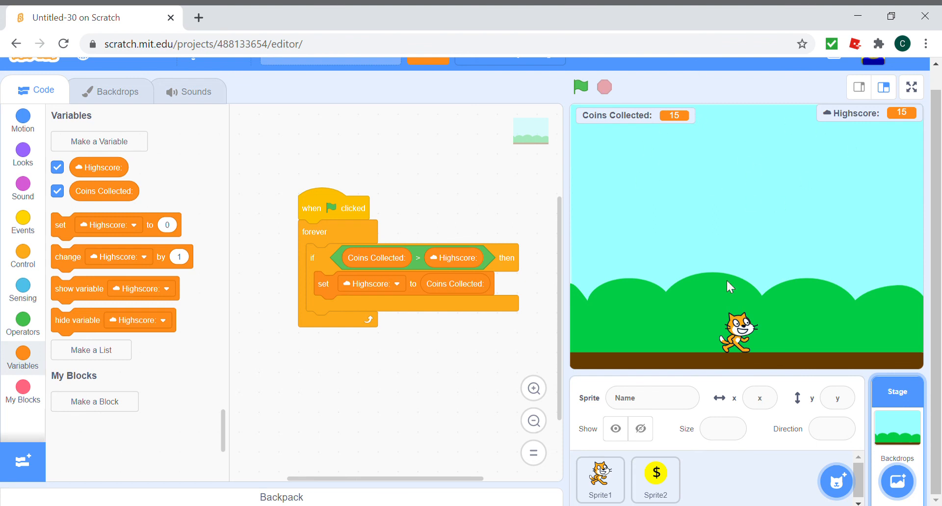
mouse_move(834, 222)
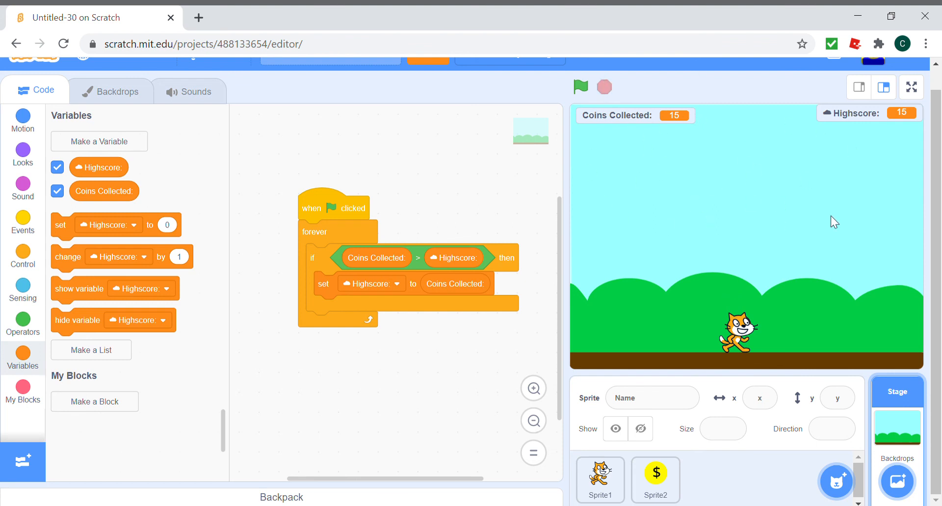
mouse_move(478, 168)
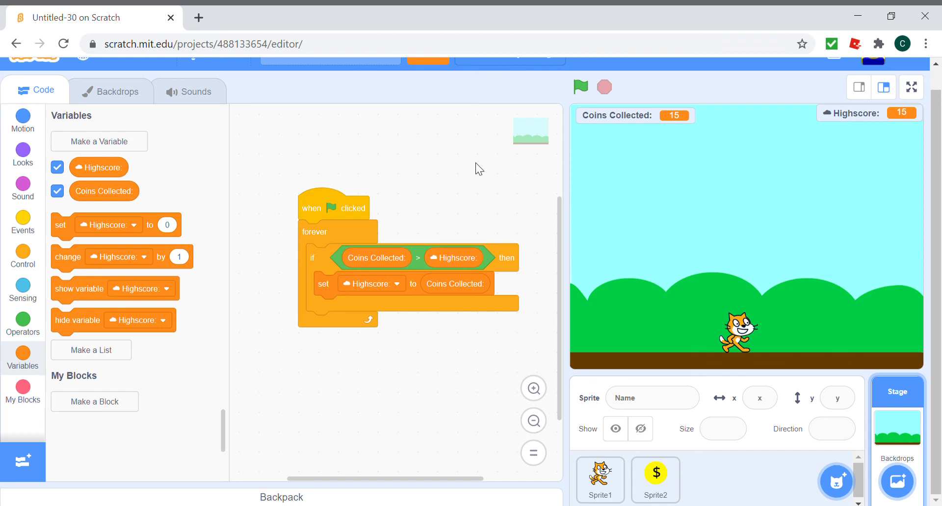
mouse_move(657, 304)
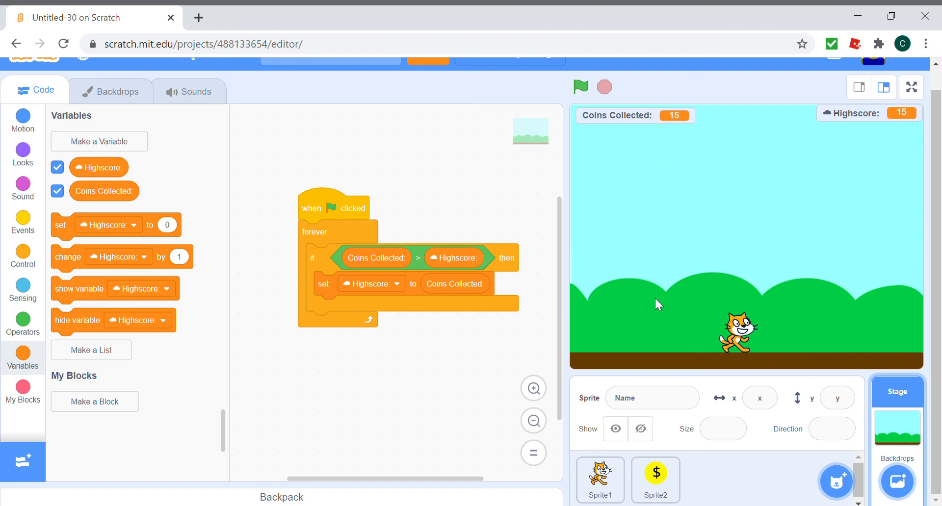
mouse_move(802, 375)
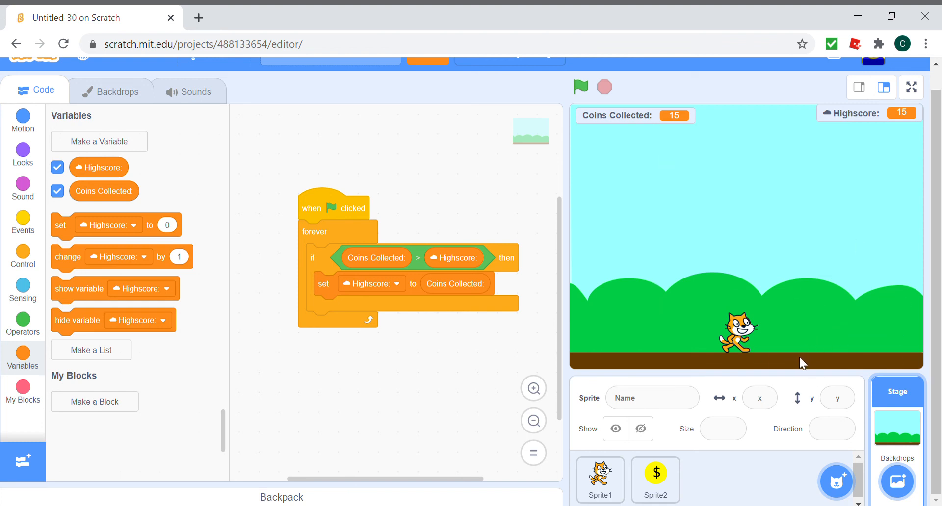
mouse_move(934, 317)
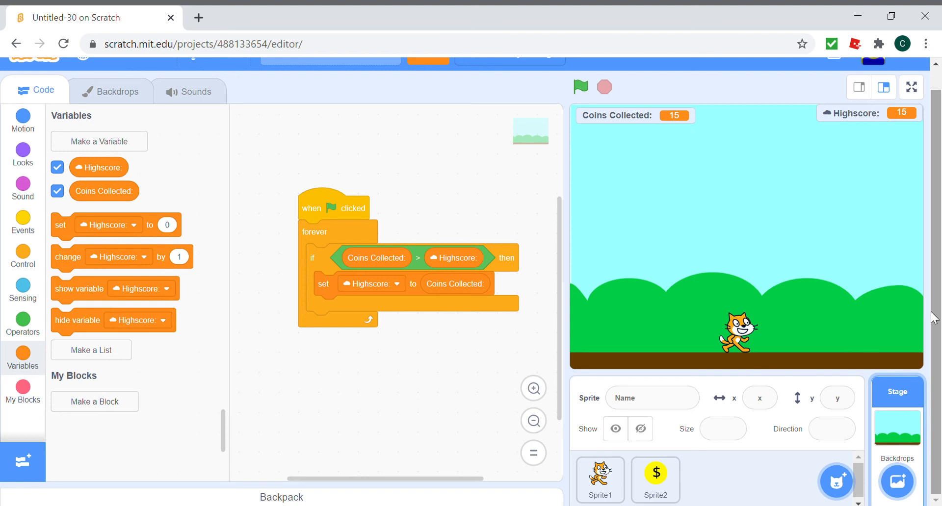
mouse_move(845, 209)
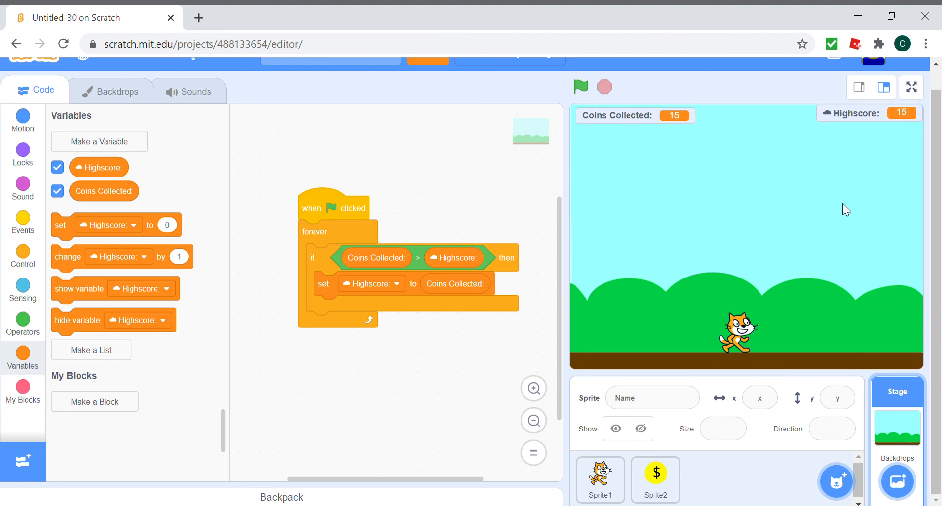
mouse_move(872, 102)
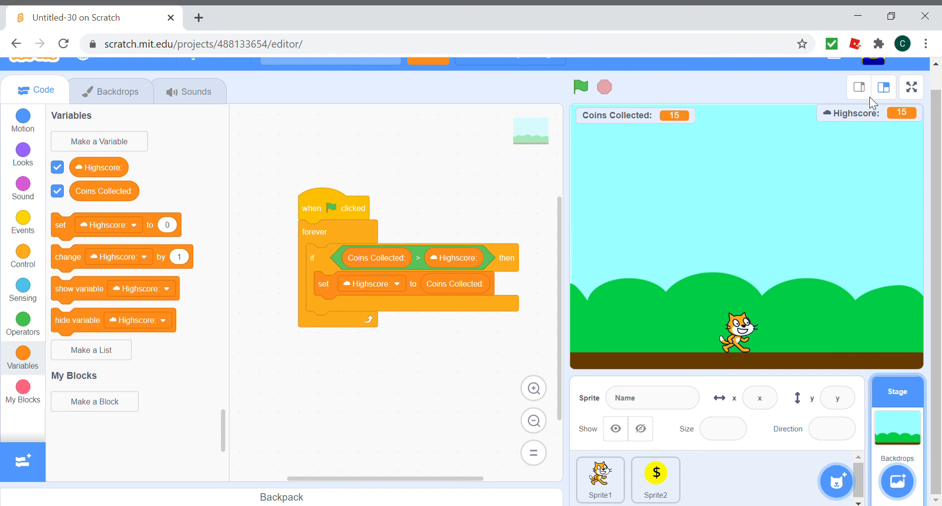
mouse_move(768, 115)
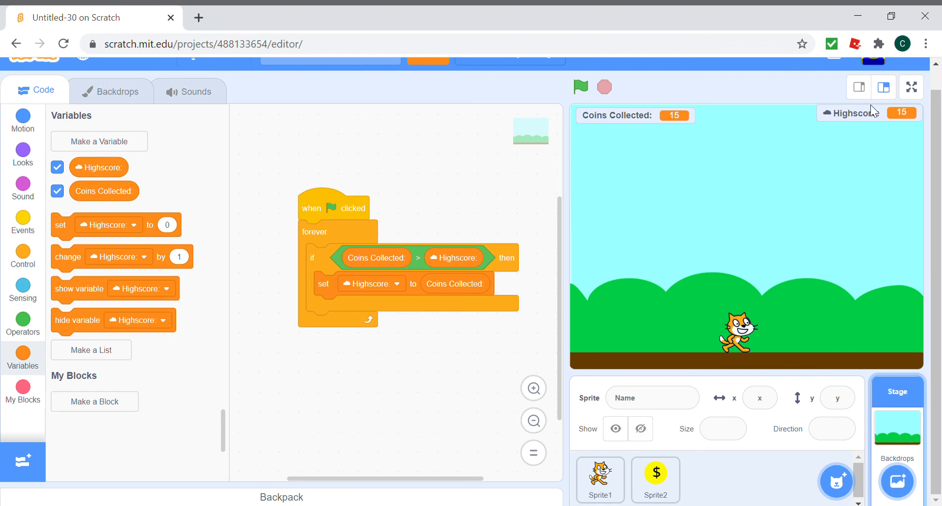
mouse_move(872, 105)
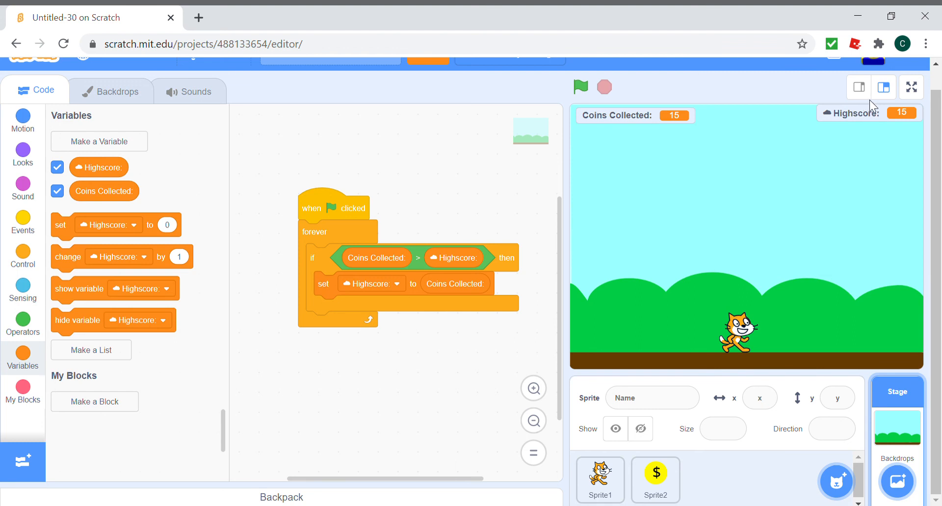